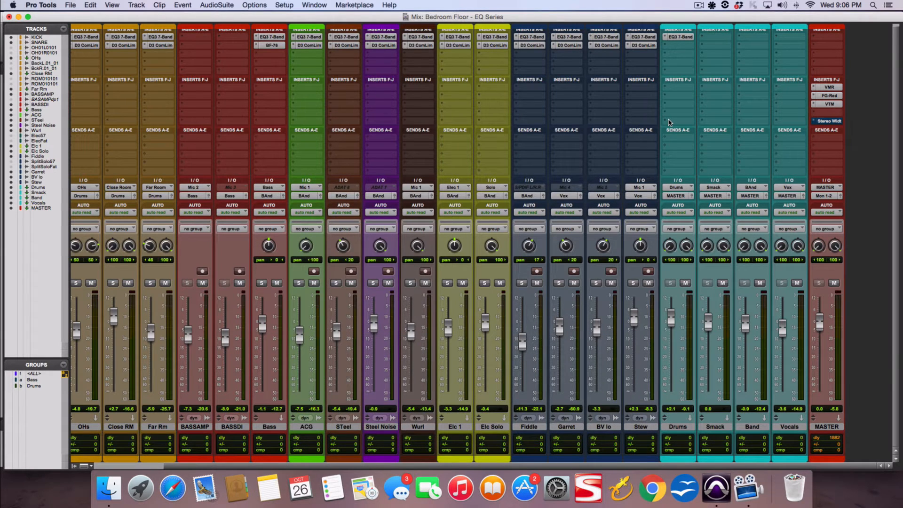
mouse_move(593, 148)
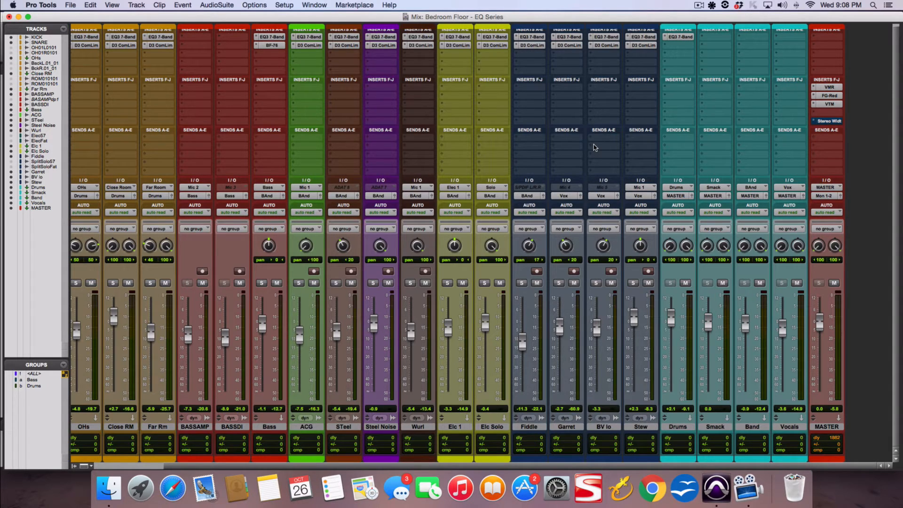
mouse_move(373, 212)
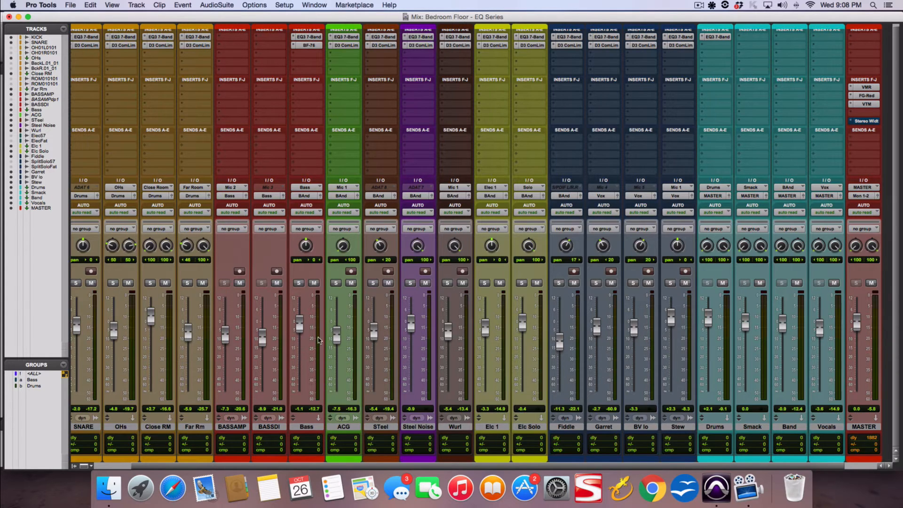
mouse_move(319, 360)
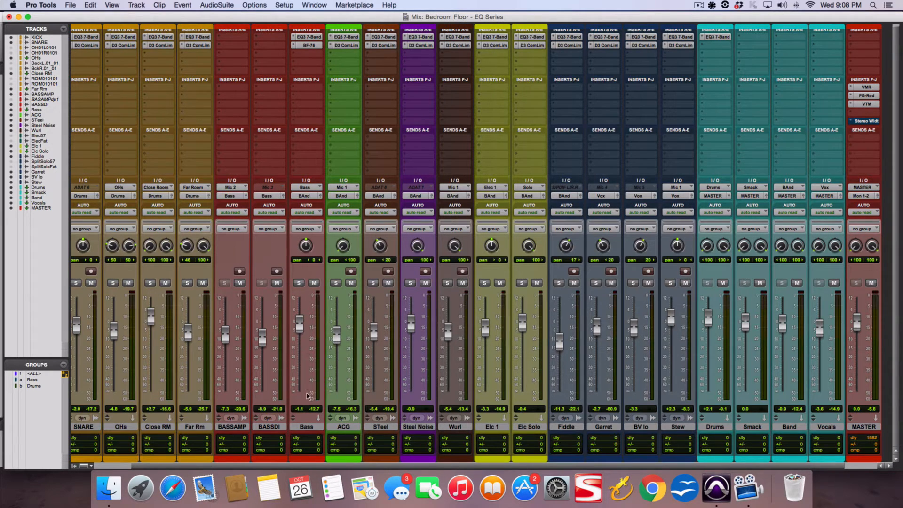
mouse_move(304, 332)
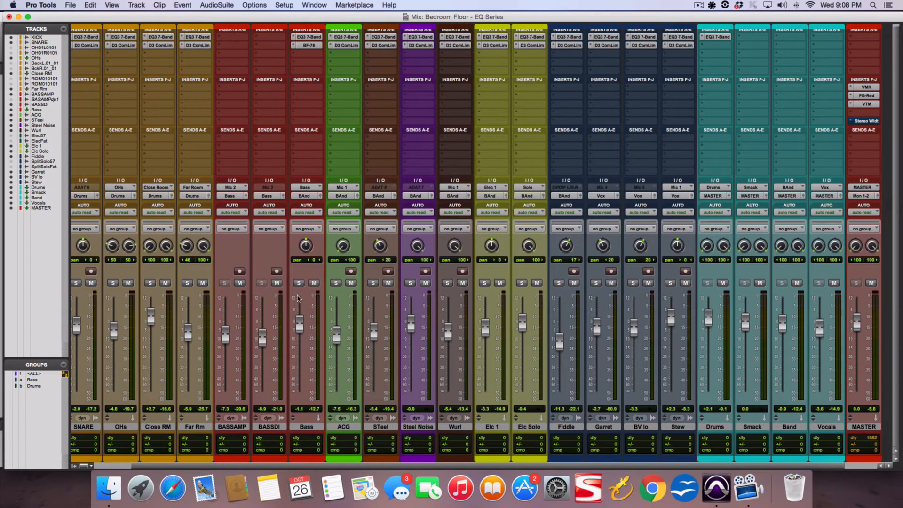
mouse_move(298, 330)
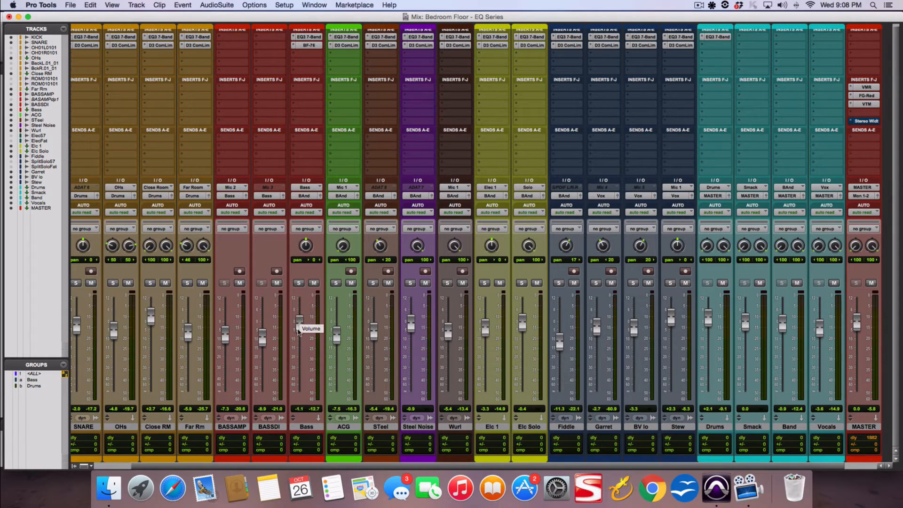
mouse_move(298, 329)
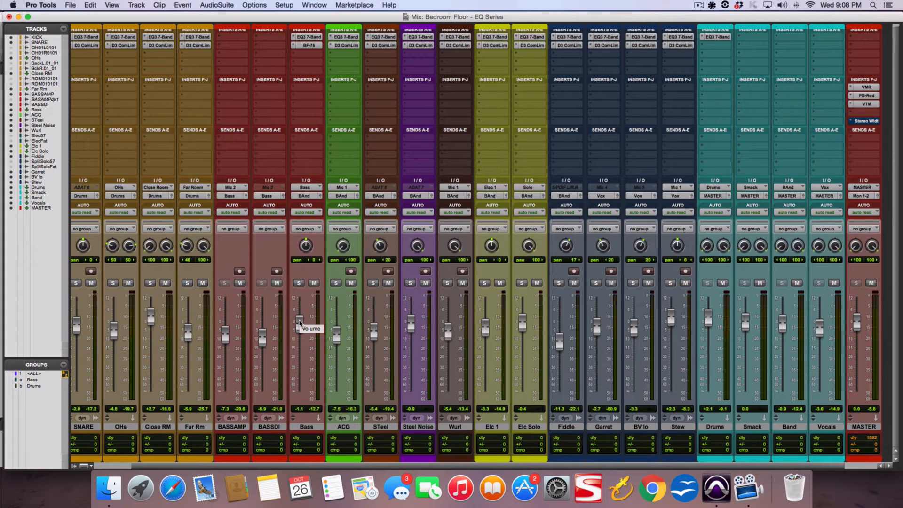
mouse_move(288, 301)
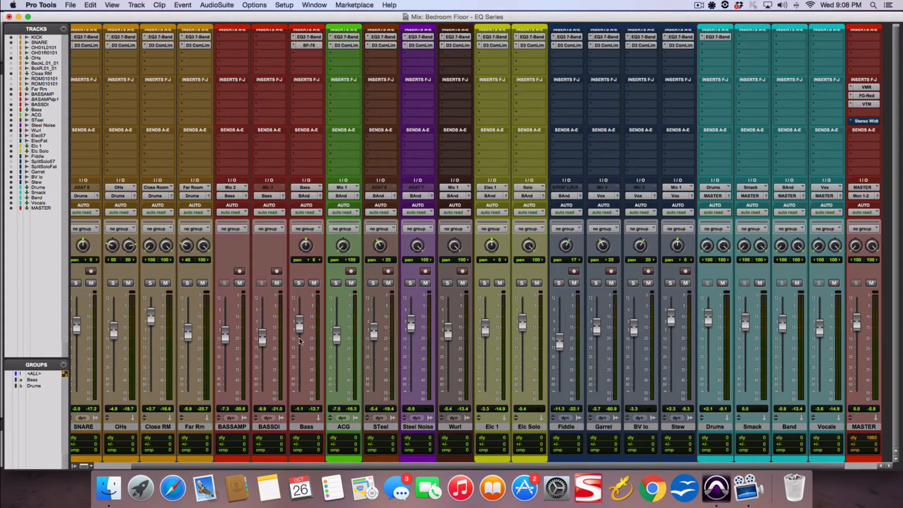
mouse_move(300, 341)
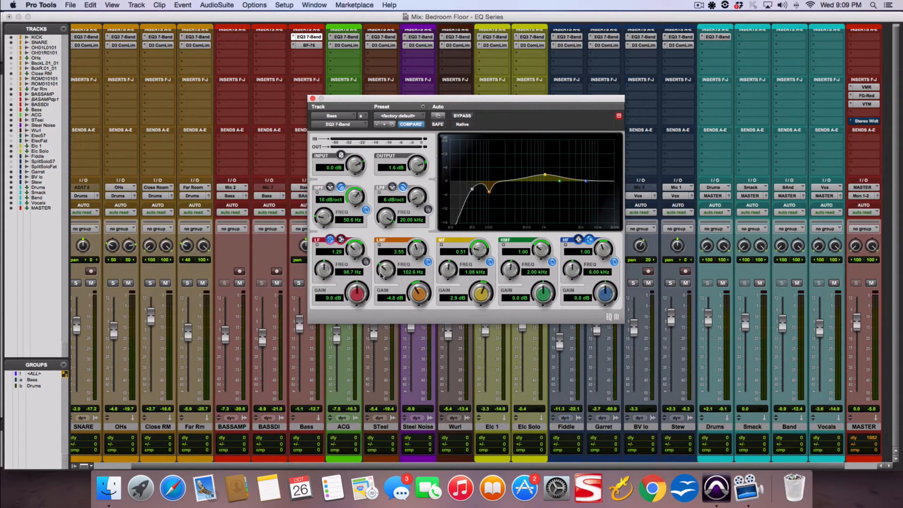
mouse_move(538, 305)
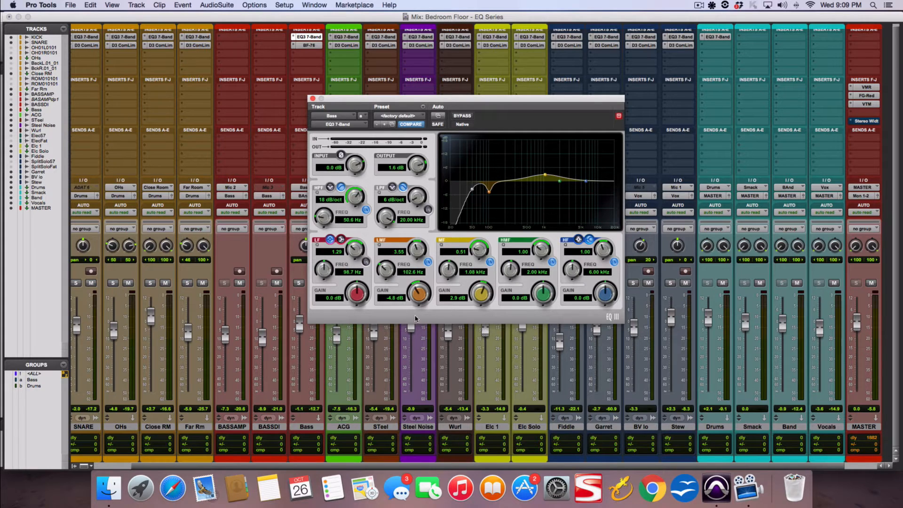
mouse_move(484, 209)
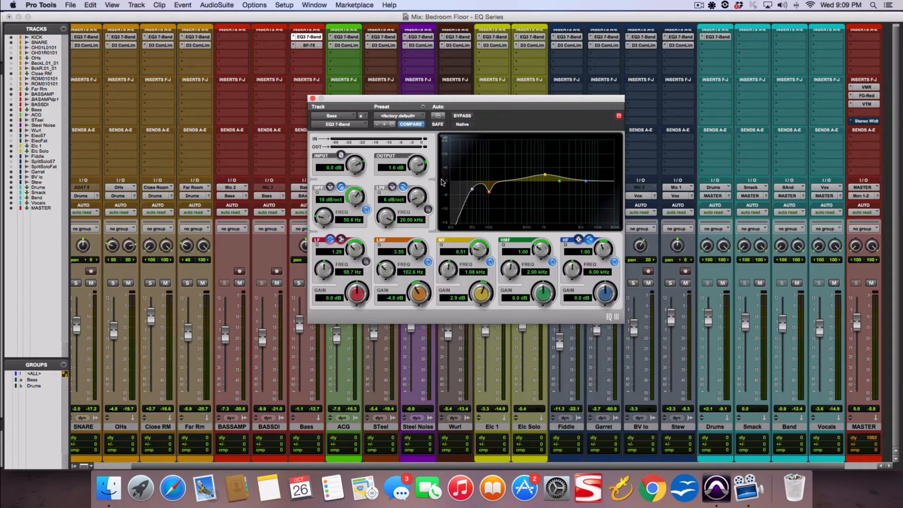
mouse_move(420, 294)
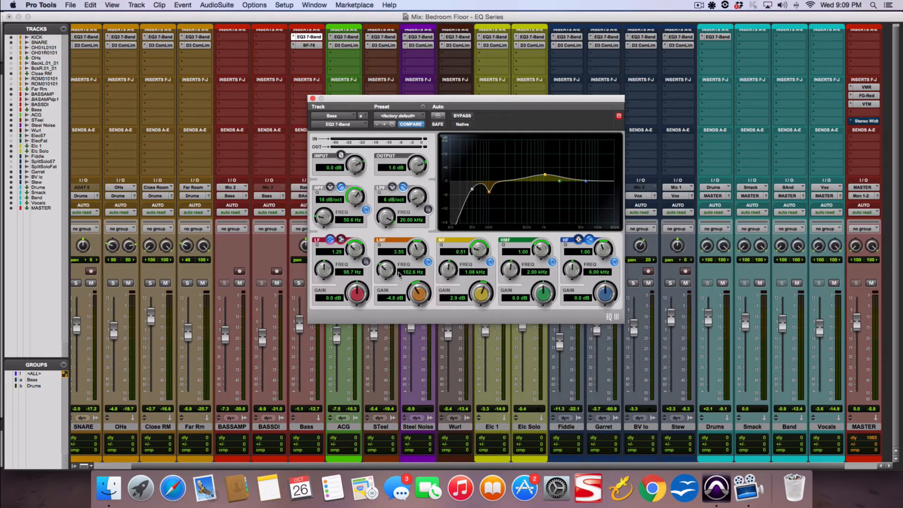
mouse_move(550, 272)
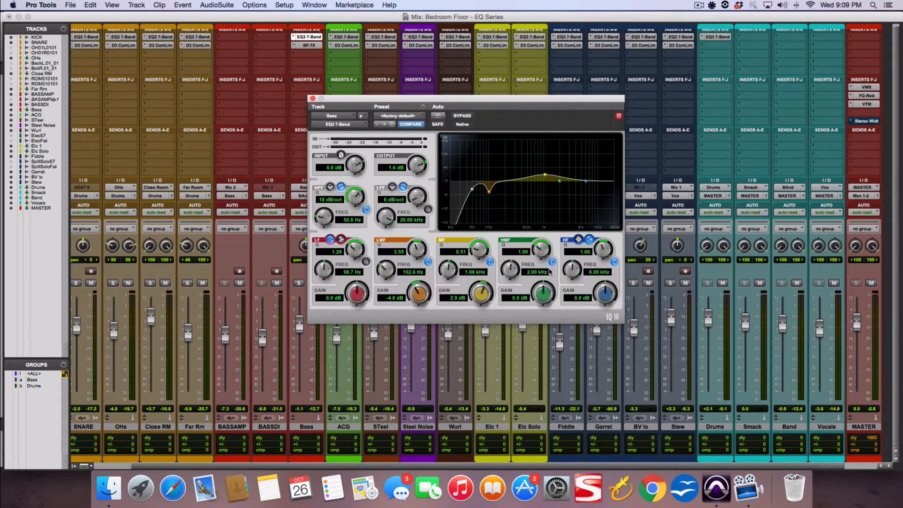
mouse_move(541, 274)
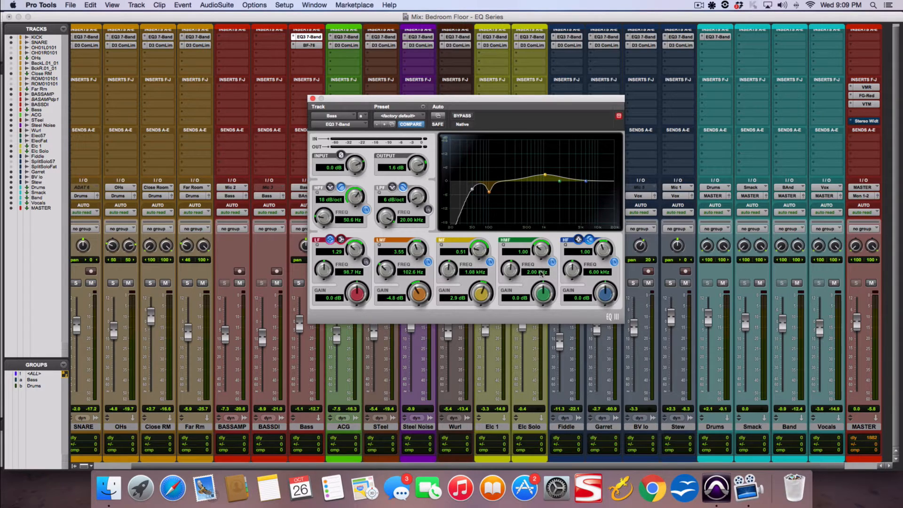
mouse_move(536, 274)
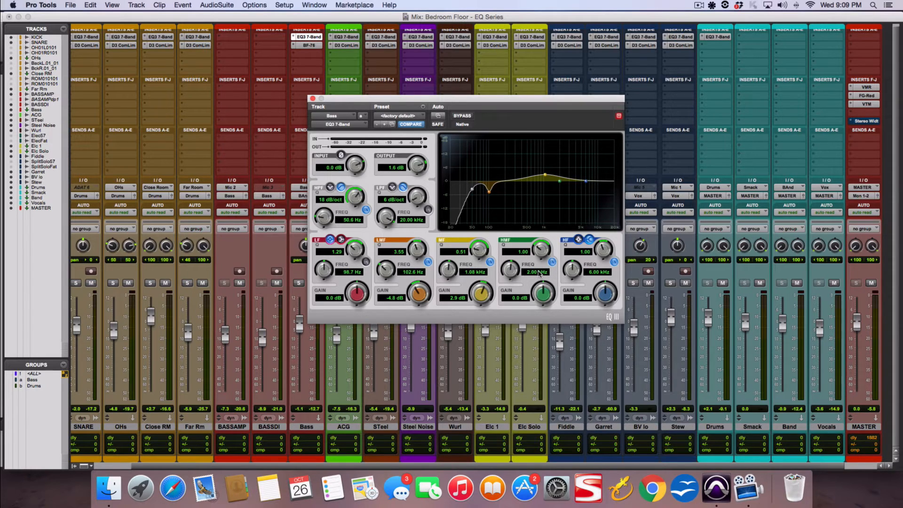
mouse_move(535, 276)
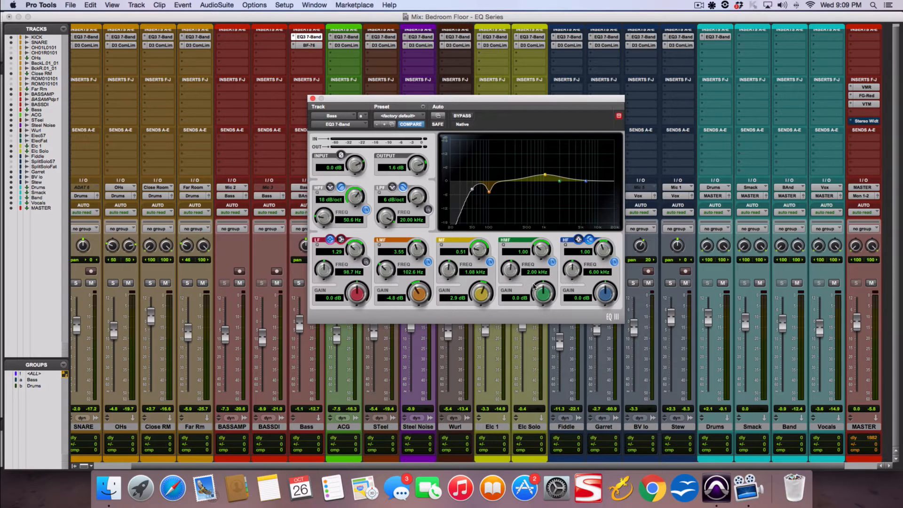
Step: Close the Bass EQ3, then view and close Virtual Mix Rack and Virtual Tape Machines on MASTER
left_click(312, 99)
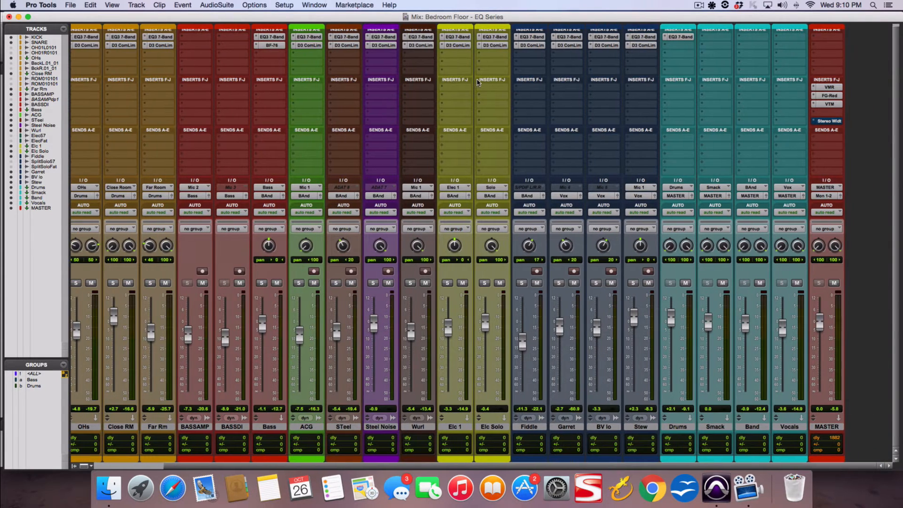
mouse_move(363, 35)
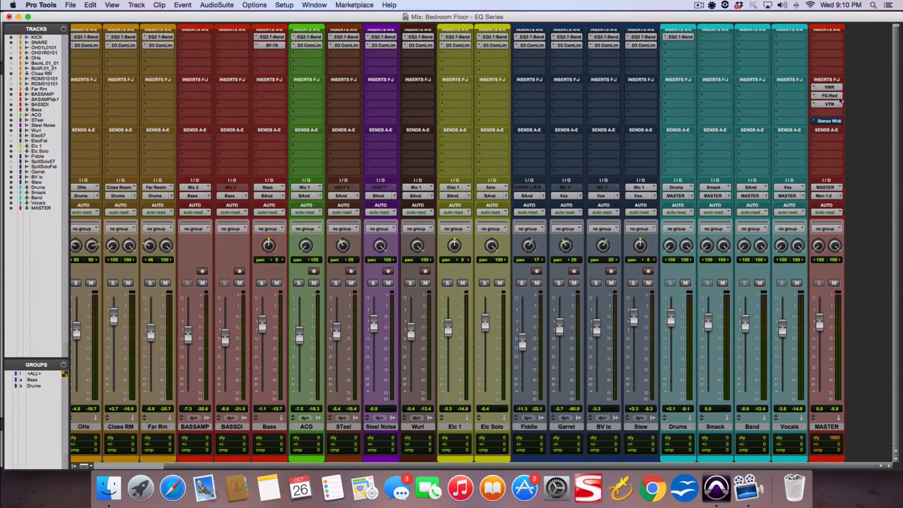
mouse_move(839, 99)
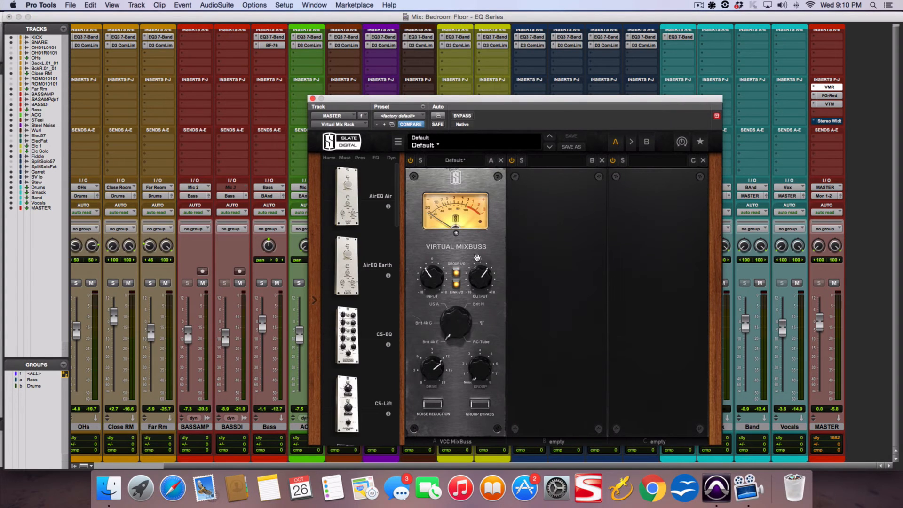
left_click(312, 97)
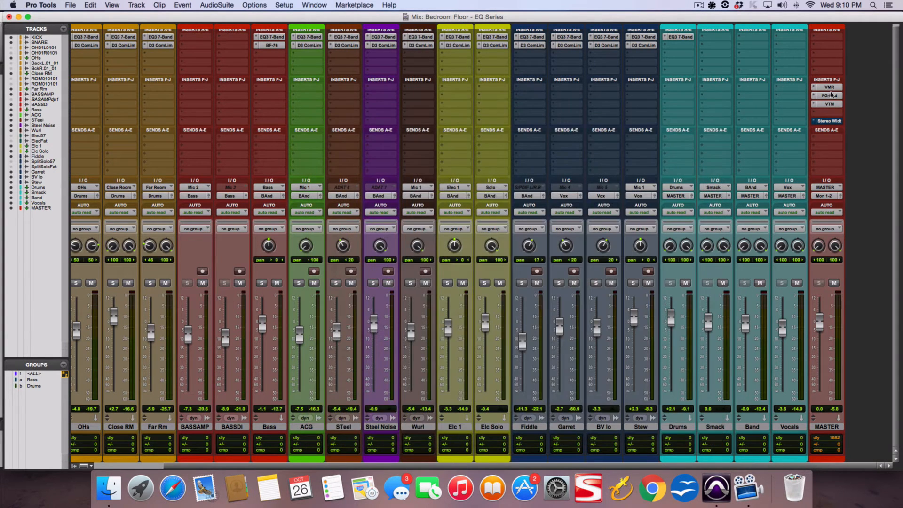
left_click(828, 96)
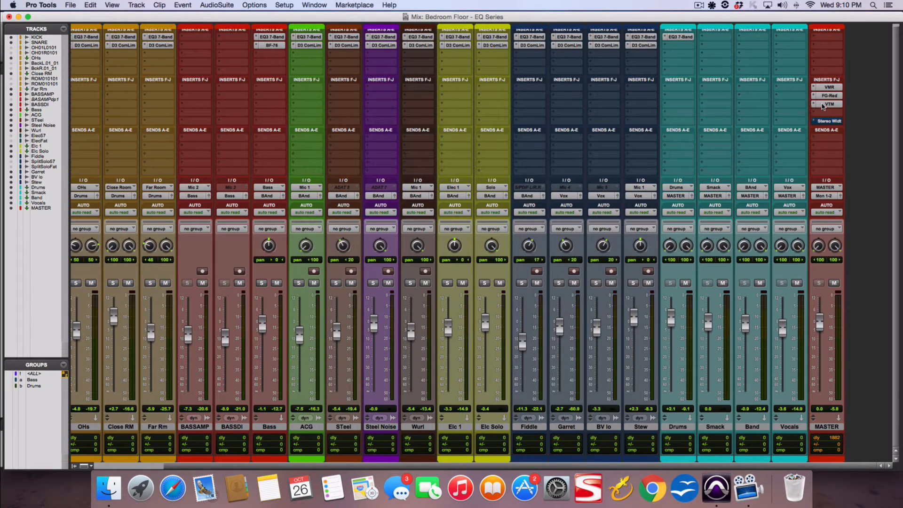
left_click(828, 105)
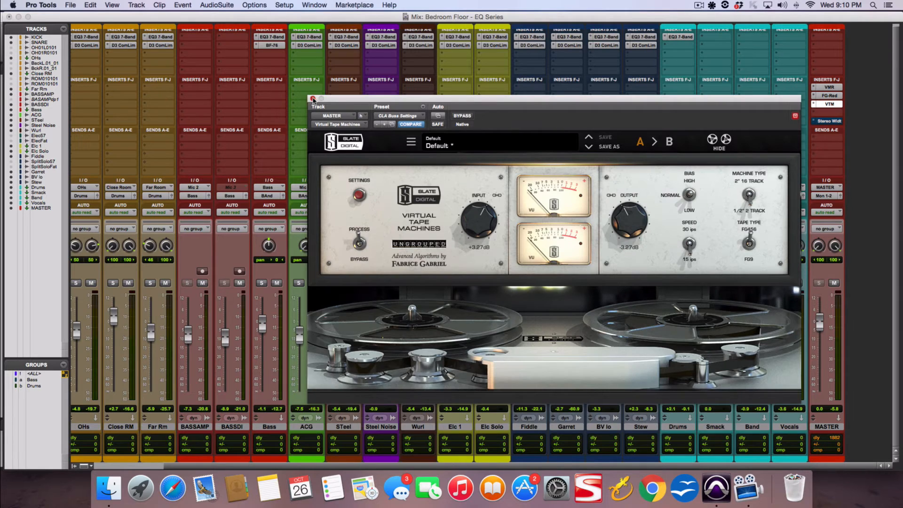
left_click(312, 99)
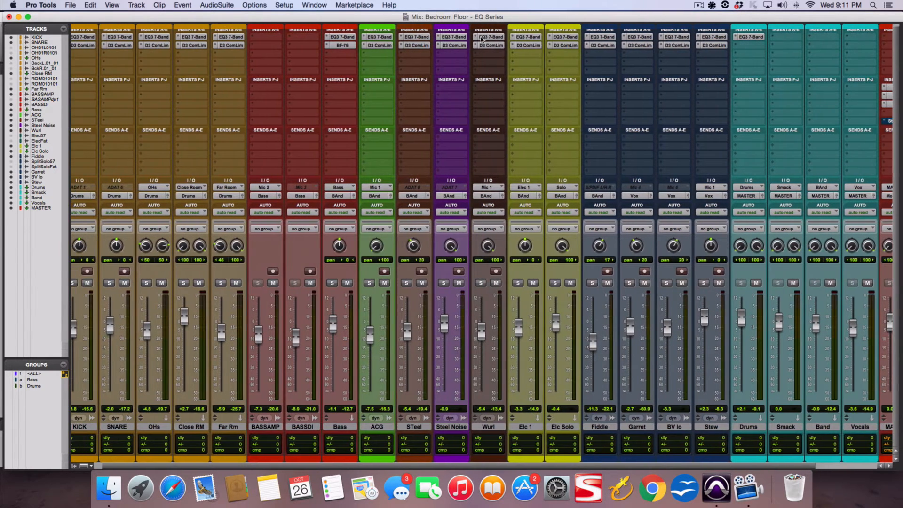
mouse_move(452, 45)
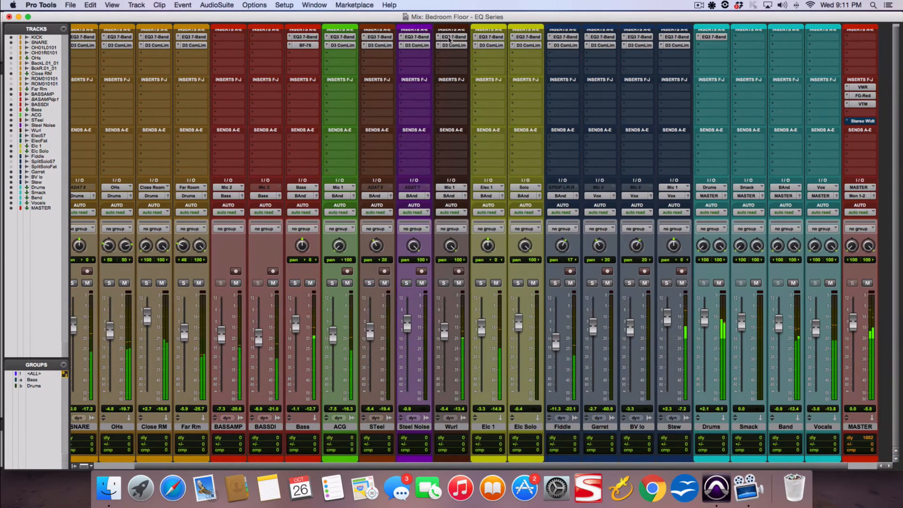
mouse_move(415, 37)
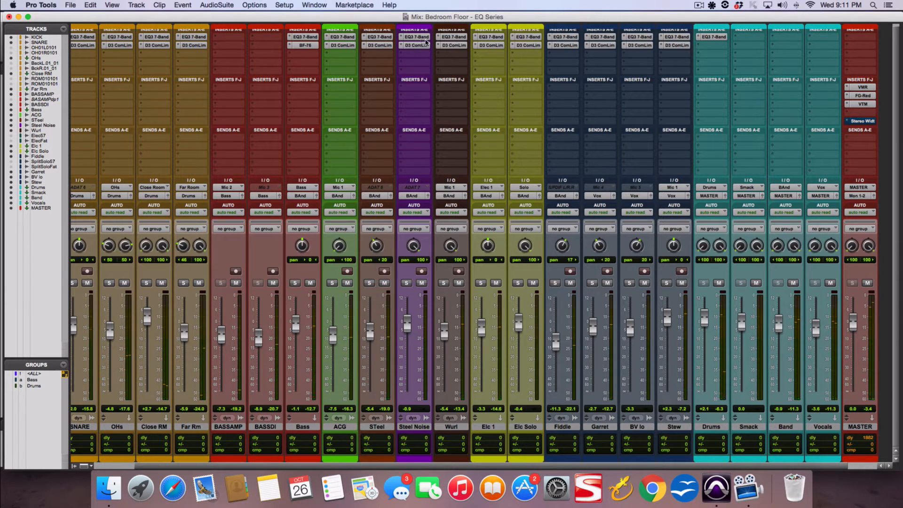
mouse_move(414, 45)
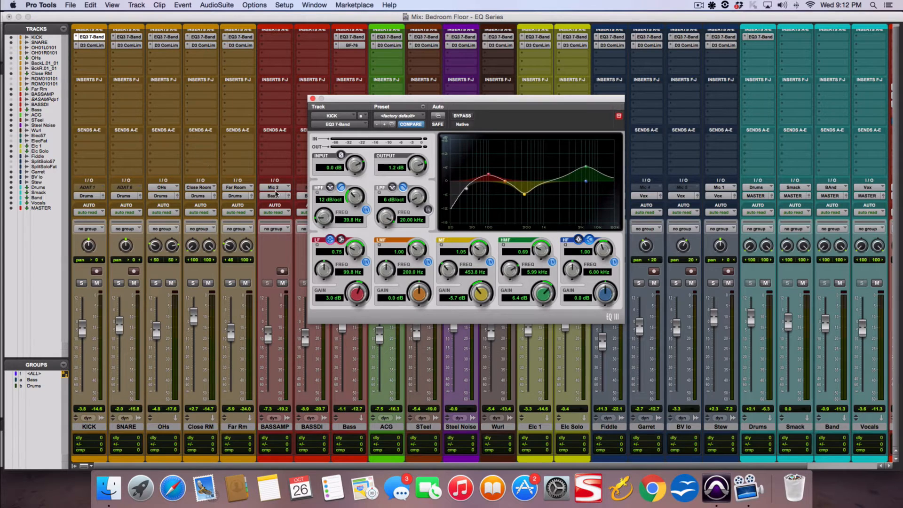
mouse_move(413, 323)
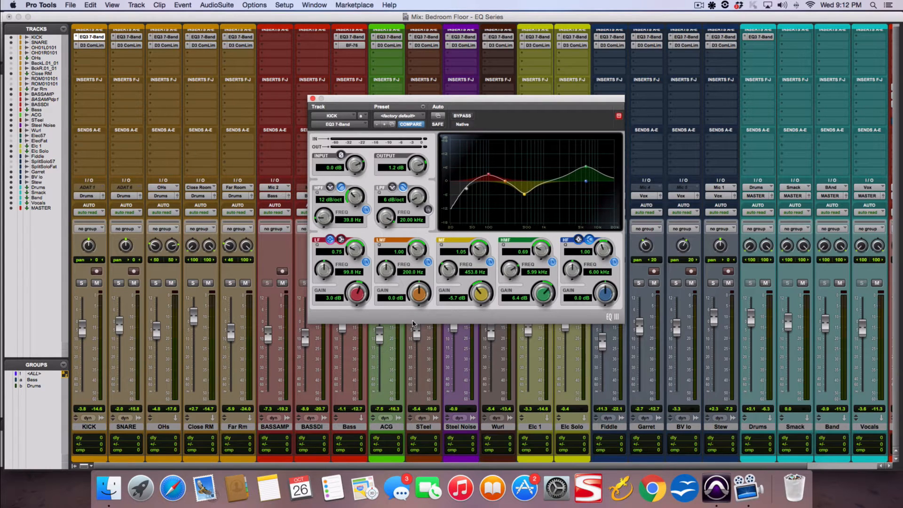
left_click(313, 98)
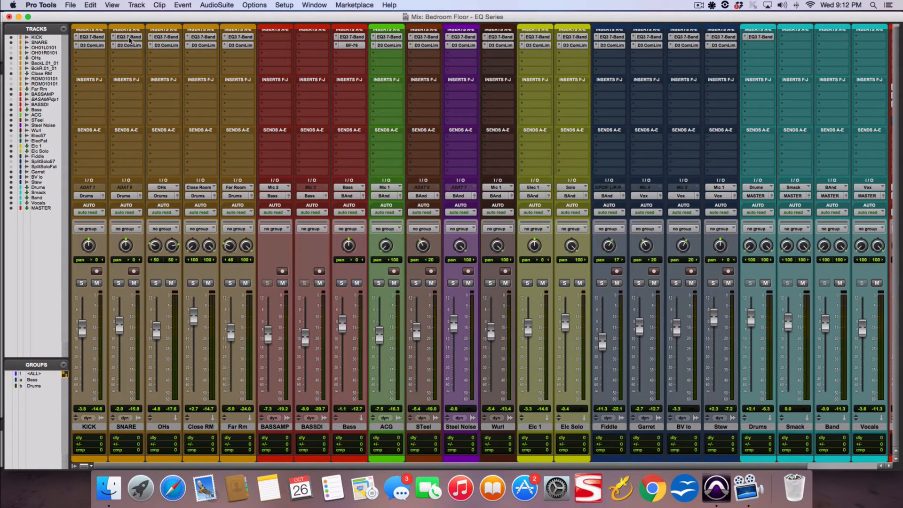
left_click(126, 37)
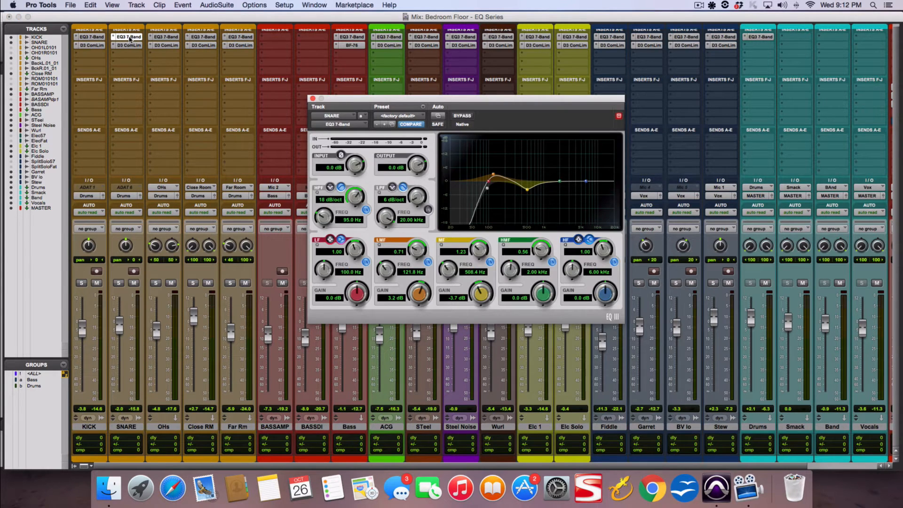
left_click(163, 37)
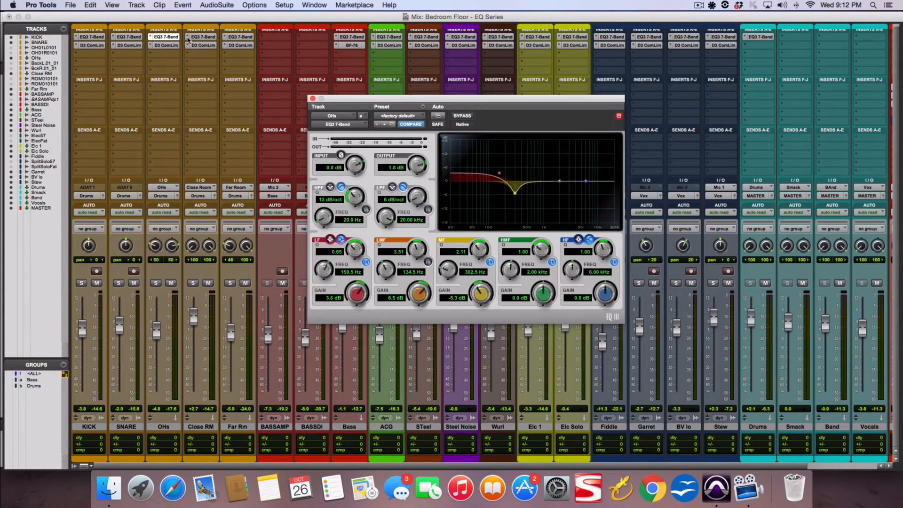
left_click(236, 37)
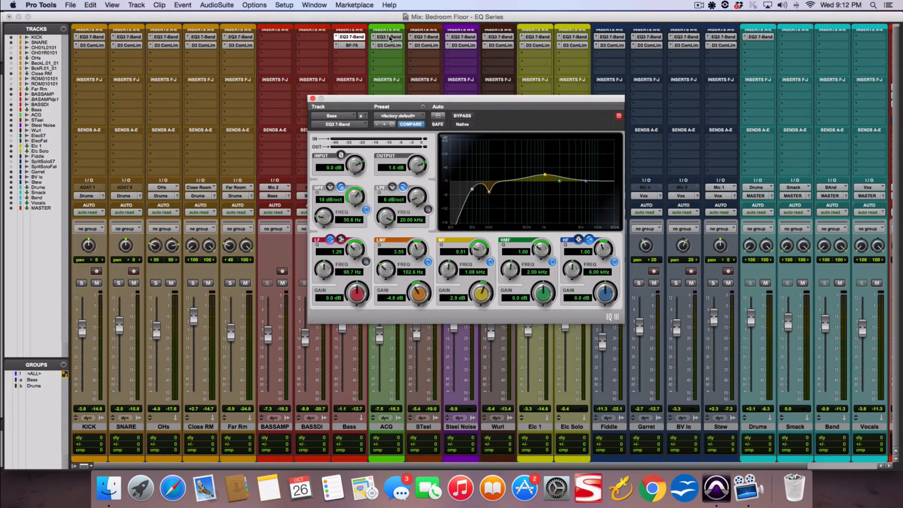
left_click(425, 37)
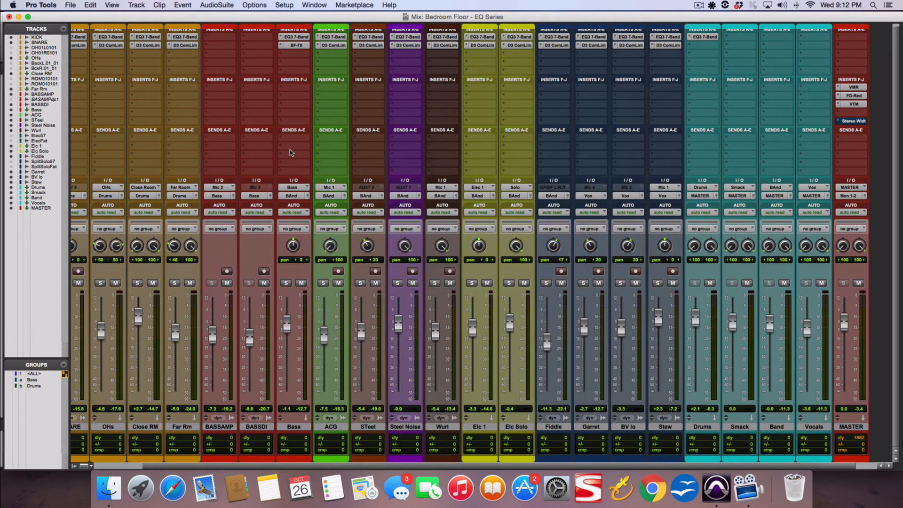
mouse_move(298, 40)
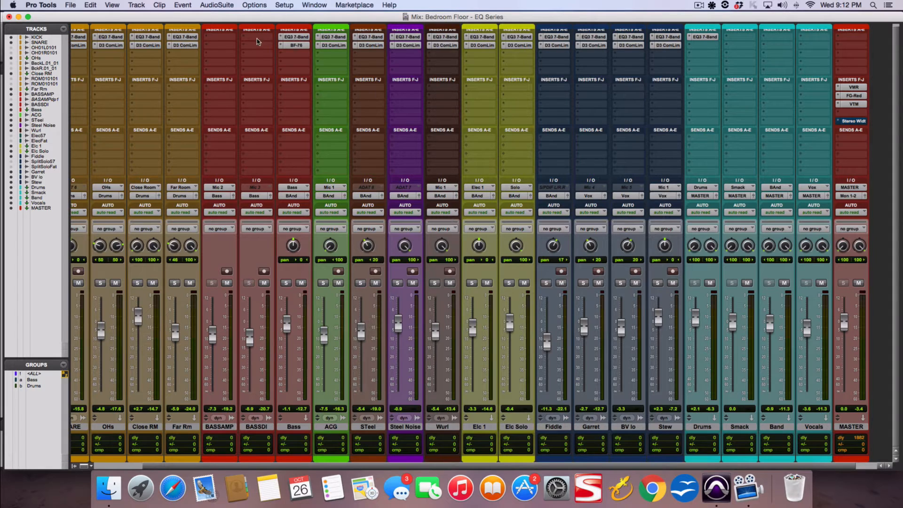
Step: Insert EQ3 7-Band (mono) in an empty insert slot on the BASSDI track
left_click(256, 41)
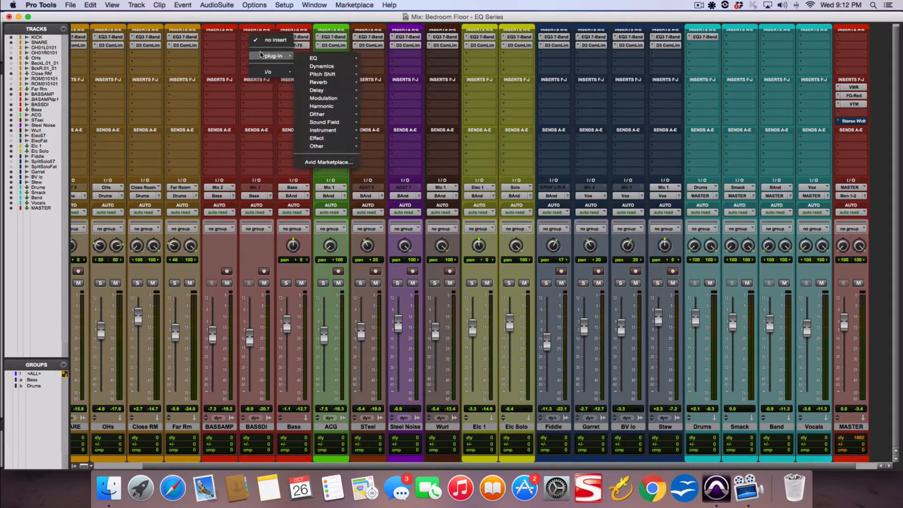
mouse_move(314, 57)
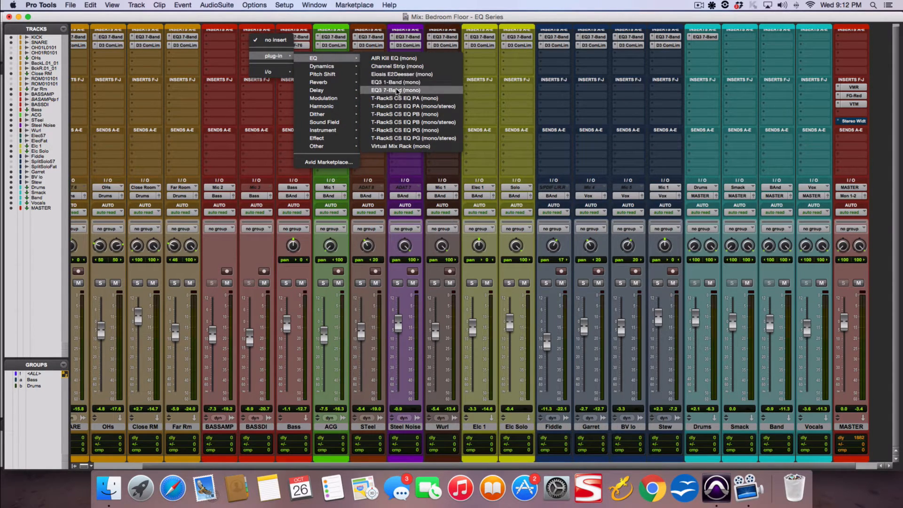
left_click(393, 90)
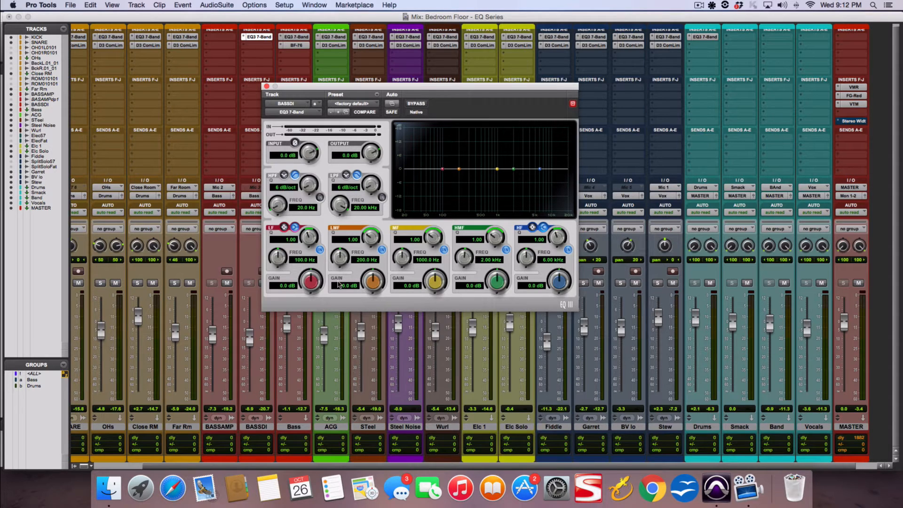
mouse_move(604, 242)
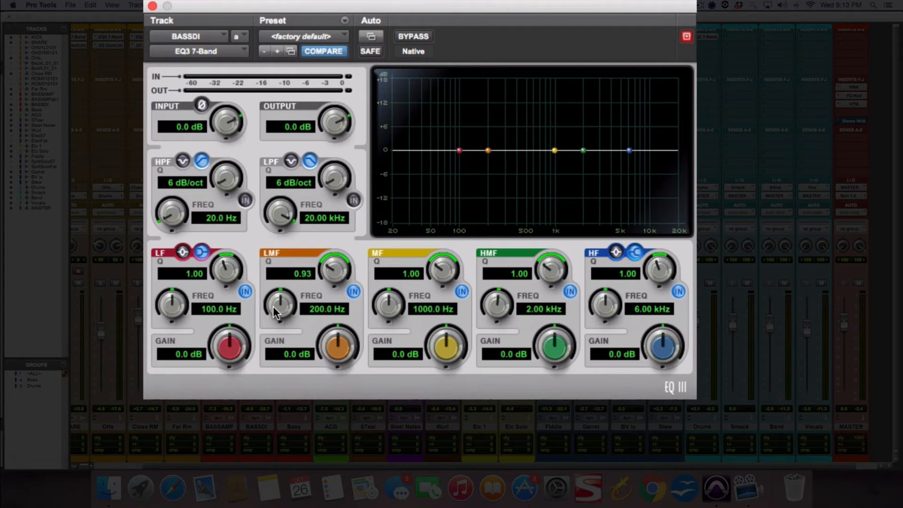
mouse_move(344, 358)
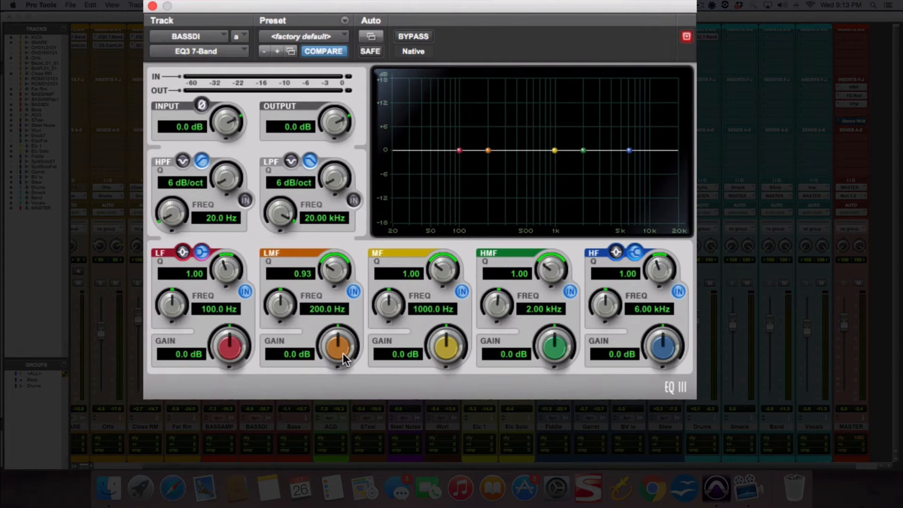
mouse_move(298, 289)
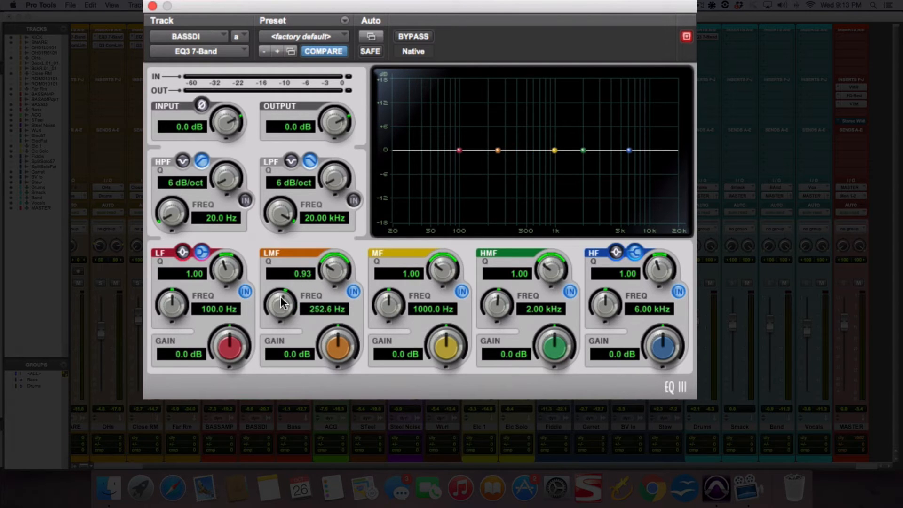
Step: Sweep the LMF frequency down to about 40 Hz, then settle it at 129.5 Hz
left_click_drag(281, 305, 253, 360)
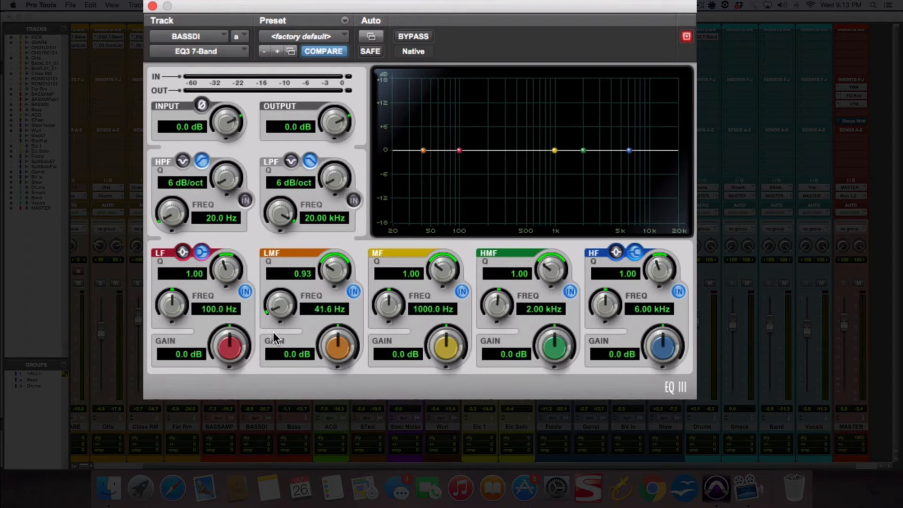
left_click_drag(283, 305, 288, 280)
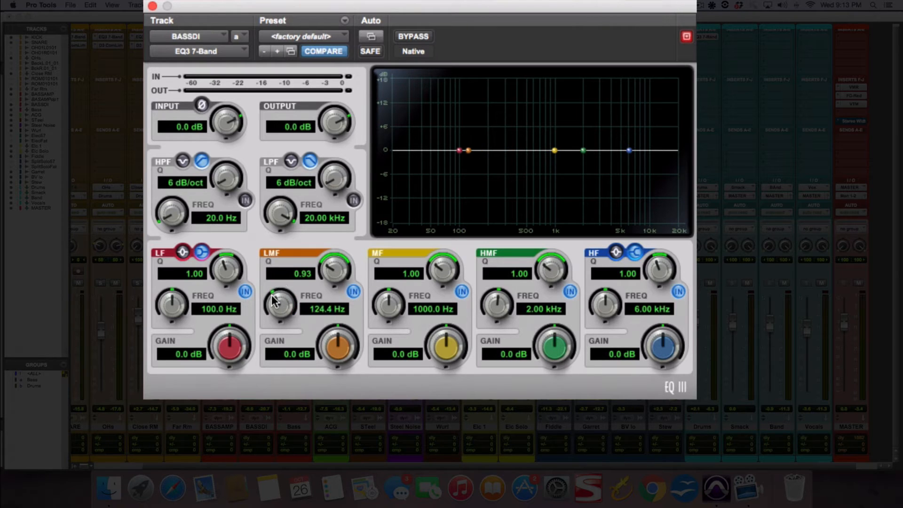
left_click_drag(281, 303, 285, 288)
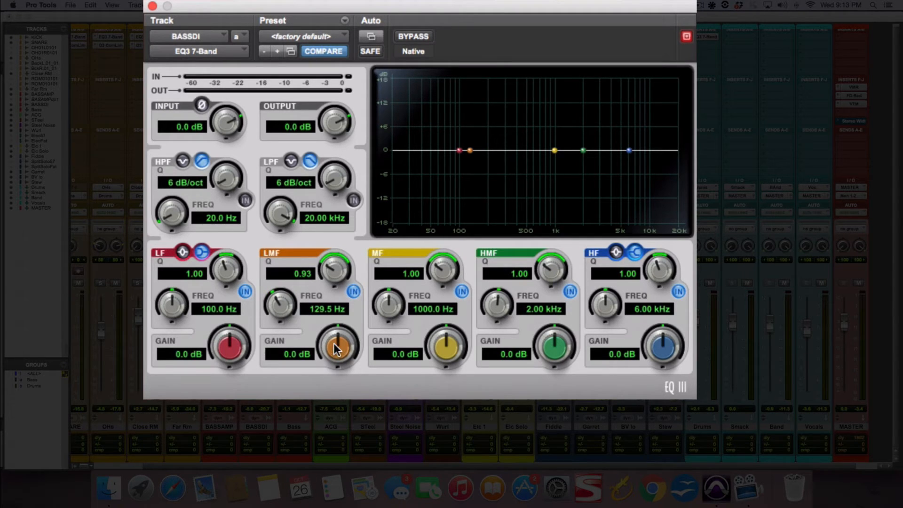
Step: Cut the LMF gain by about 4 dB, then boost it to +8.0 dB at 129.5 Hz
left_click_drag(337, 345, 338, 354)
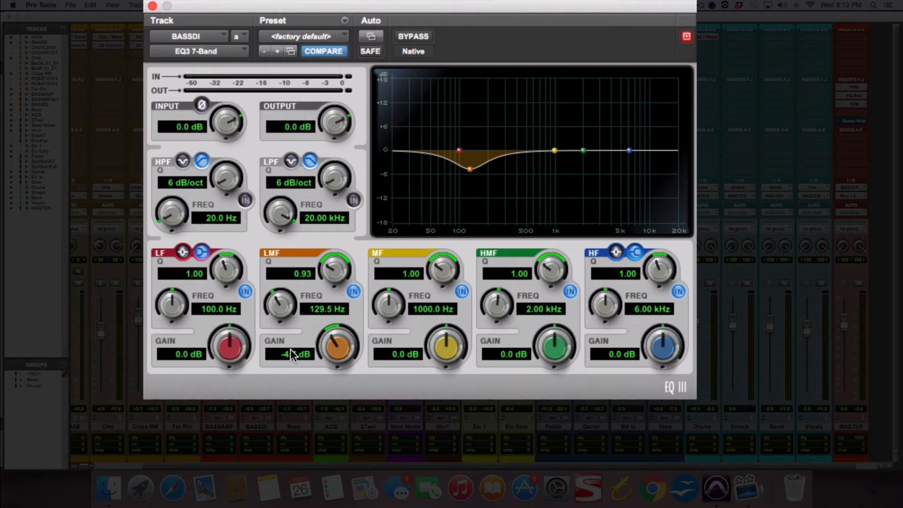
left_click_drag(338, 346, 339, 331)
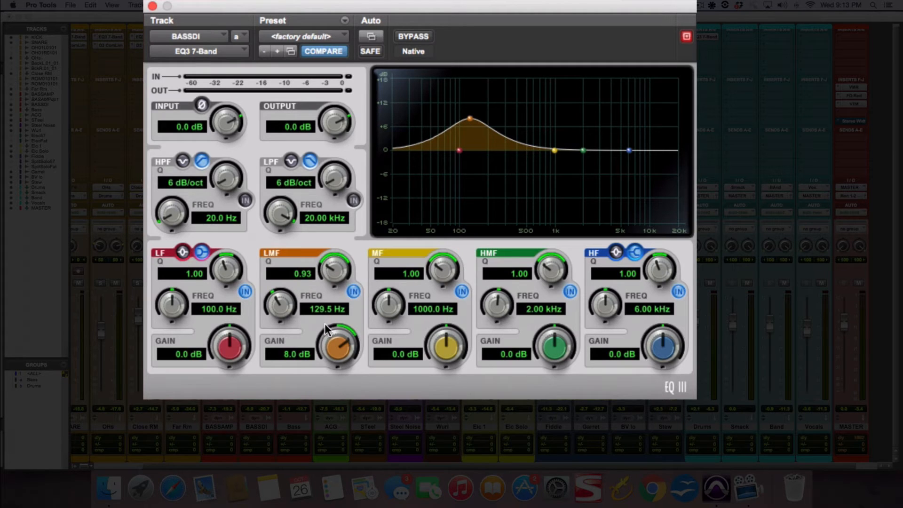
mouse_move(275, 271)
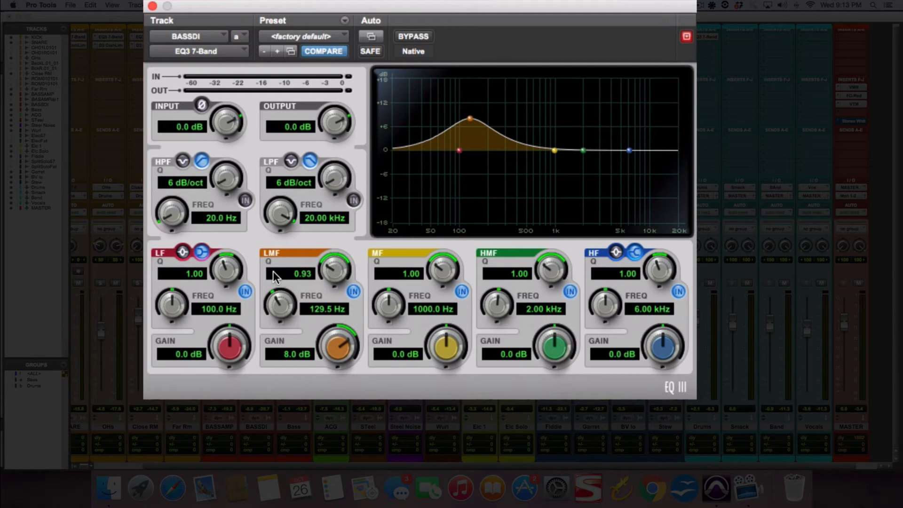
mouse_move(278, 277)
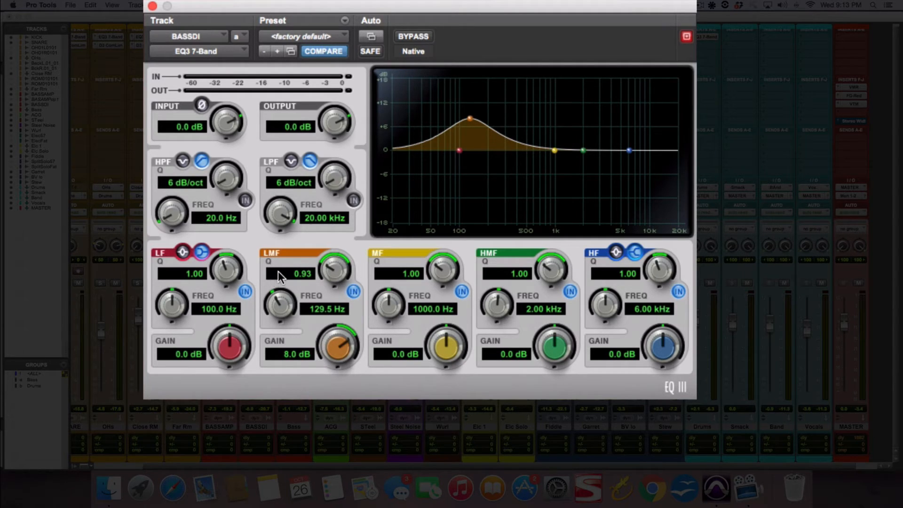
mouse_move(338, 275)
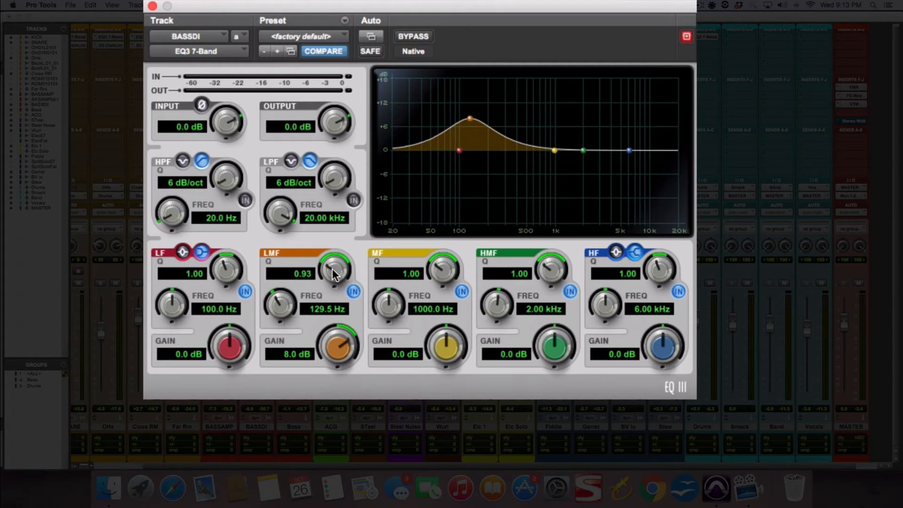
Step: Audition LMF Q values between 0.71 and 3.51, ending around Q 0.90
left_click_drag(336, 271, 345, 253)
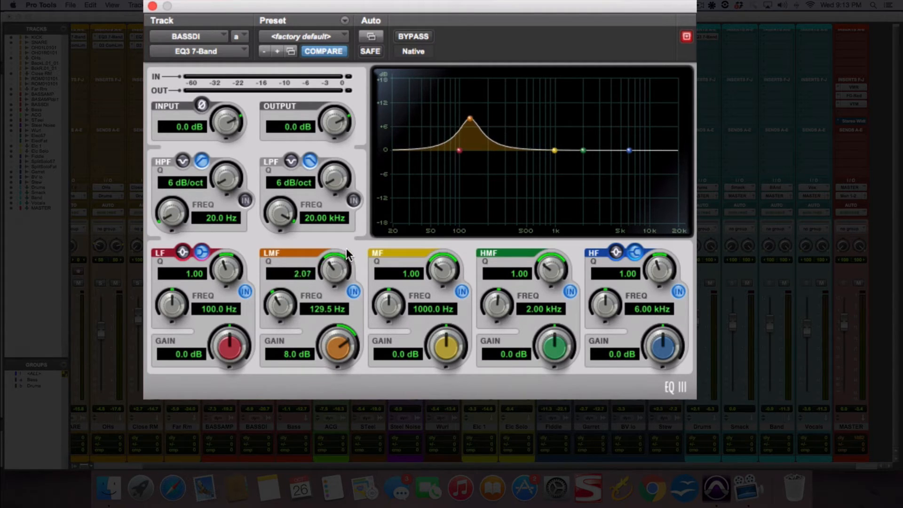
left_click_drag(334, 268, 337, 255)
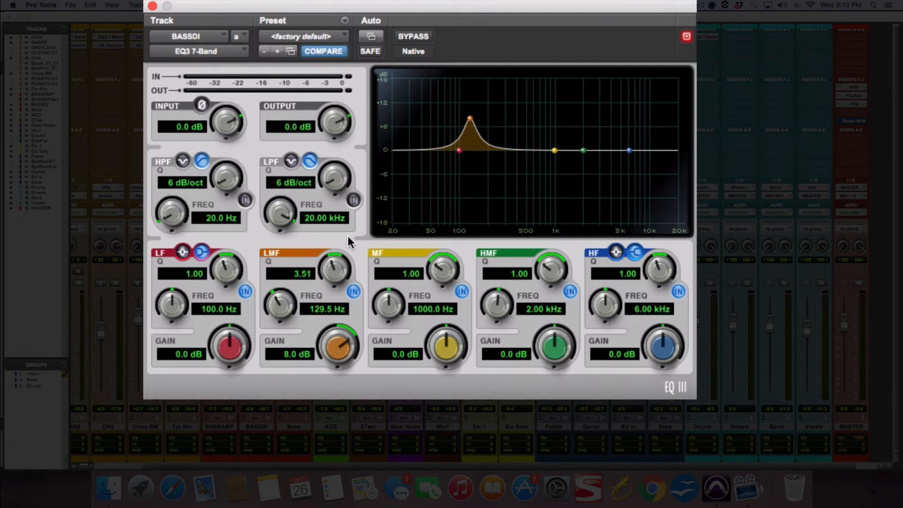
left_click_drag(331, 265, 322, 282)
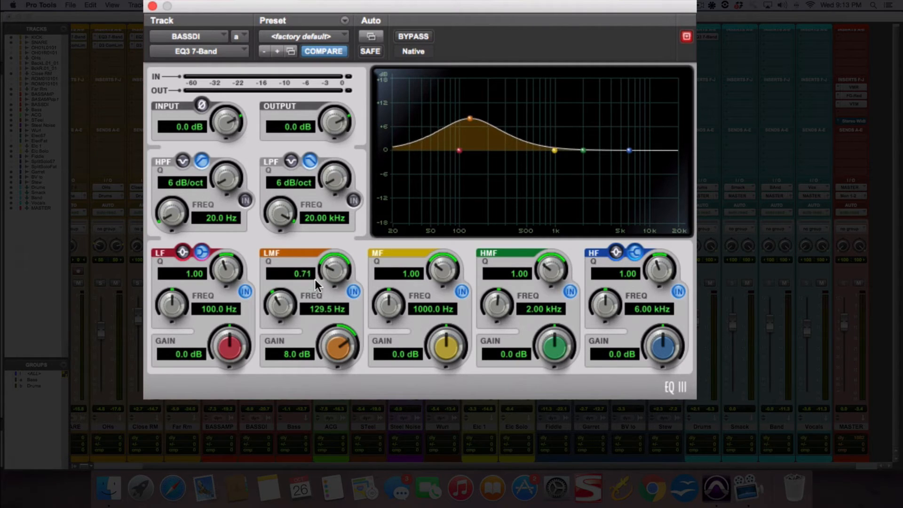
left_click_drag(334, 268, 343, 256)
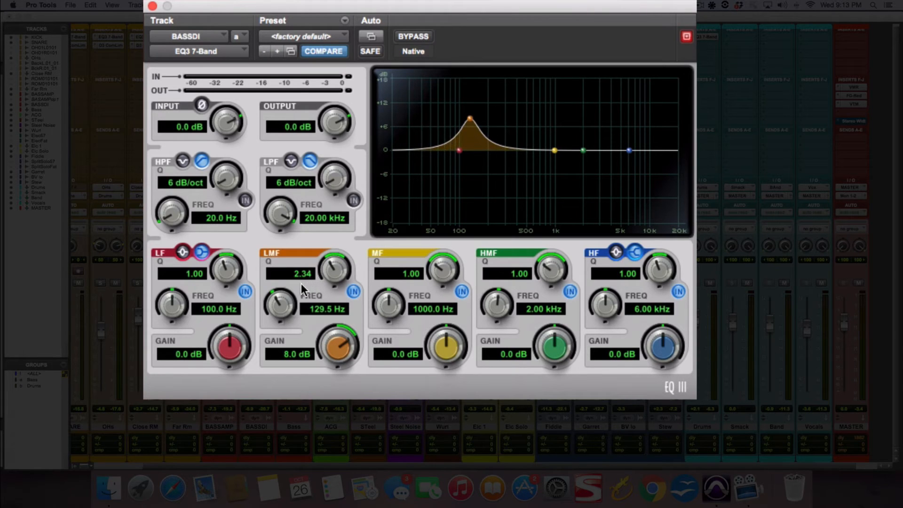
left_click_drag(334, 271, 334, 282)
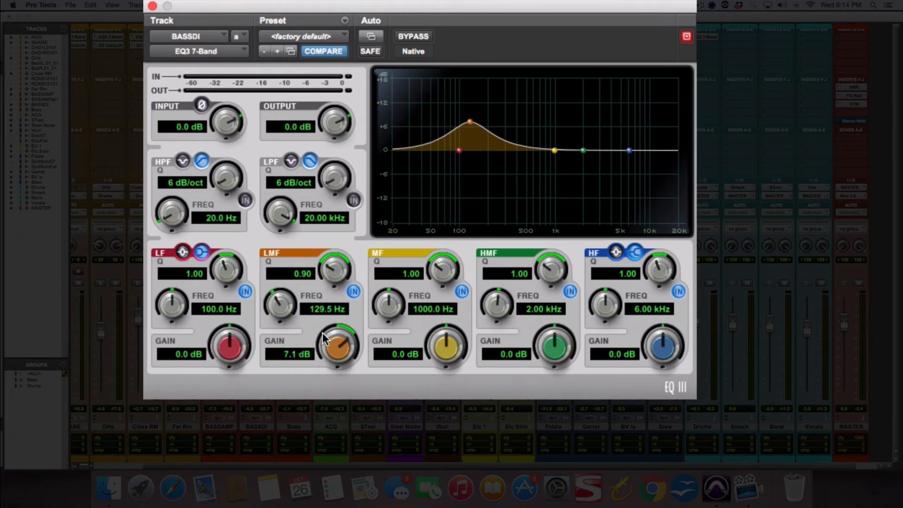
Step: Reshape the LMF boost into a tall narrow Q 6.68 peak, then turn it into a small cut
left_click_drag(340, 345, 339, 355)
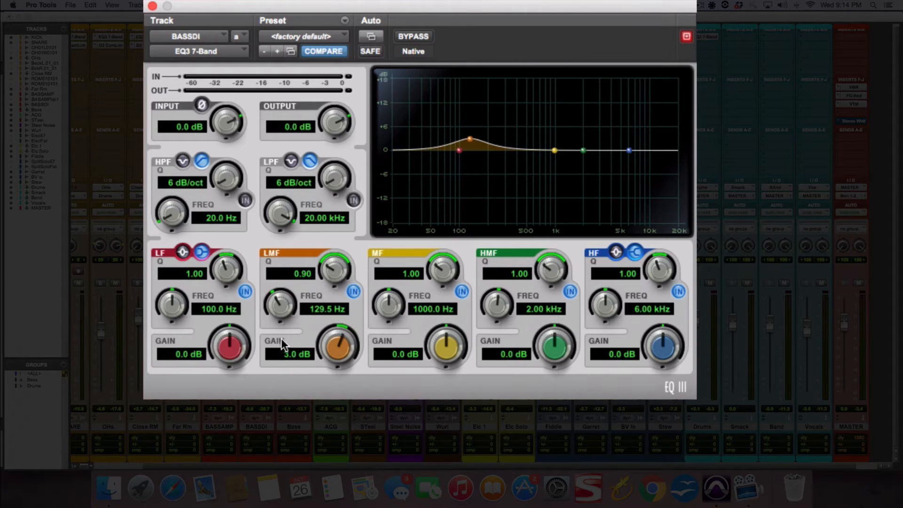
left_click_drag(319, 282, 320, 277)
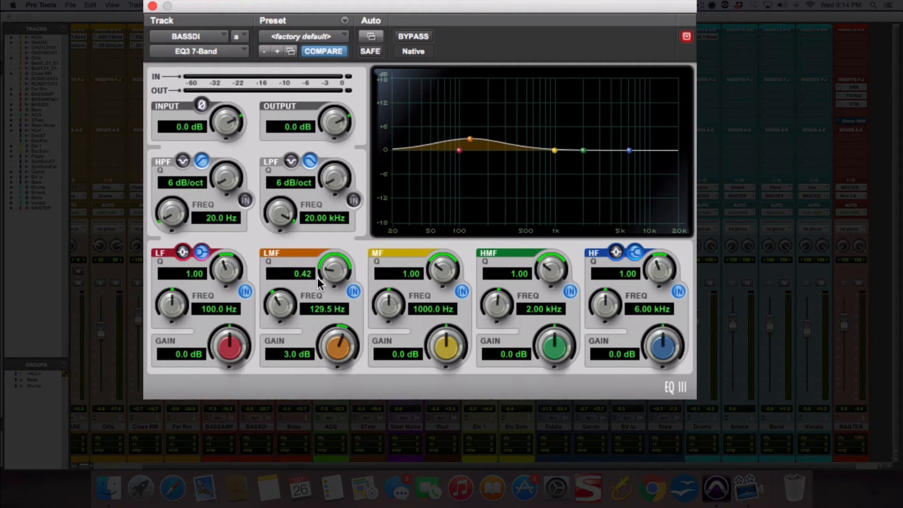
left_click_drag(334, 269, 331, 256)
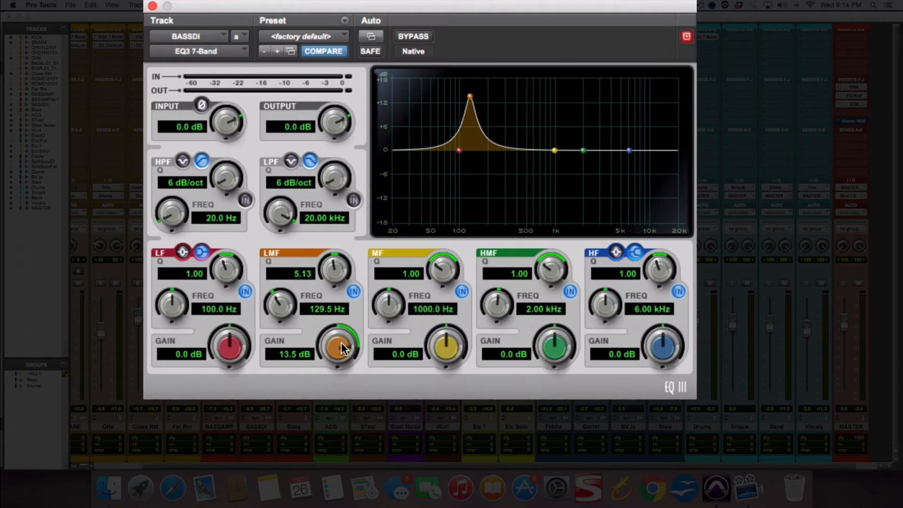
left_click_drag(329, 268, 331, 259)
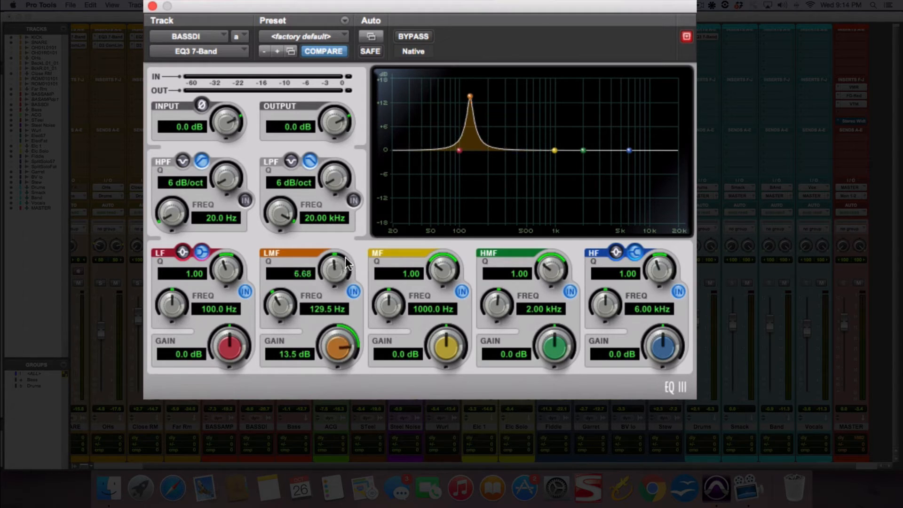
left_click_drag(334, 271, 322, 294)
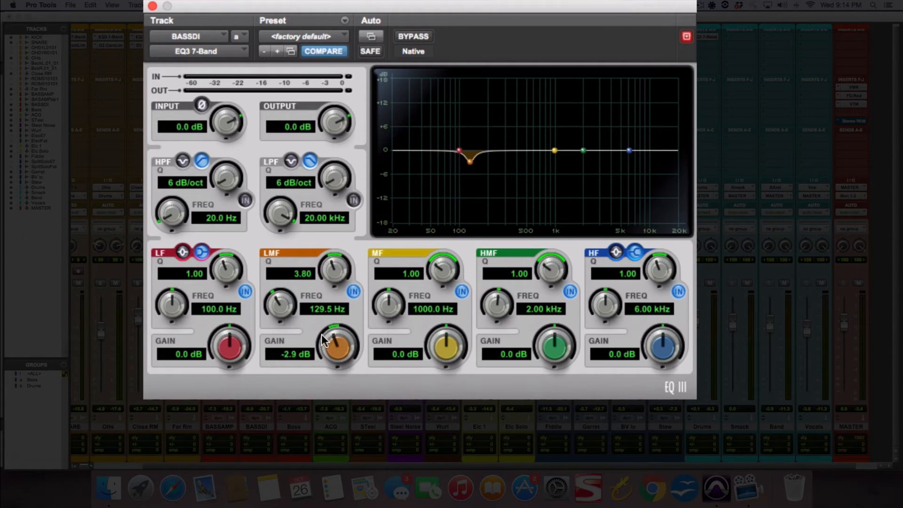
Step: Settle the LMF cut around -2.3 to -4.4 dB and narrow it to about Q 6.17
left_click_drag(338, 345, 338, 340)
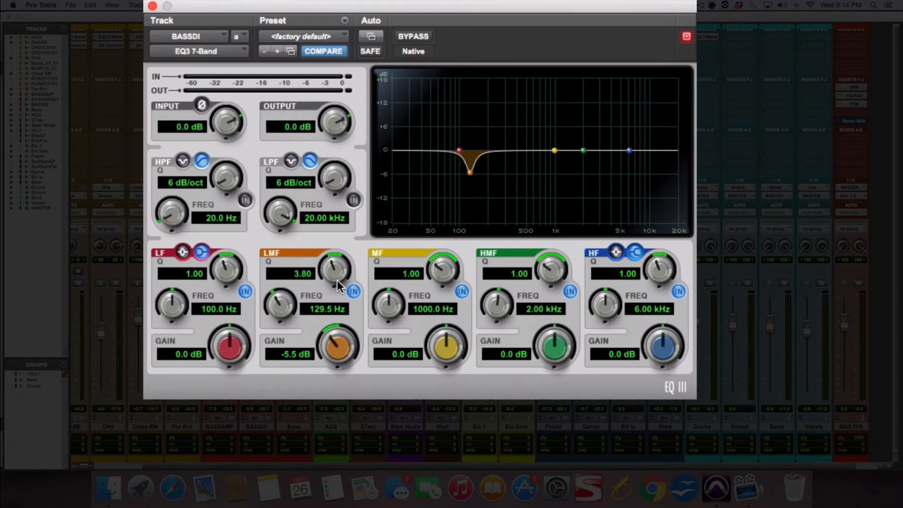
left_click_drag(338, 345, 342, 331)
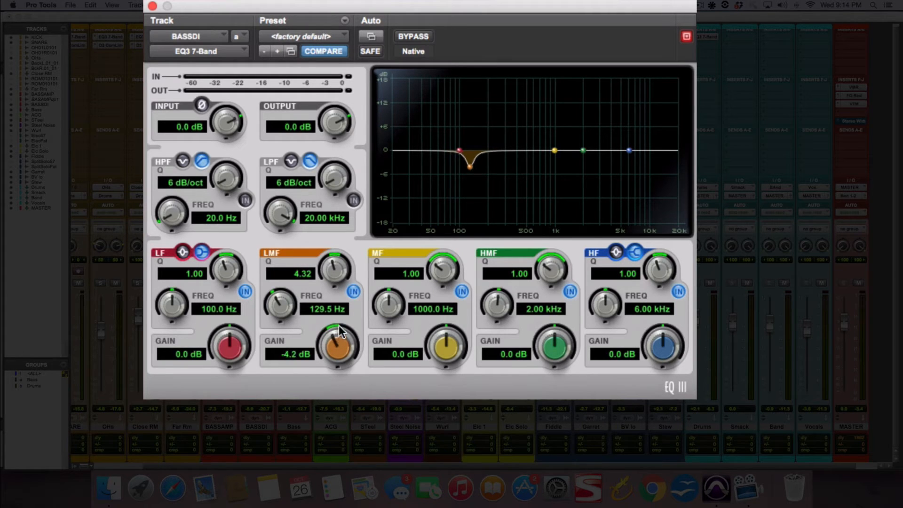
left_click_drag(338, 346, 334, 351)
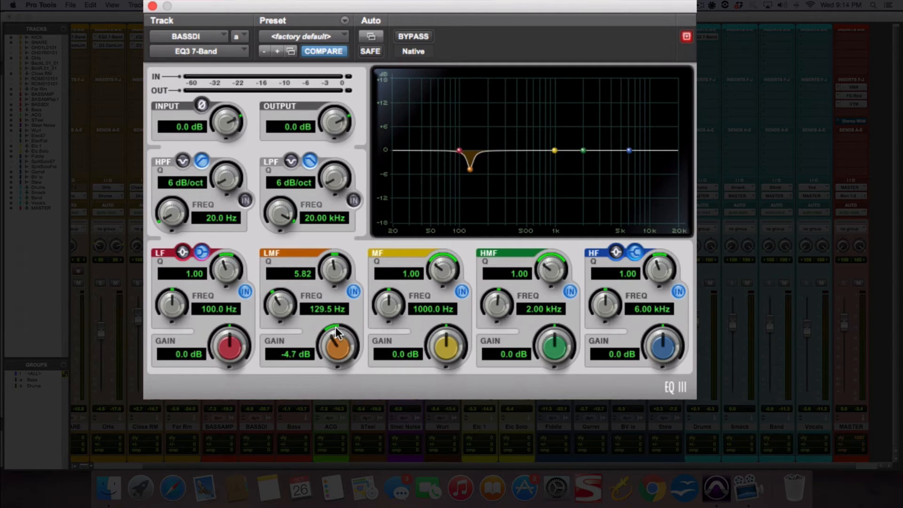
left_click_drag(339, 345, 339, 337)
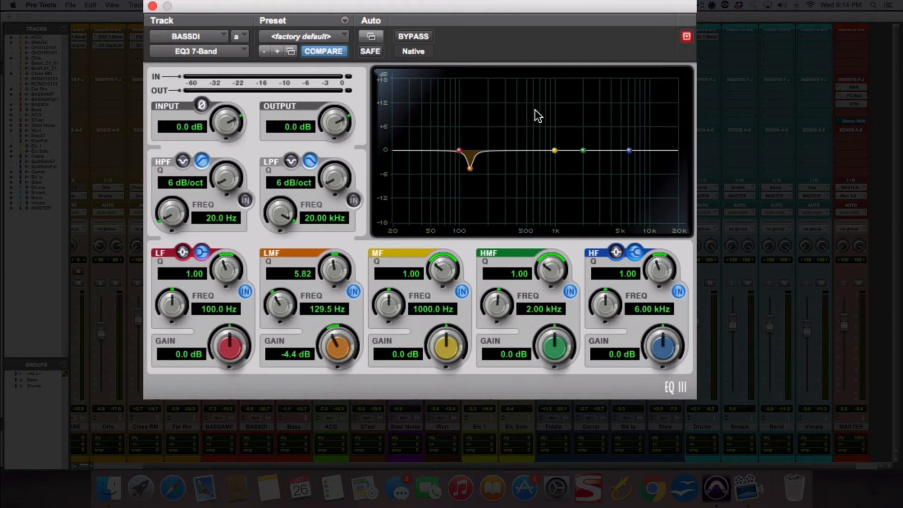
mouse_move(530, 166)
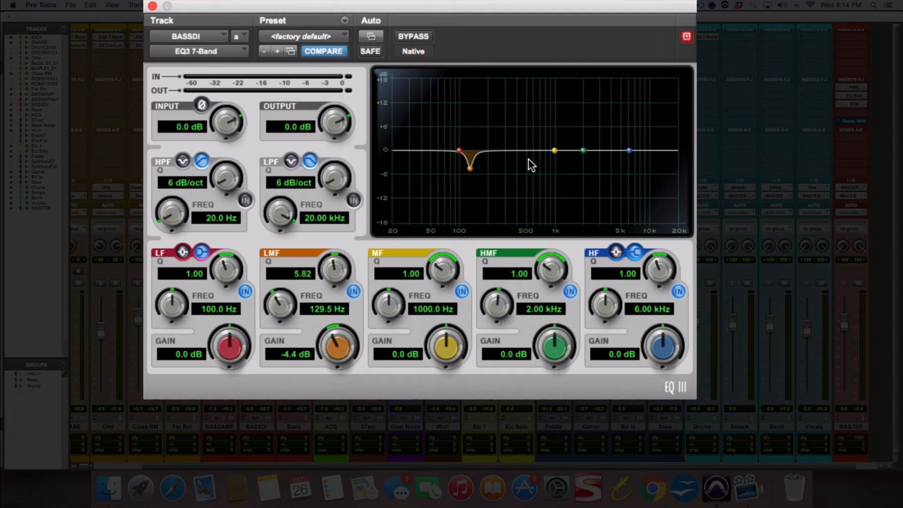
mouse_move(440, 147)
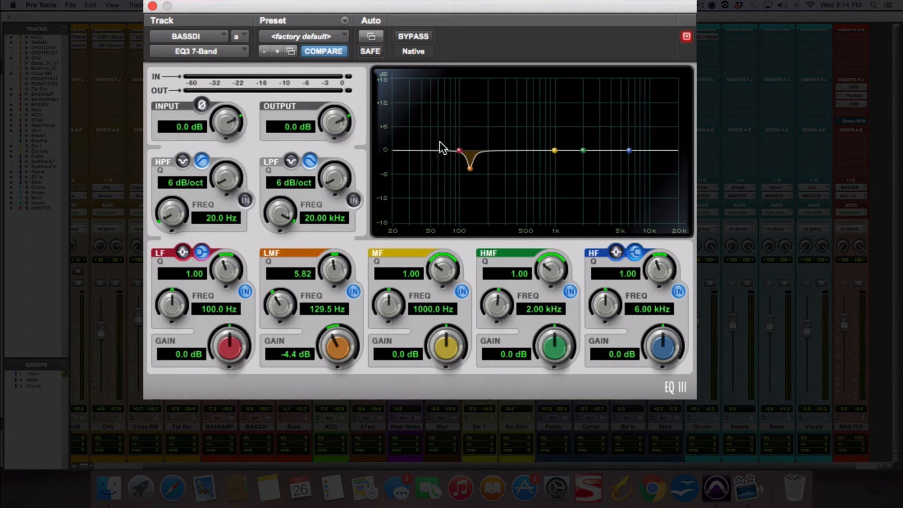
left_click_drag(340, 342, 342, 325)
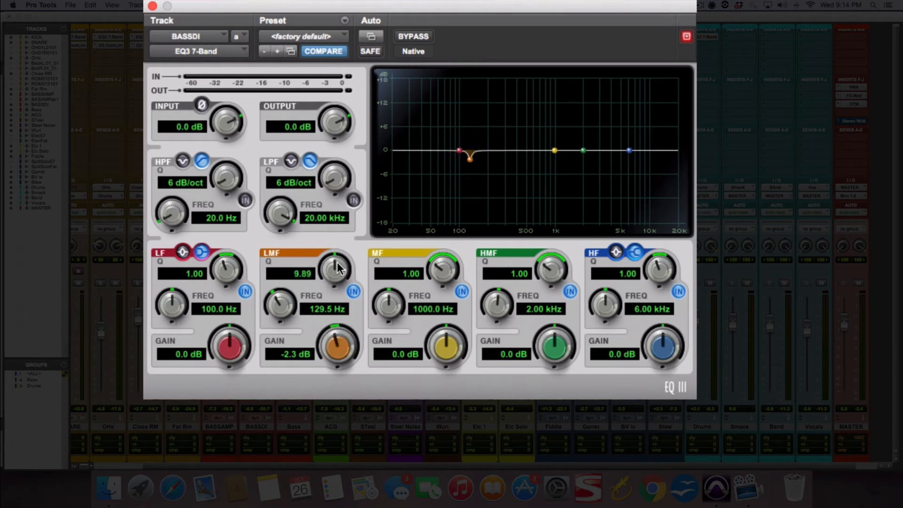
Step: Tune the narrow LMF cut's frequency up to about 147.3 Hz
left_click_drag(338, 268, 281, 305)
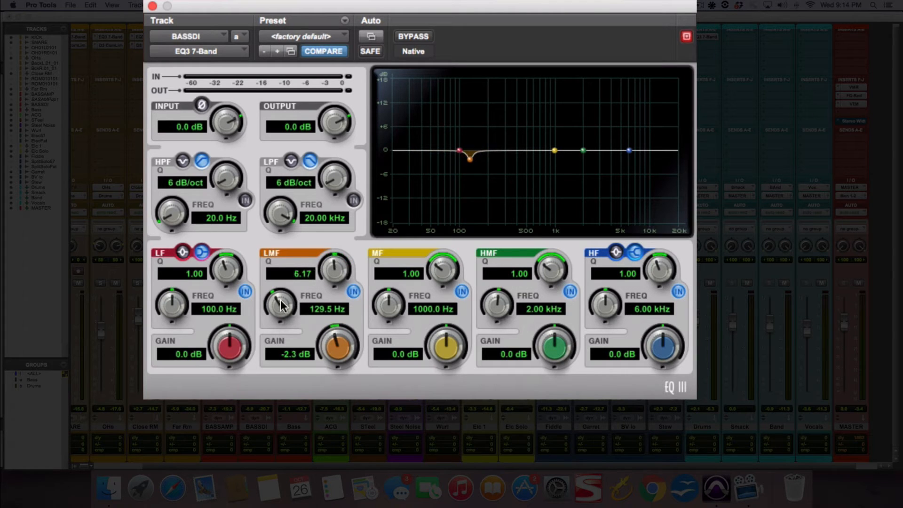
left_click_drag(280, 304, 282, 290)
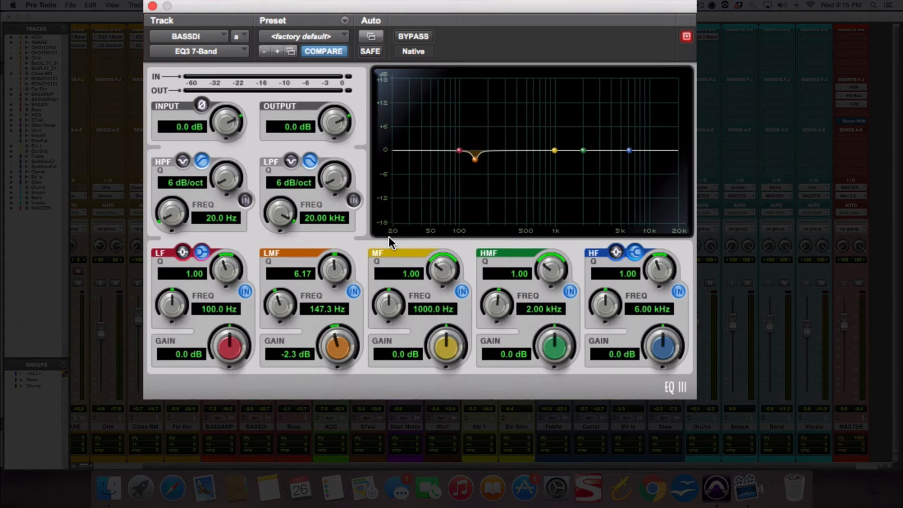
mouse_move(643, 245)
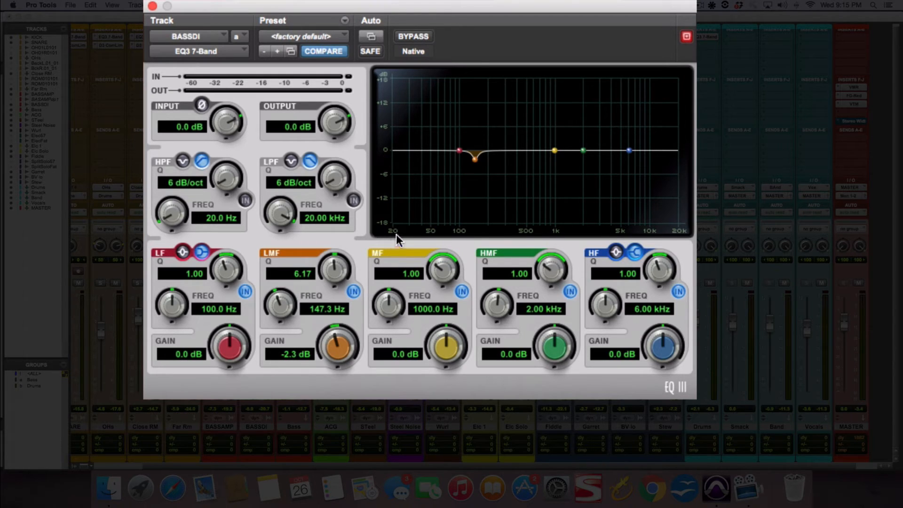
mouse_move(407, 236)
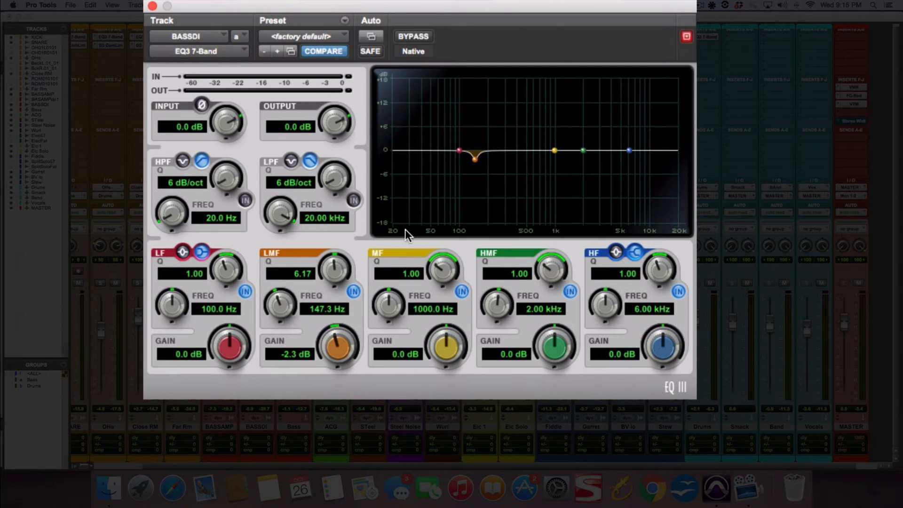
mouse_move(401, 239)
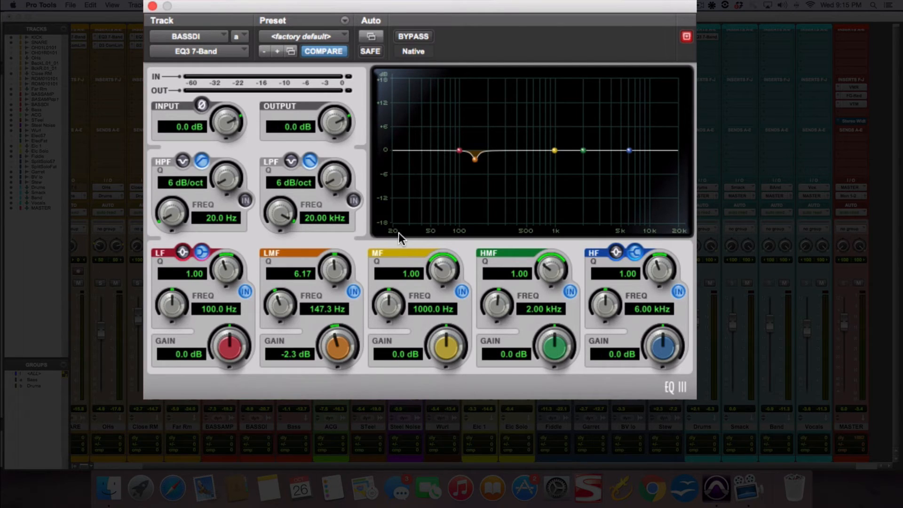
mouse_move(404, 242)
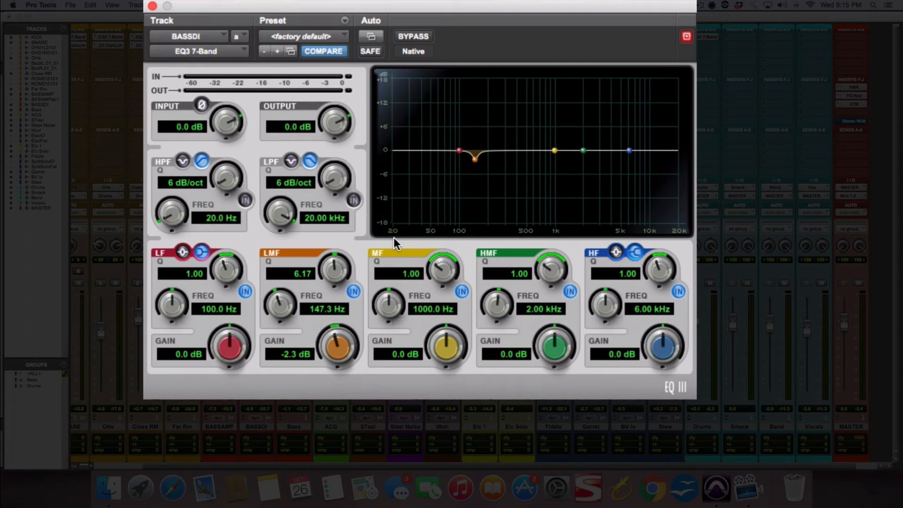
mouse_move(673, 217)
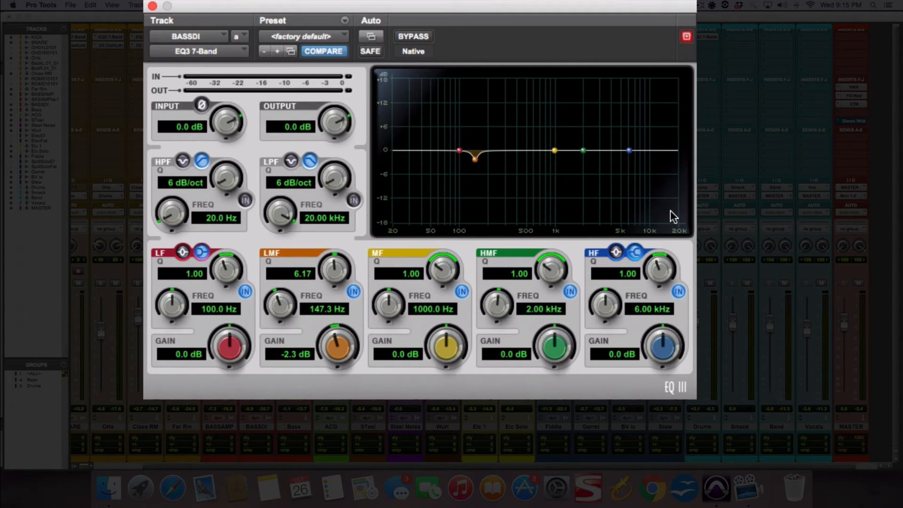
mouse_move(684, 240)
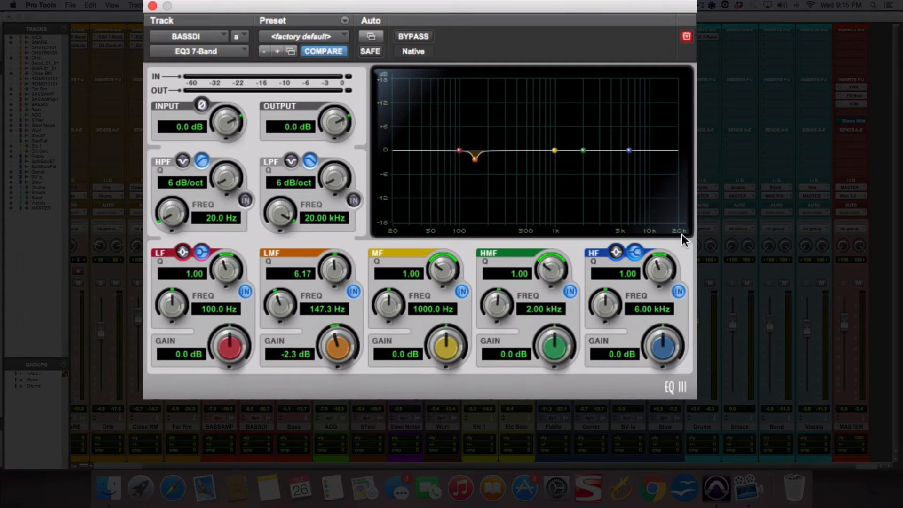
mouse_move(689, 241)
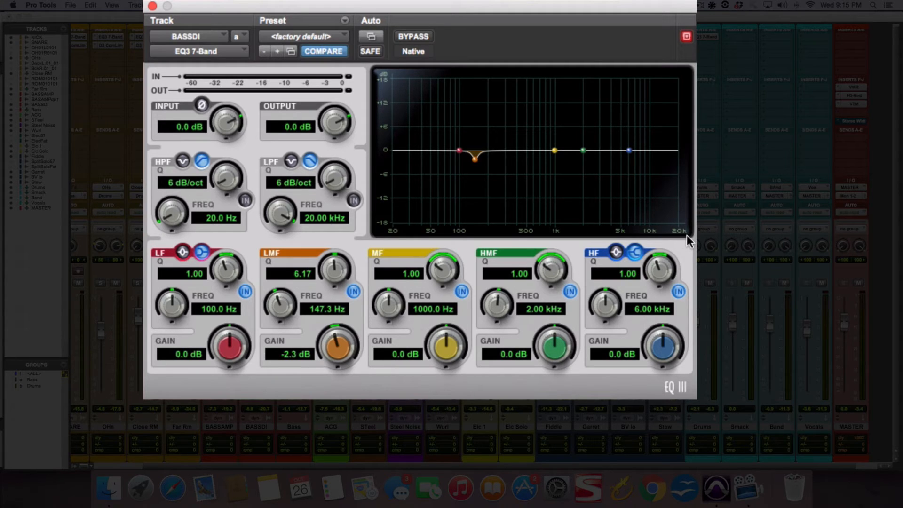
mouse_move(685, 236)
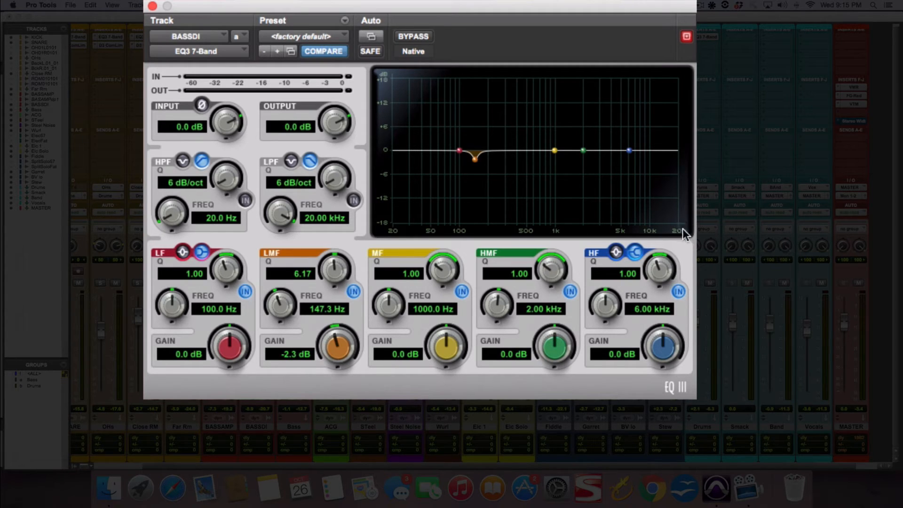
mouse_move(692, 161)
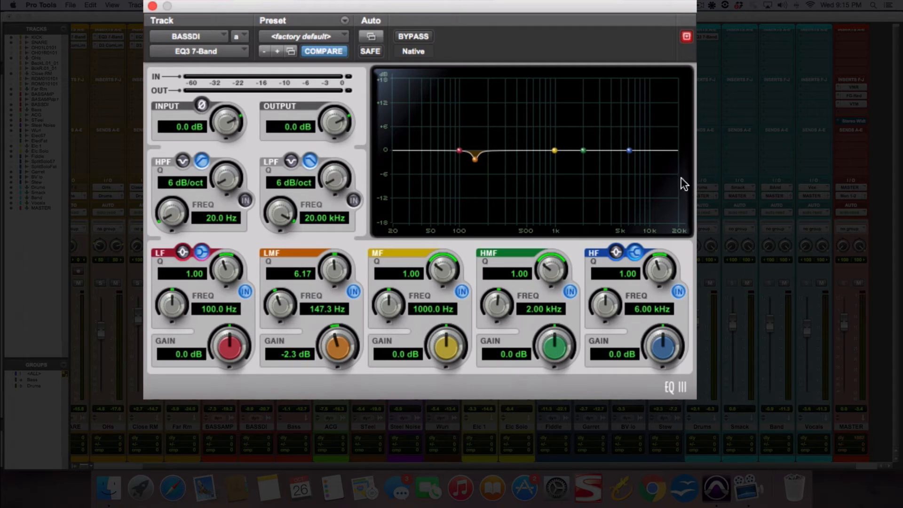
mouse_move(681, 203)
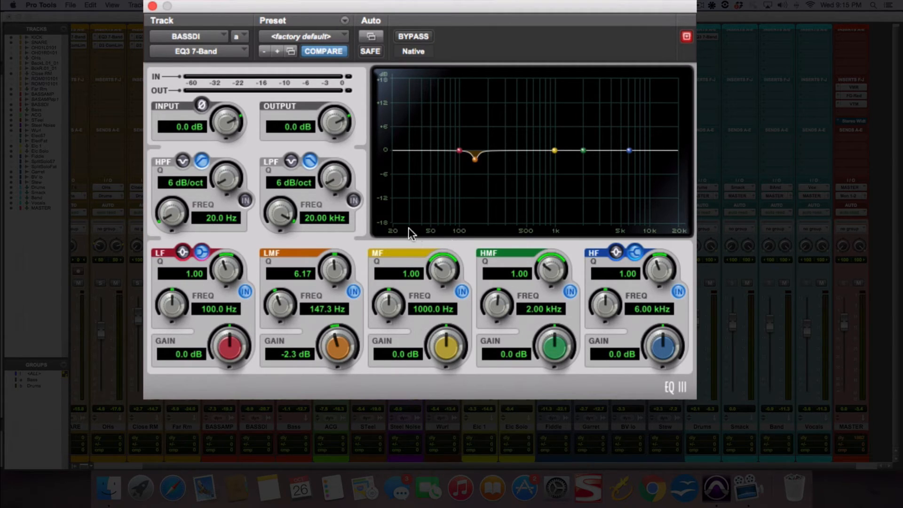
mouse_move(659, 235)
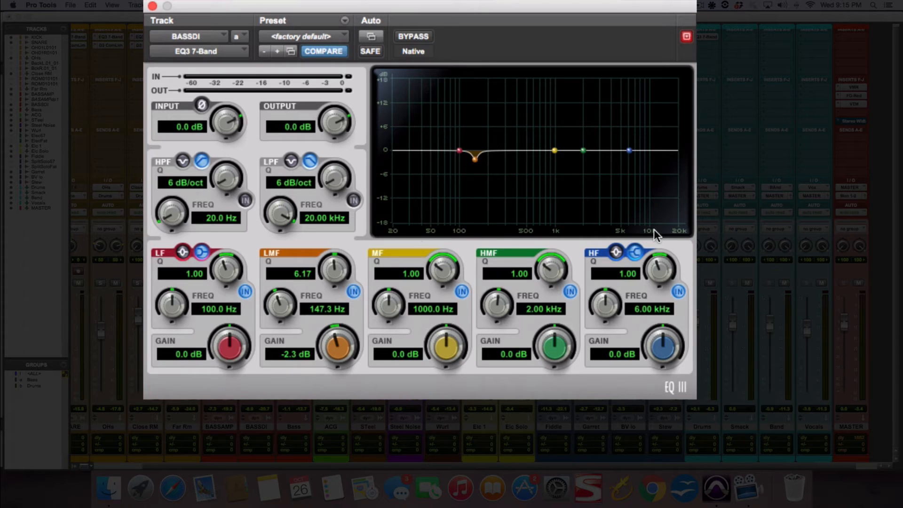
mouse_move(642, 152)
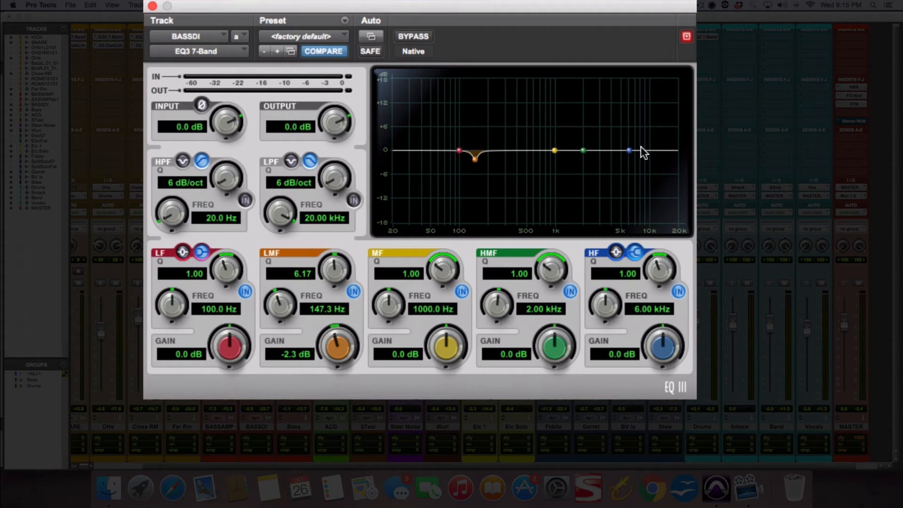
mouse_move(651, 176)
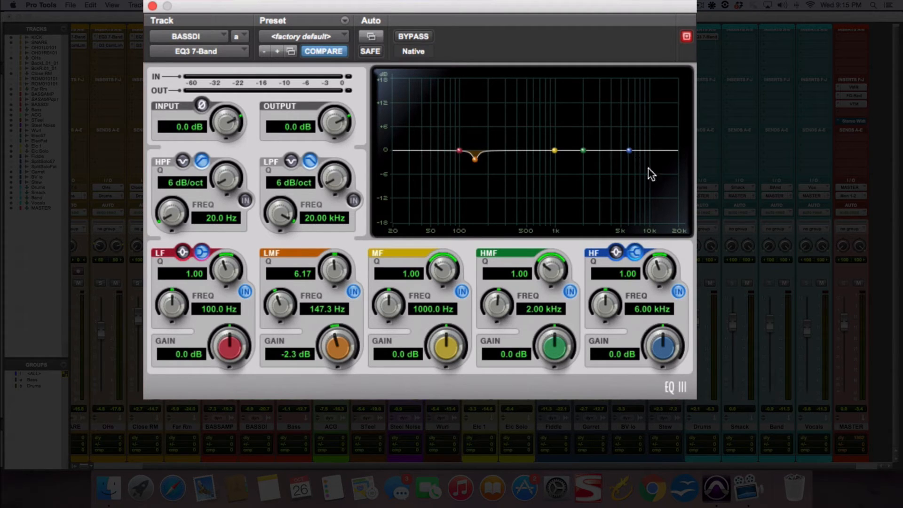
mouse_move(661, 181)
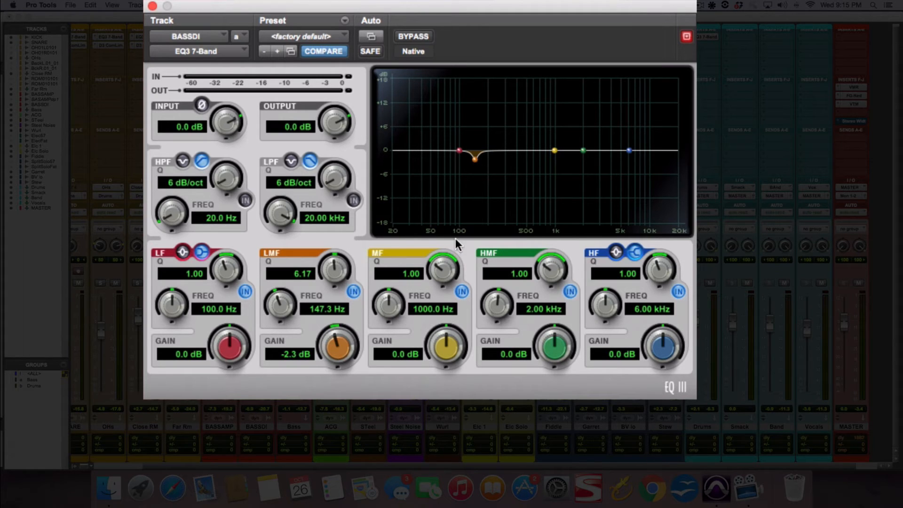
mouse_move(499, 253)
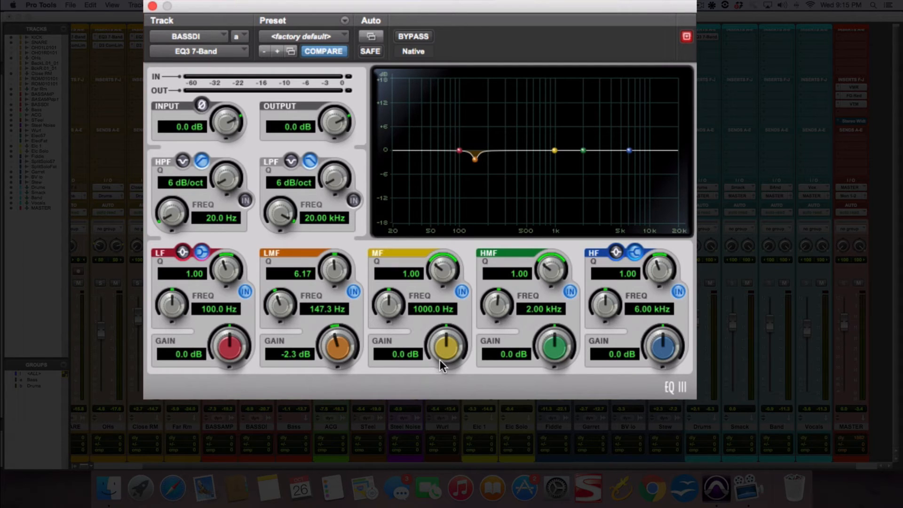
mouse_move(435, 258)
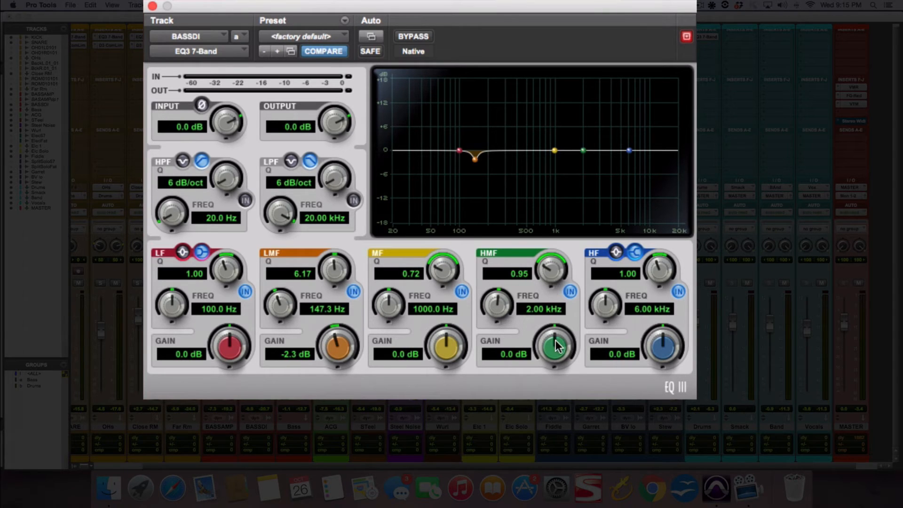
Step: Cut the HMF band to -7.2 dB around 2.12 kHz, then ease it back to -0.6 dB
left_click_drag(555, 345, 555, 351)
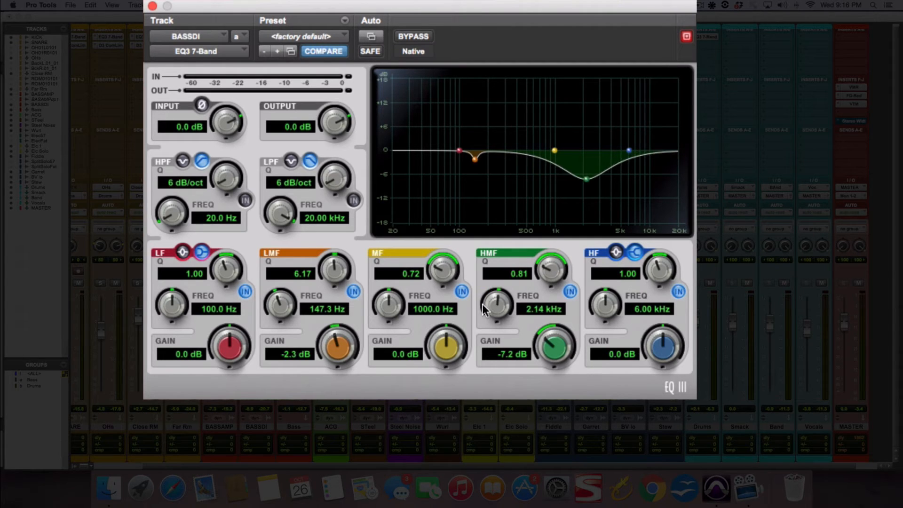
left_click_drag(554, 346, 562, 328)
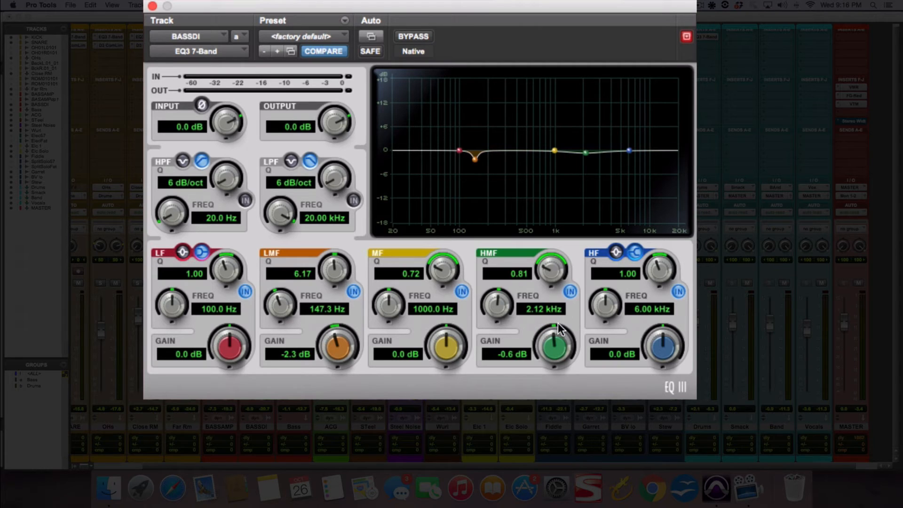
mouse_move(182, 247)
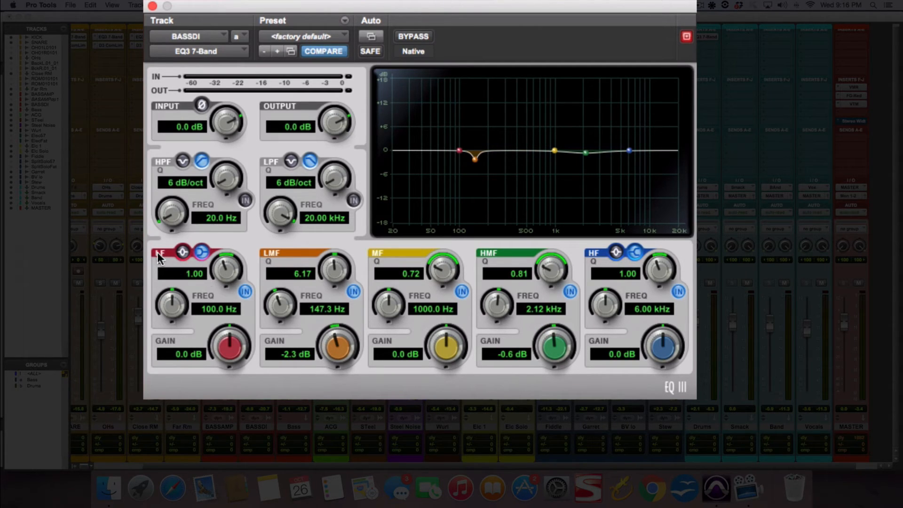
mouse_move(258, 305)
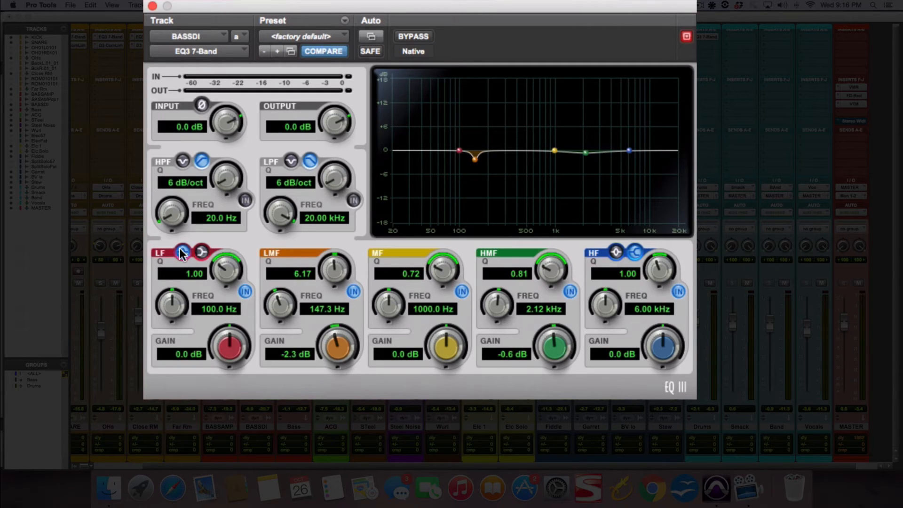
Step: Audition bell-shaped LF boosts up to about 5 dB around 100 Hz, then return near flat
left_click_drag(230, 345, 242, 331)
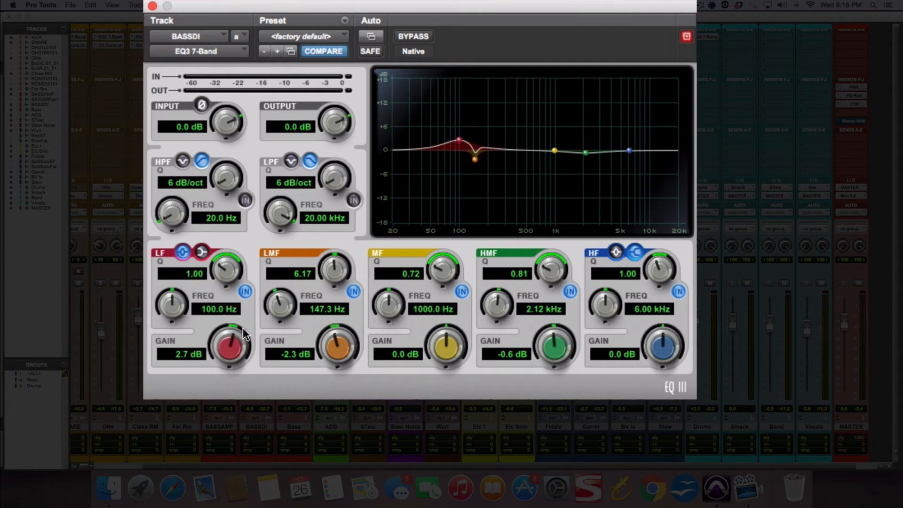
left_click_drag(230, 342, 231, 331)
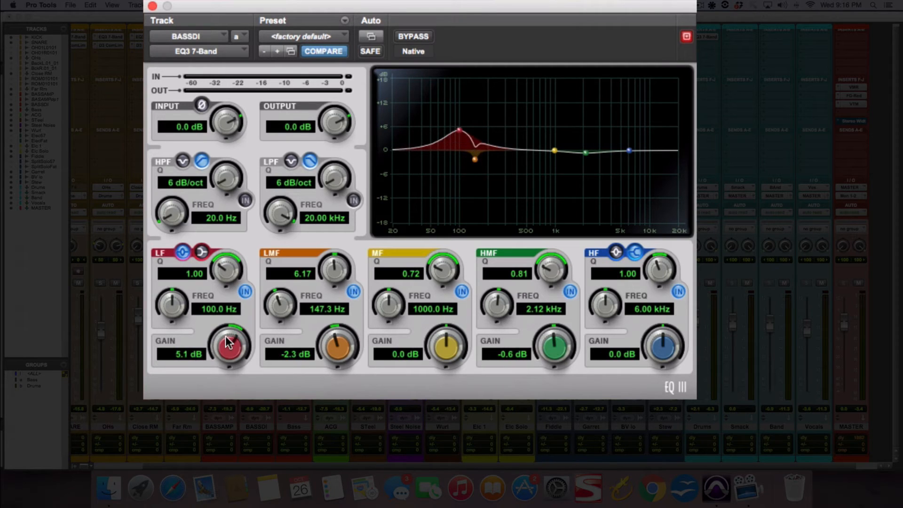
left_click_drag(231, 345, 228, 351)
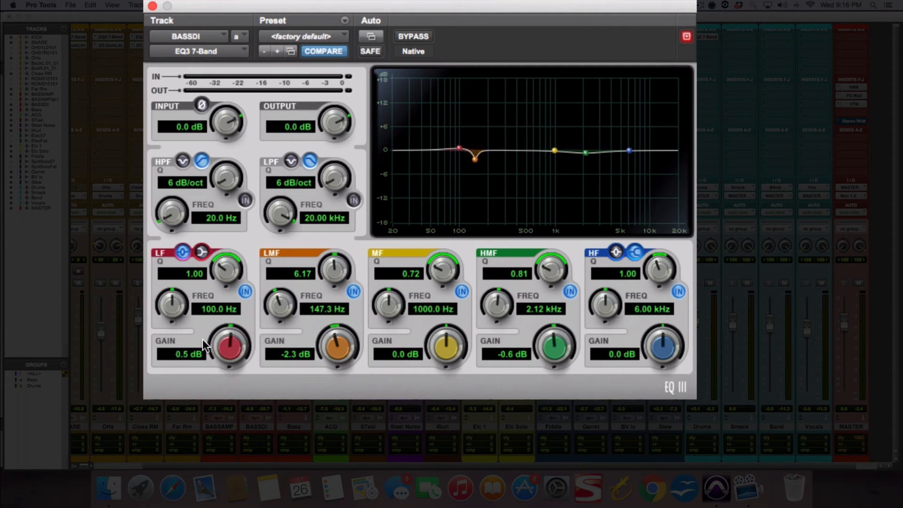
Step: Switch the LF band to shelf mode, boost it 2.5 dB, then pull it back to -0.2 dB
left_click(200, 252)
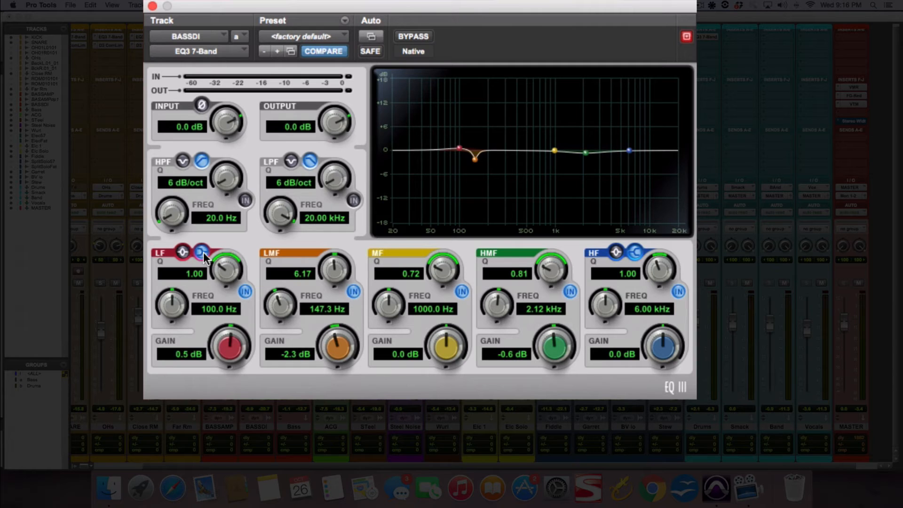
left_click_drag(231, 348, 230, 337)
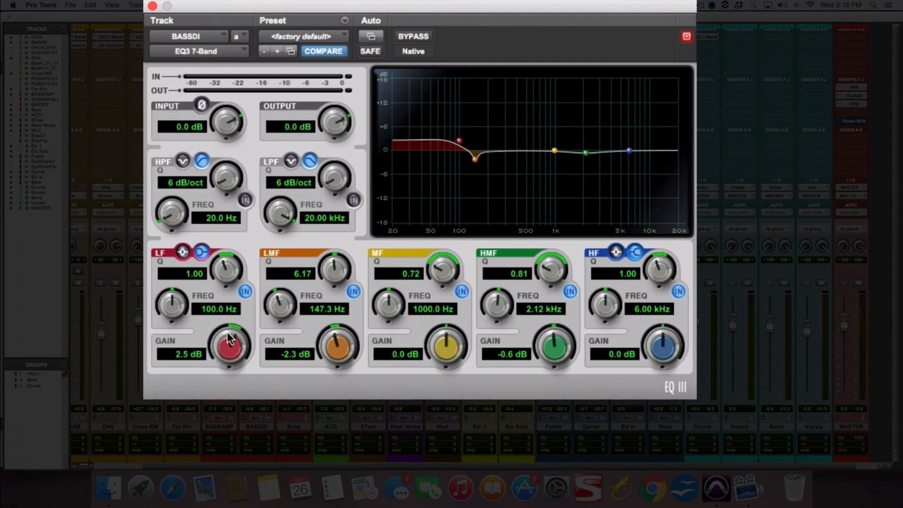
mouse_move(220, 322)
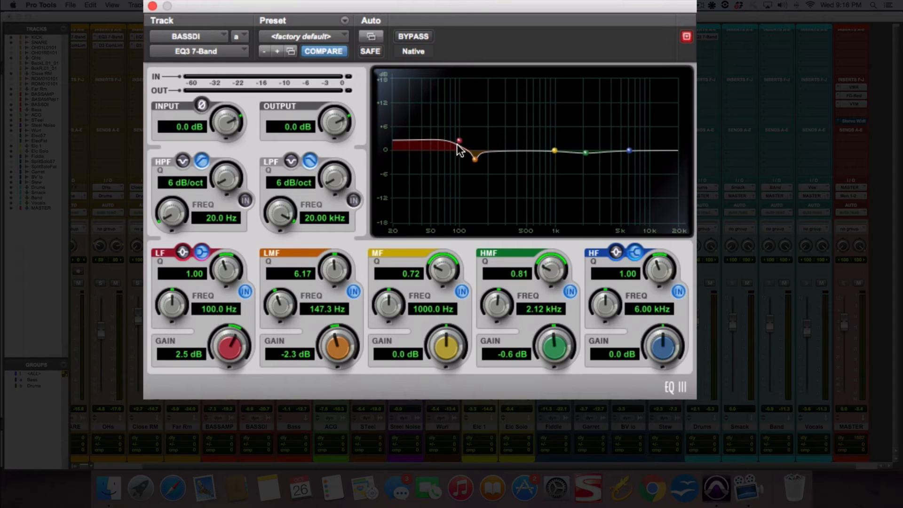
mouse_move(433, 180)
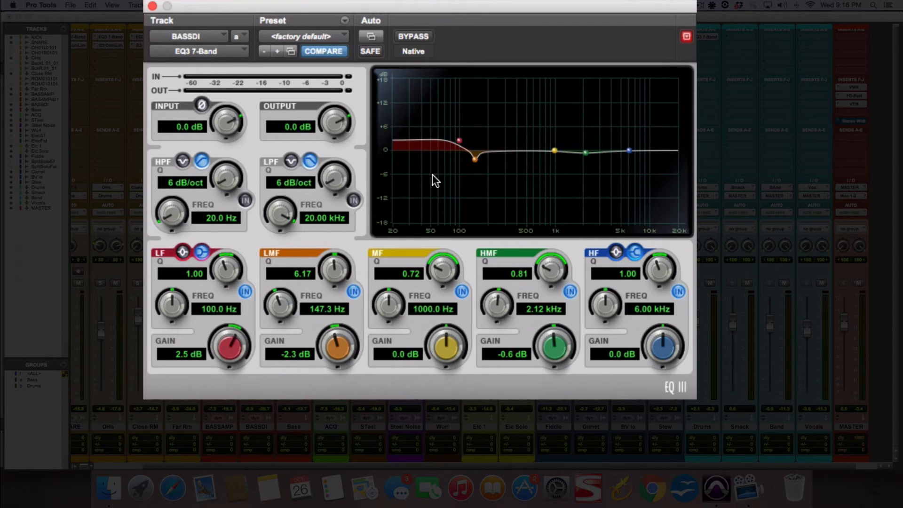
left_click_drag(231, 345, 242, 334)
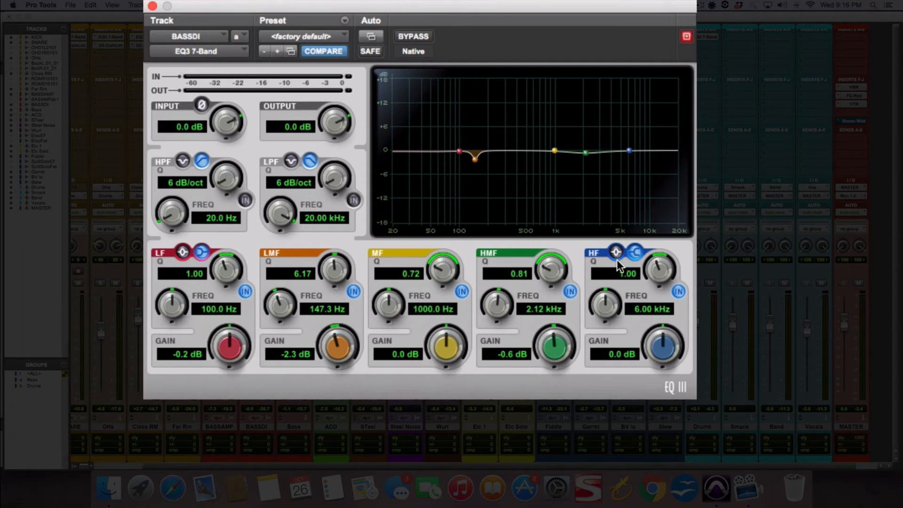
Step: Adjust the HF band gain back and forth, leaving a gentle -1.6 dB cut at 6.00 kHz
left_click_drag(665, 346, 665, 340)
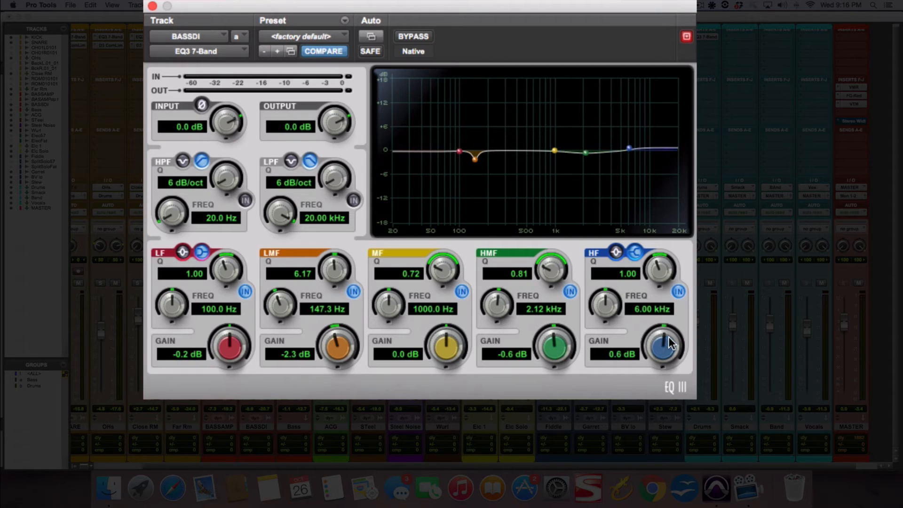
left_click_drag(665, 340, 665, 345)
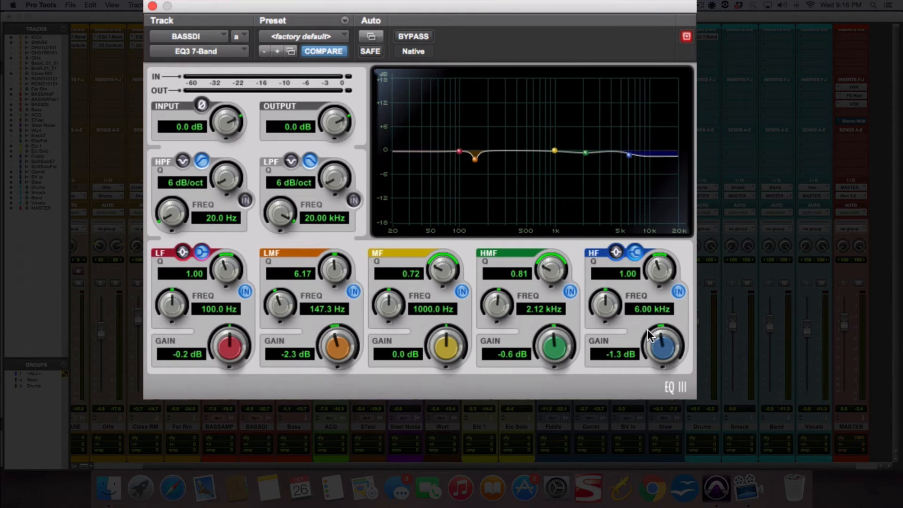
left_click_drag(665, 345, 665, 357)
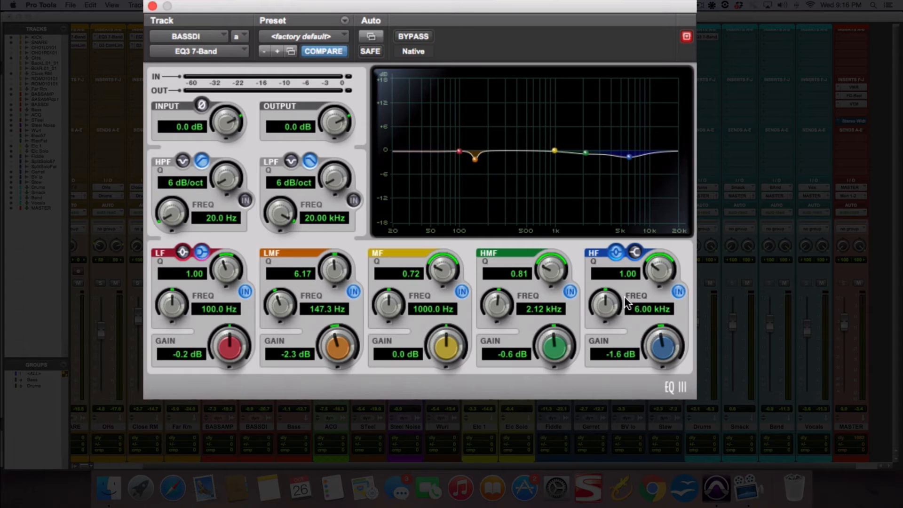
mouse_move(679, 311)
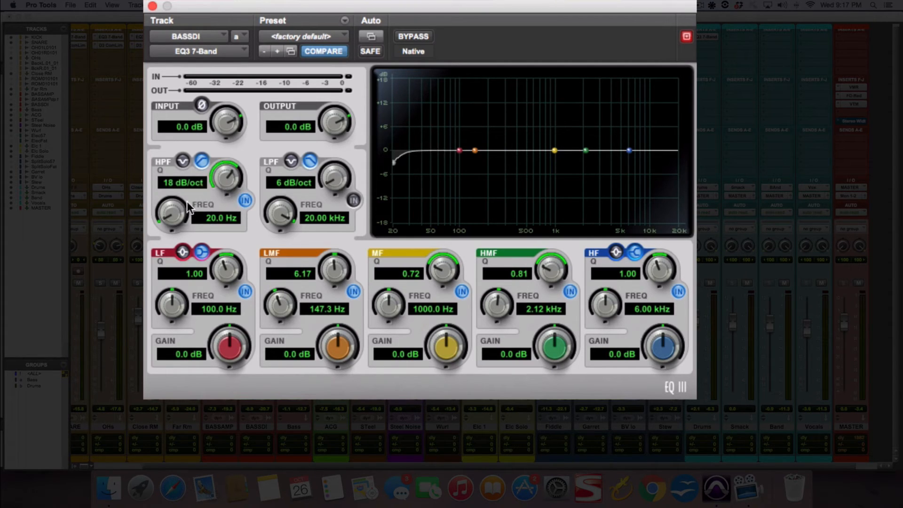
Step: Raise the 18 dB/oct HPF cutoff in stages from 20 Hz through 54, 74, 100 to about 112 Hz
left_click_drag(171, 214, 173, 201)
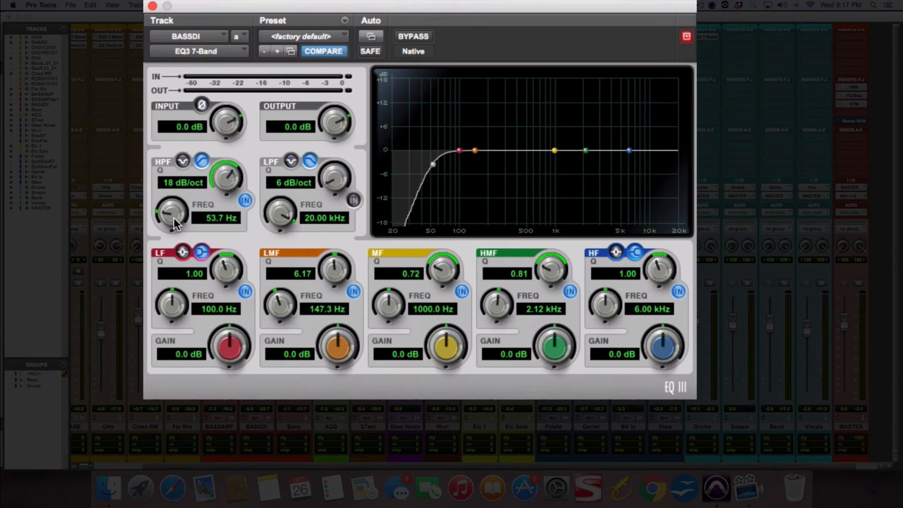
left_click_drag(171, 213, 178, 207)
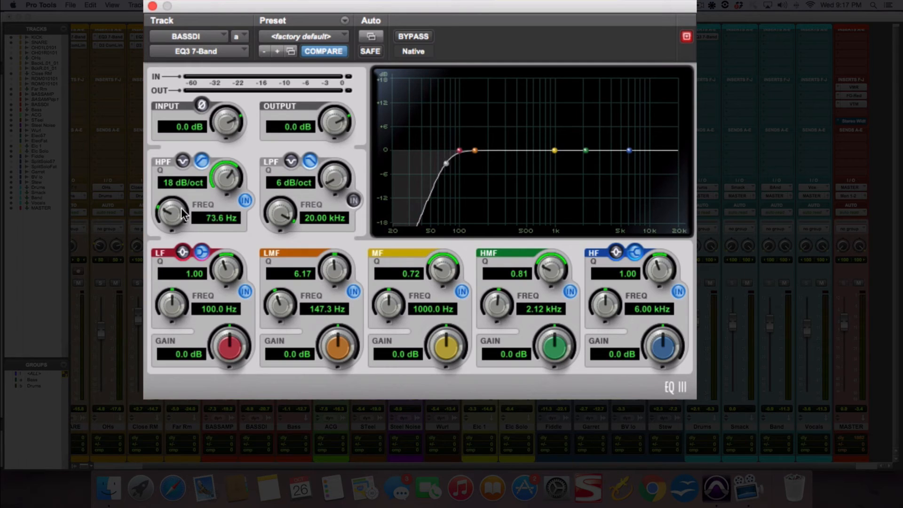
left_click_drag(170, 216, 176, 224)
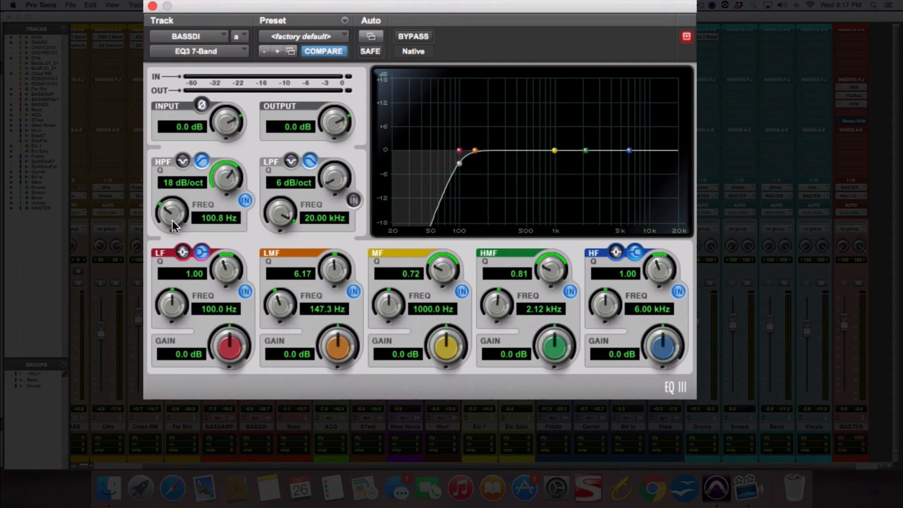
left_click_drag(171, 216, 174, 212)
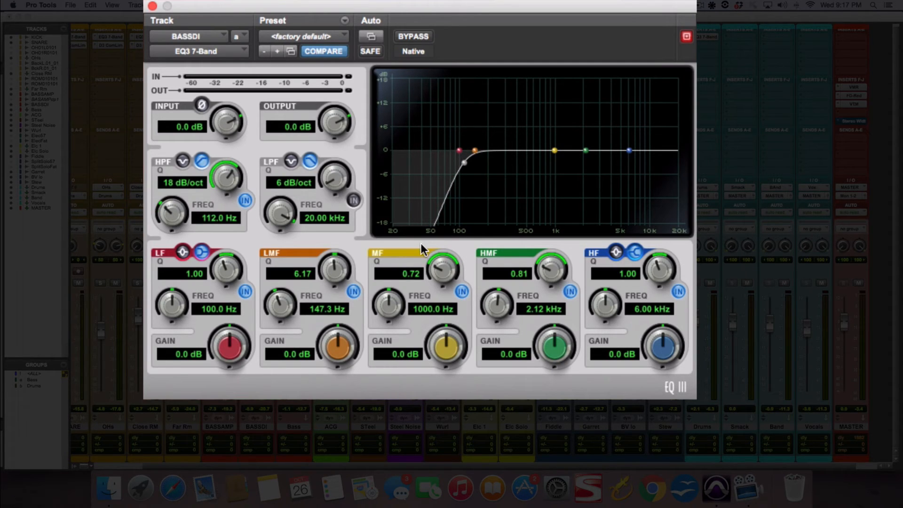
mouse_move(220, 229)
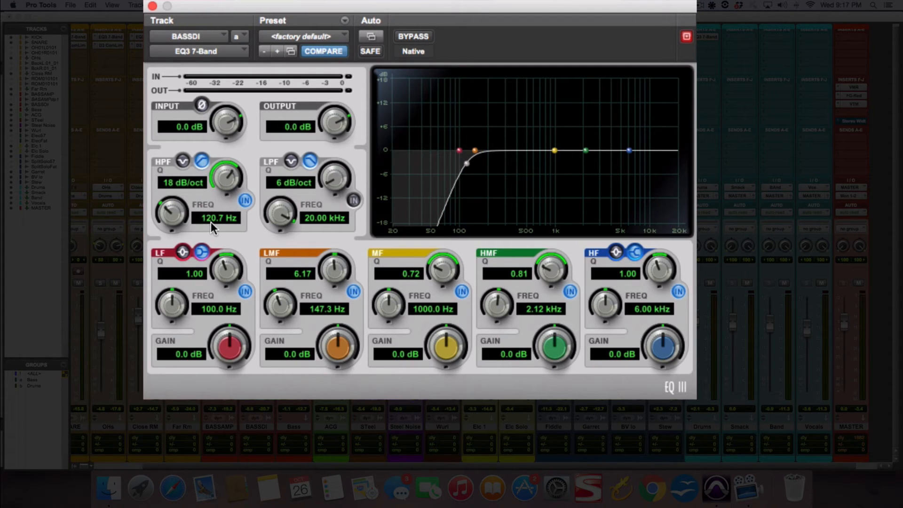
mouse_move(239, 231)
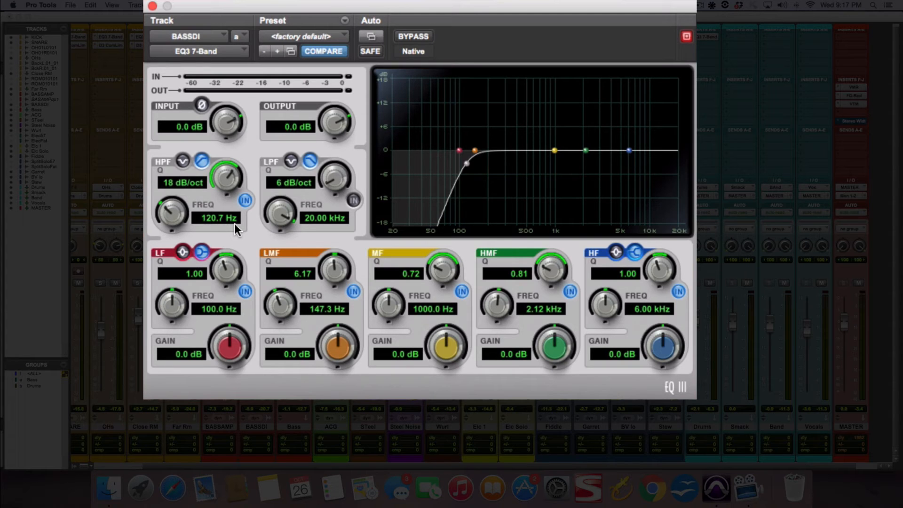
mouse_move(537, 168)
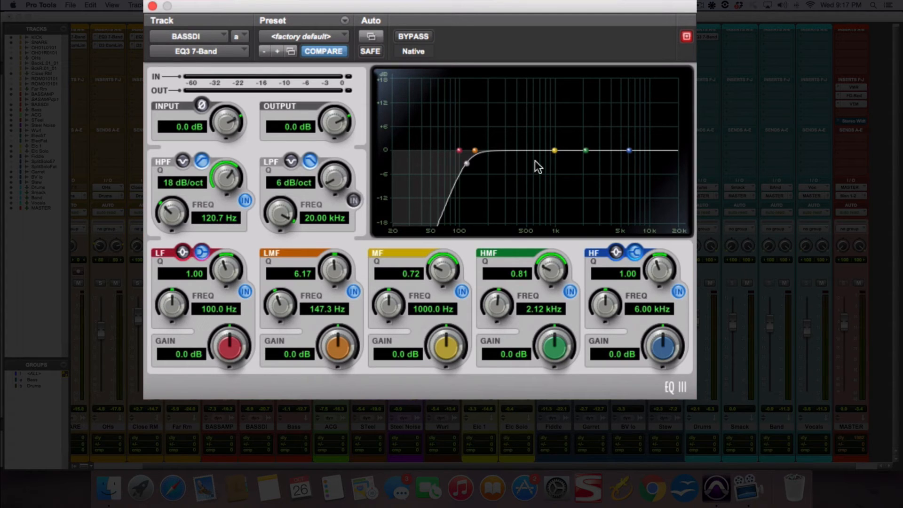
mouse_move(191, 177)
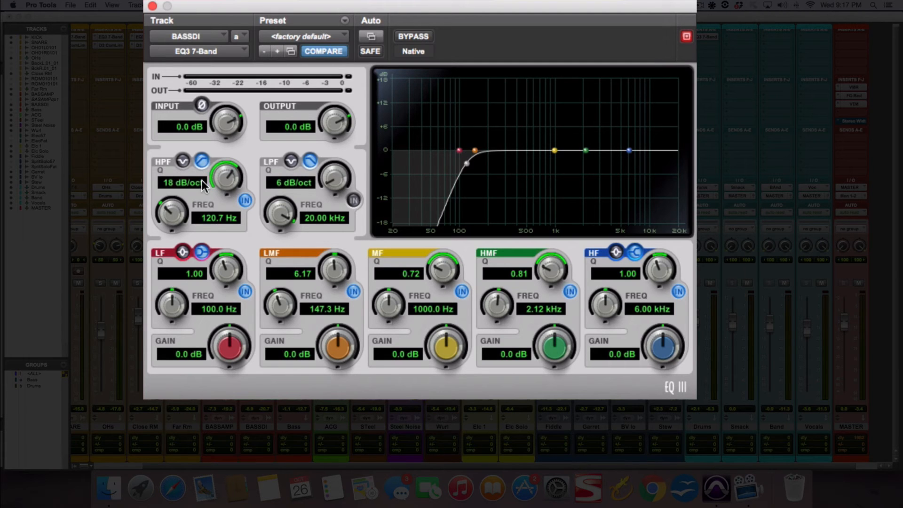
mouse_move(180, 232)
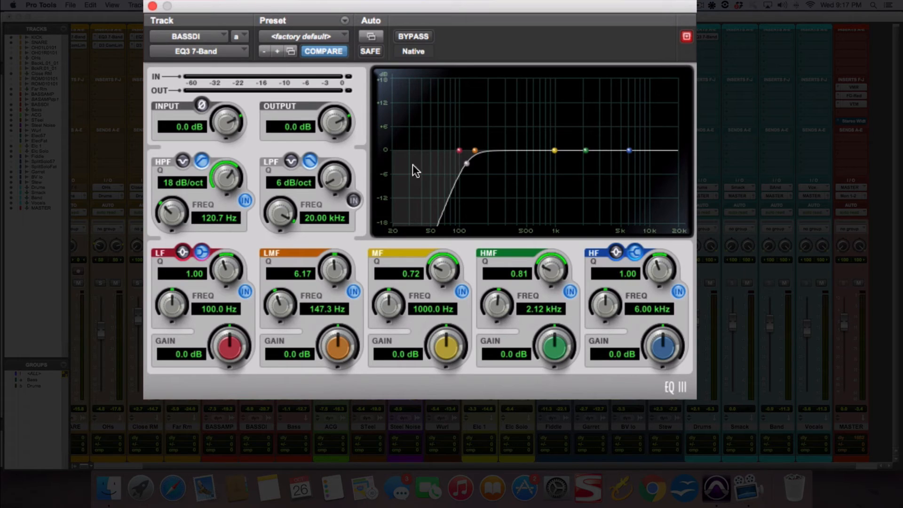
mouse_move(420, 185)
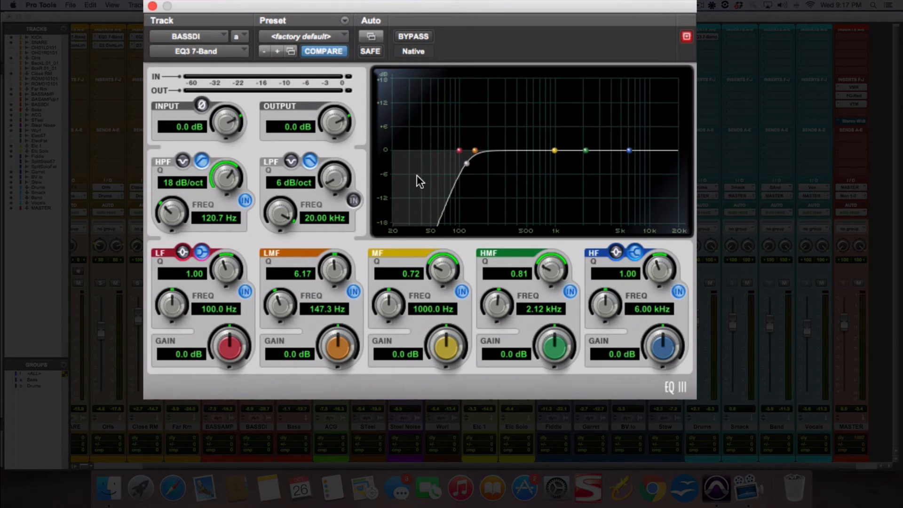
mouse_move(152, 193)
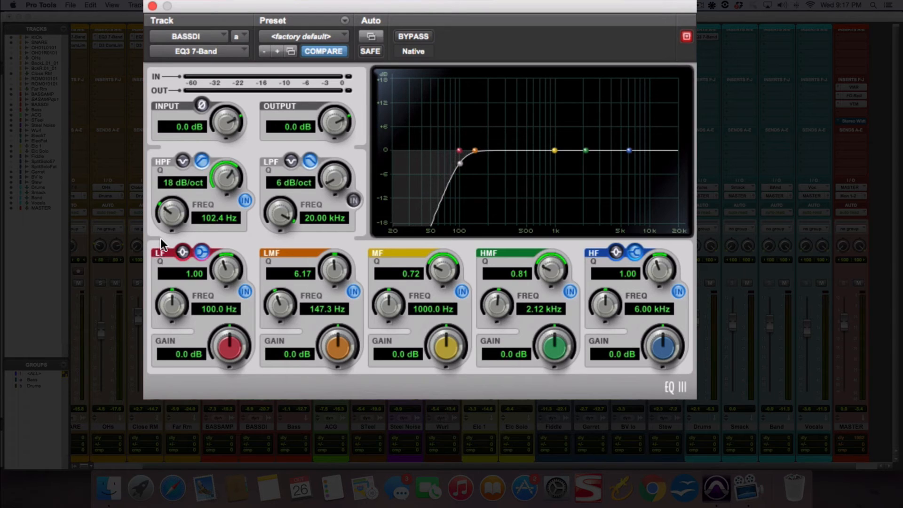
Step: Sweep the HPF cutoff from 20 Hz up through 70, 89 and 136 Hz, then back to 20 Hz
left_click_drag(172, 214, 173, 207)
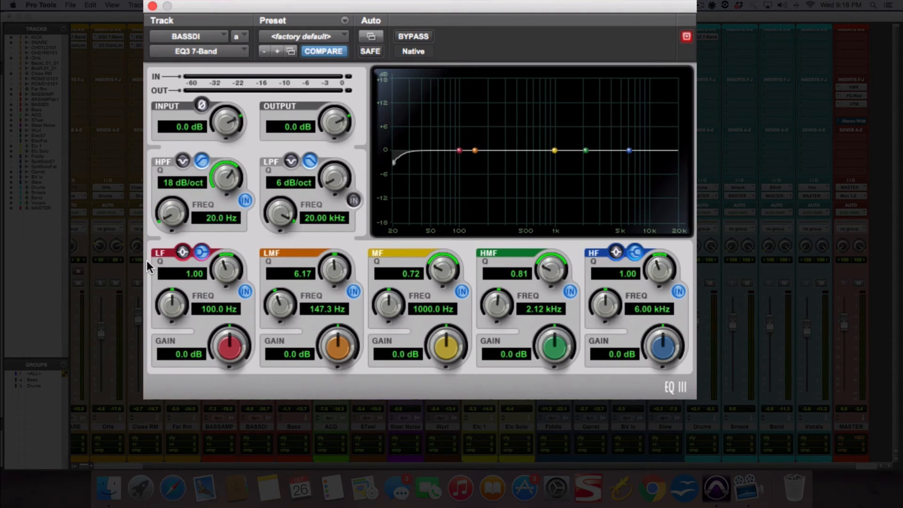
left_click_drag(171, 217, 171, 207)
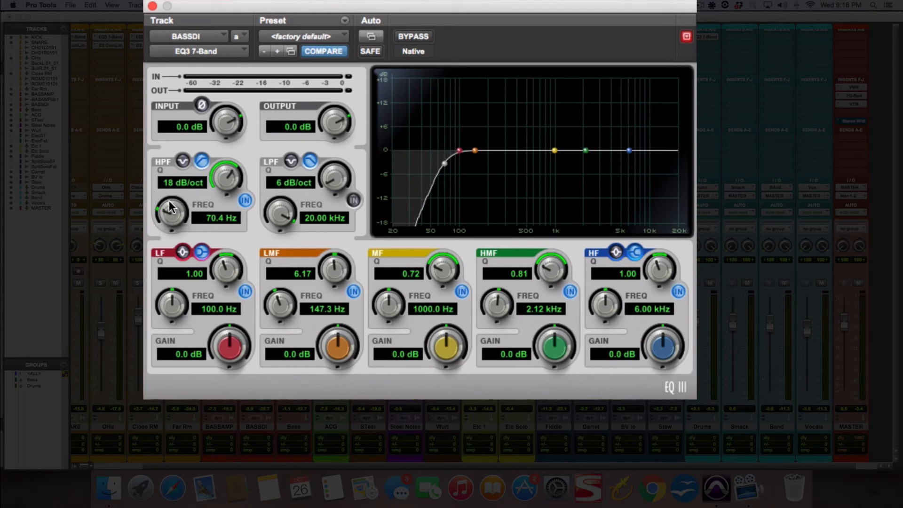
left_click_drag(170, 216, 173, 207)
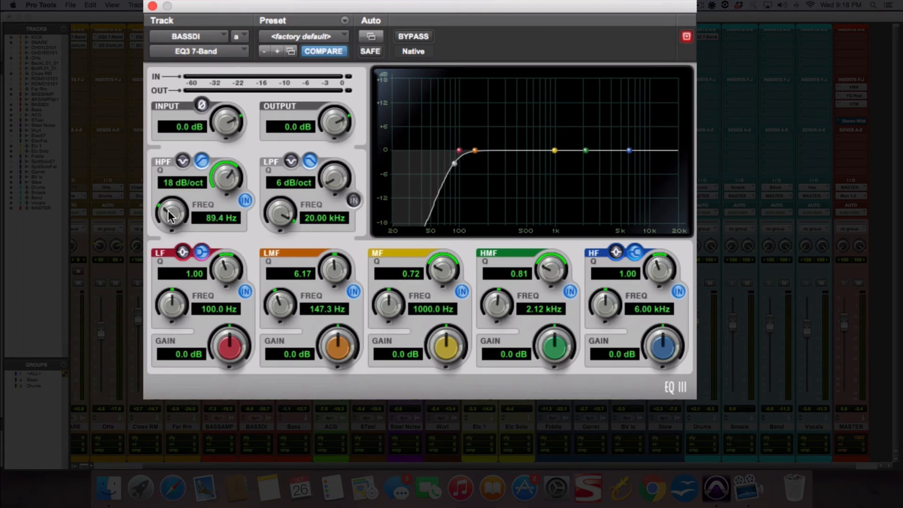
left_click_drag(171, 214, 179, 204)
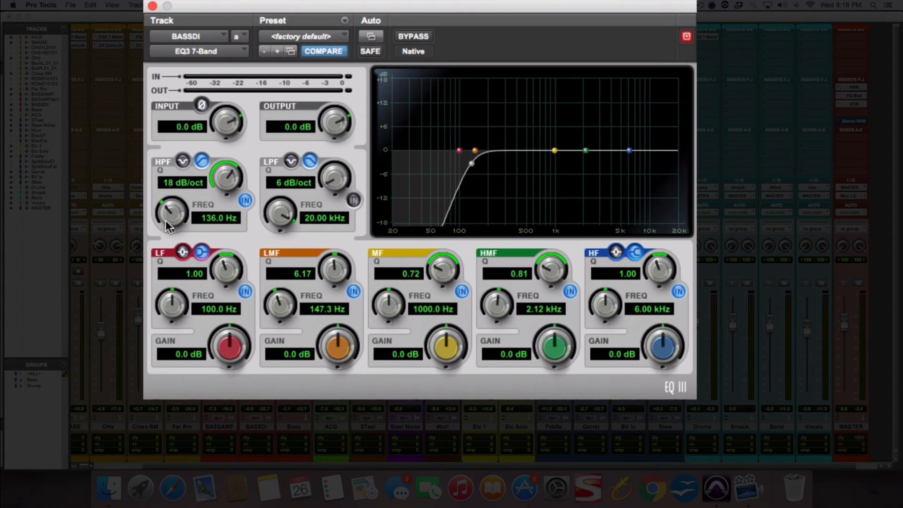
left_click_drag(171, 216, 161, 222)
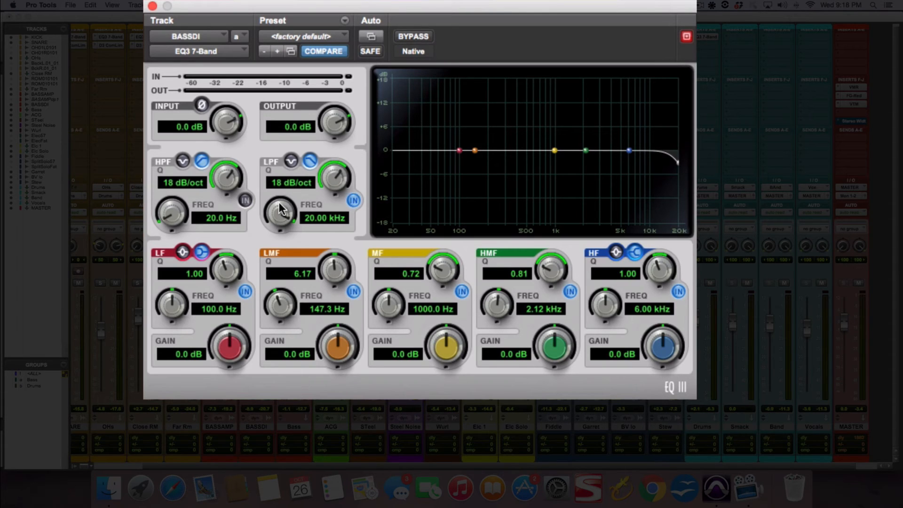
Step: Sweep the LPF cutoff down from about 8.6 kHz through 6.4, 5.3 and 4 kHz to around 4.1 kHz
left_click_drag(282, 214, 271, 228)
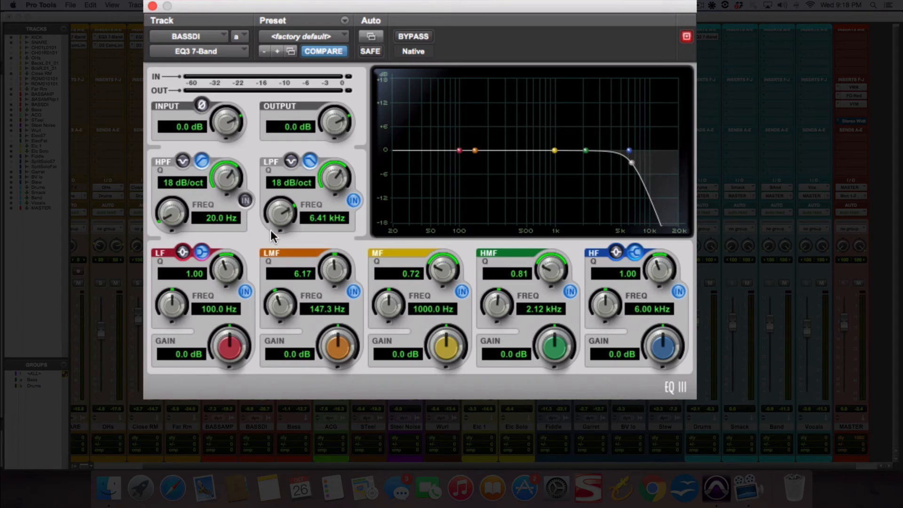
left_click_drag(628, 151, 623, 162)
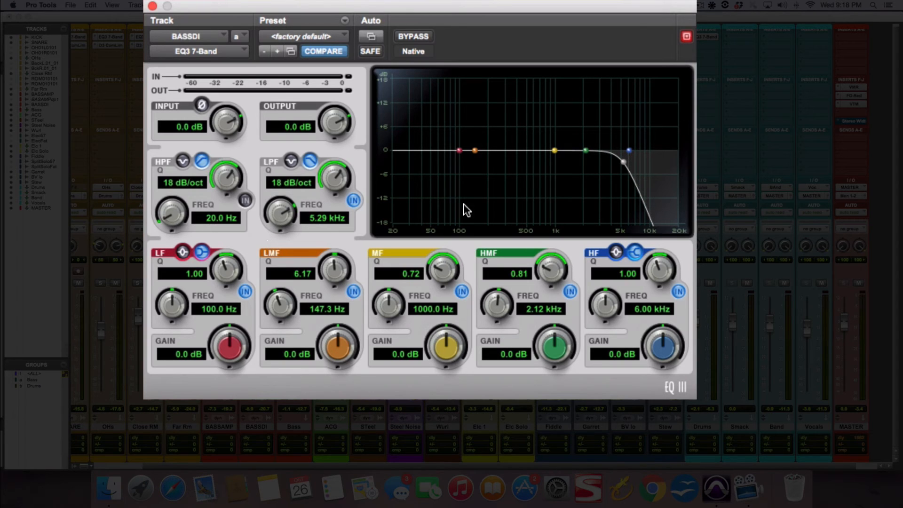
mouse_move(329, 233)
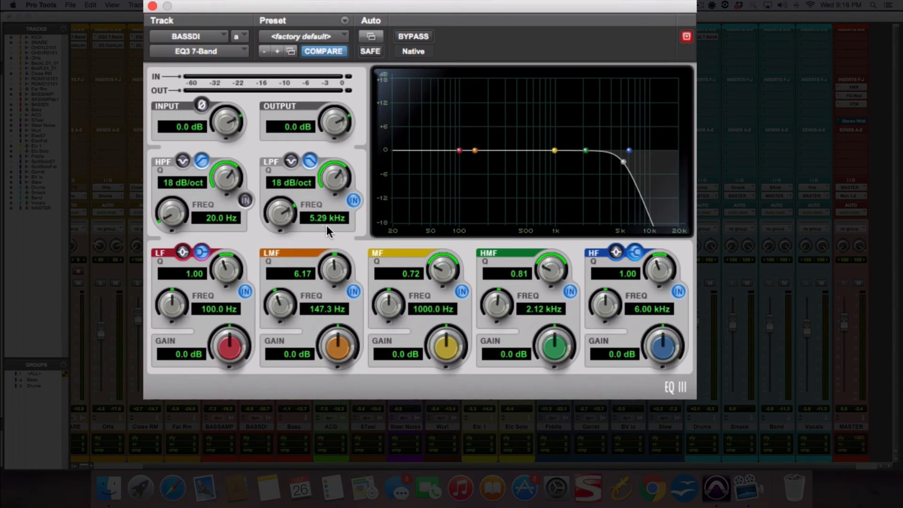
mouse_move(400, 211)
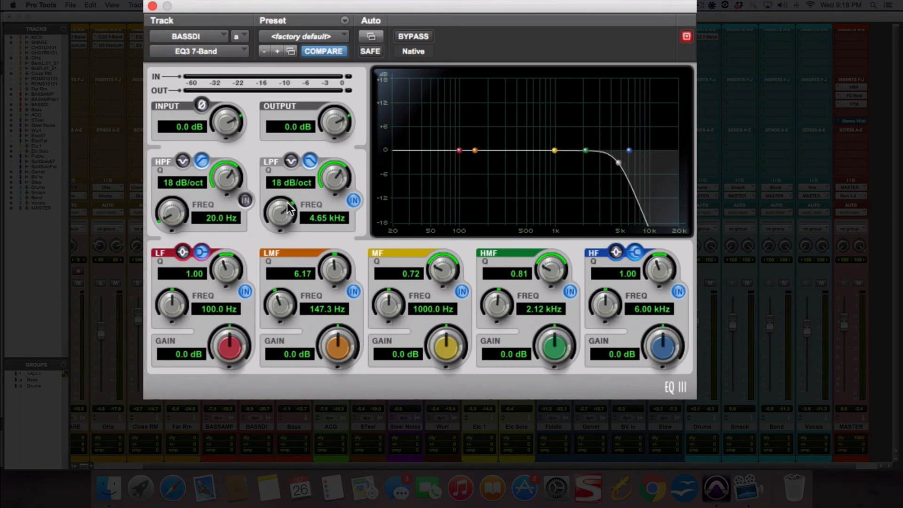
left_click_drag(282, 214, 279, 222)
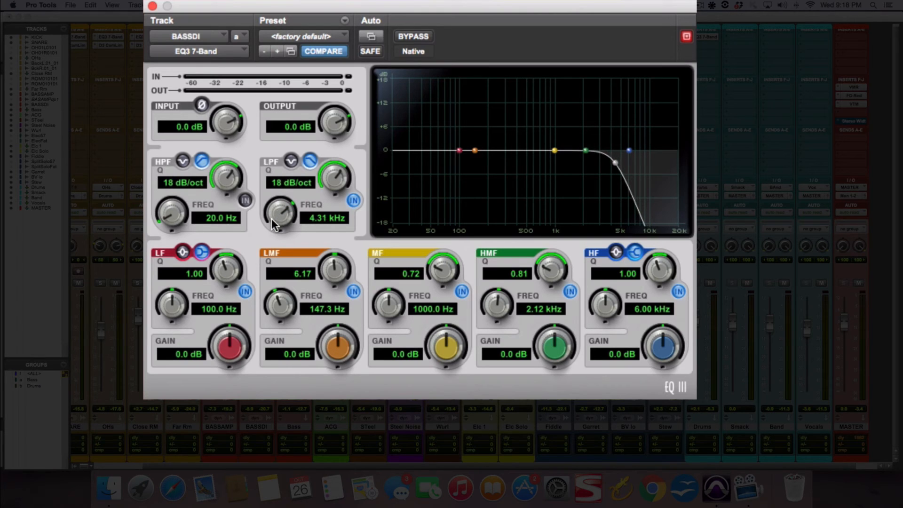
left_click_drag(280, 207, 276, 219)
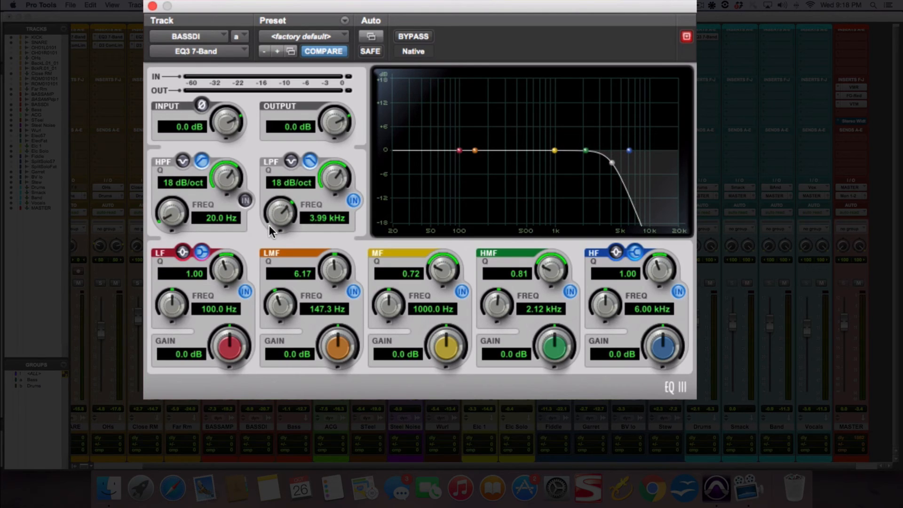
left_click_drag(279, 213, 288, 207)
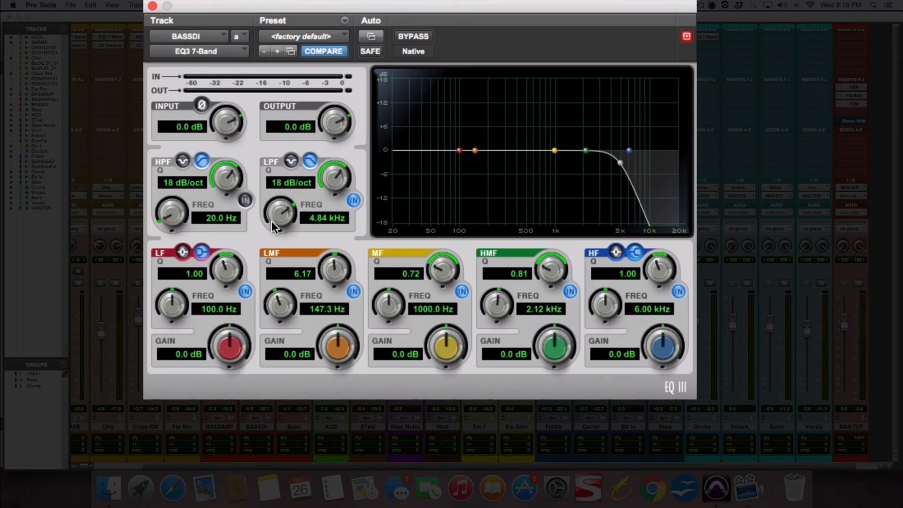
left_click_drag(279, 212, 282, 207)
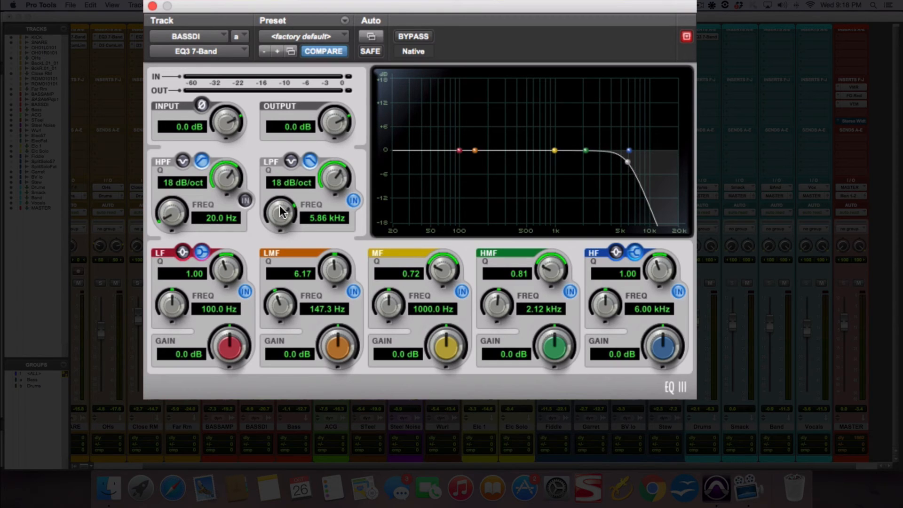
left_click_drag(280, 213, 276, 222)
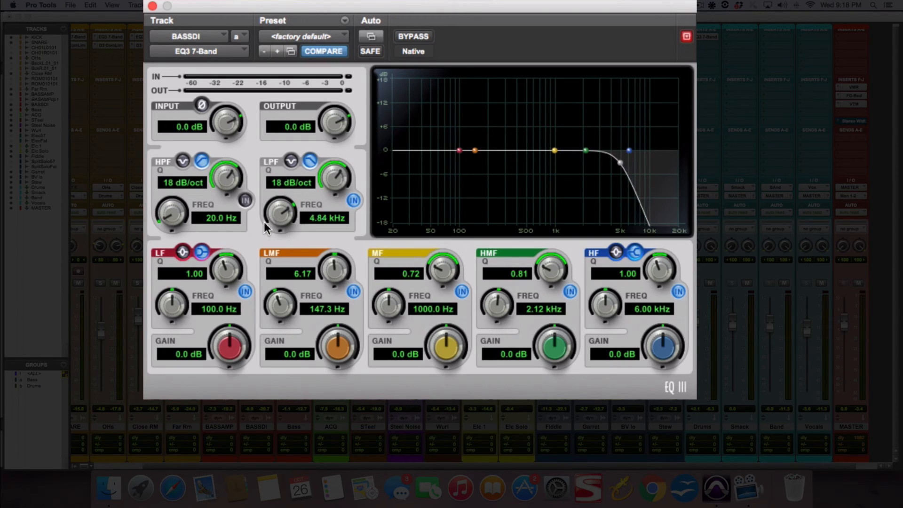
left_click_drag(282, 209, 280, 217)
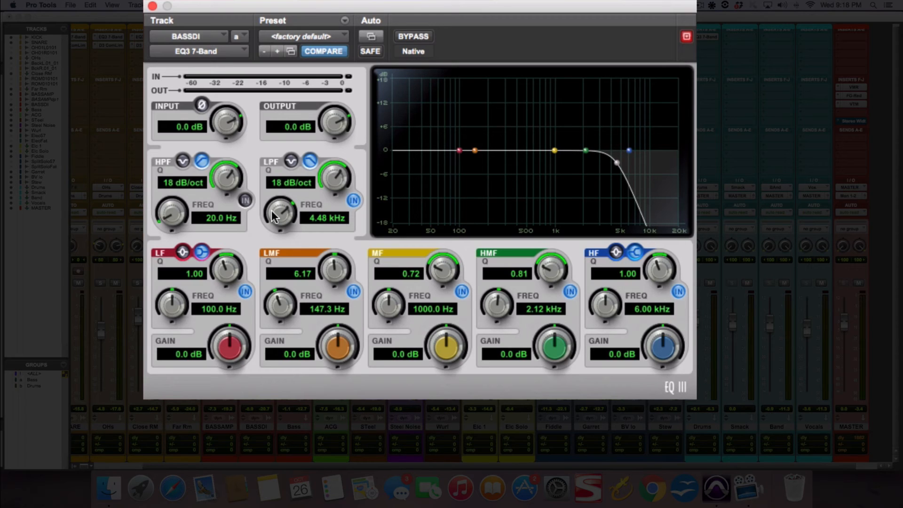
left_click_drag(281, 209, 277, 217)
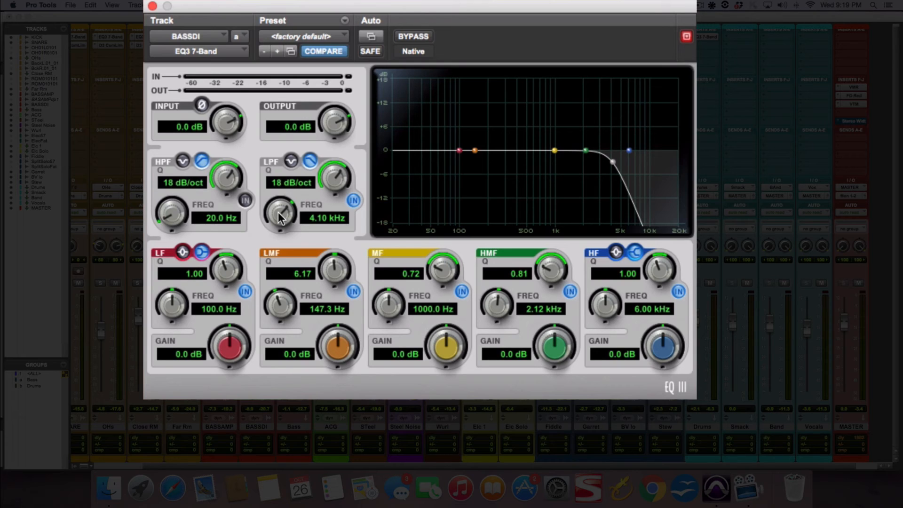
Step: Dip the LPF cutoff to about 3.3 kHz, then sweep it back up through 8.6 and 14 kHz to 20.00 kHz
left_click_drag(281, 212, 276, 219)
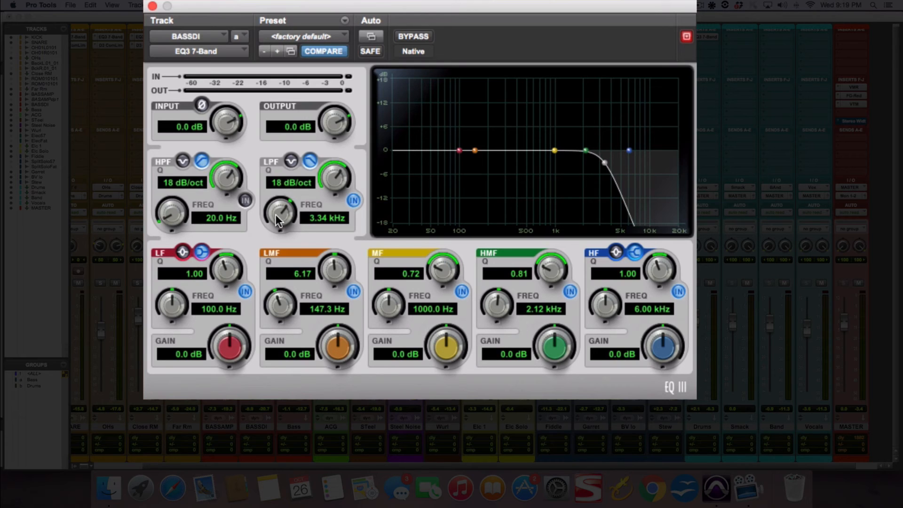
left_click_drag(282, 213, 282, 210)
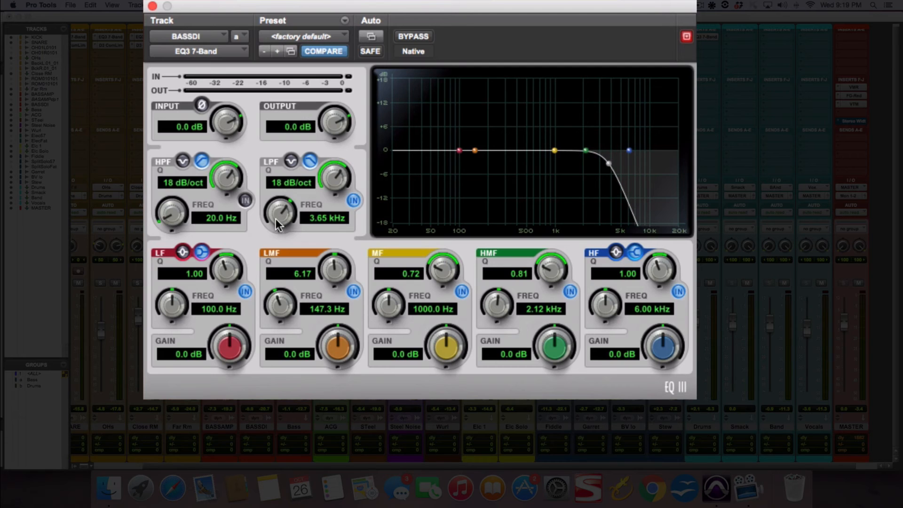
left_click_drag(281, 213, 285, 206)
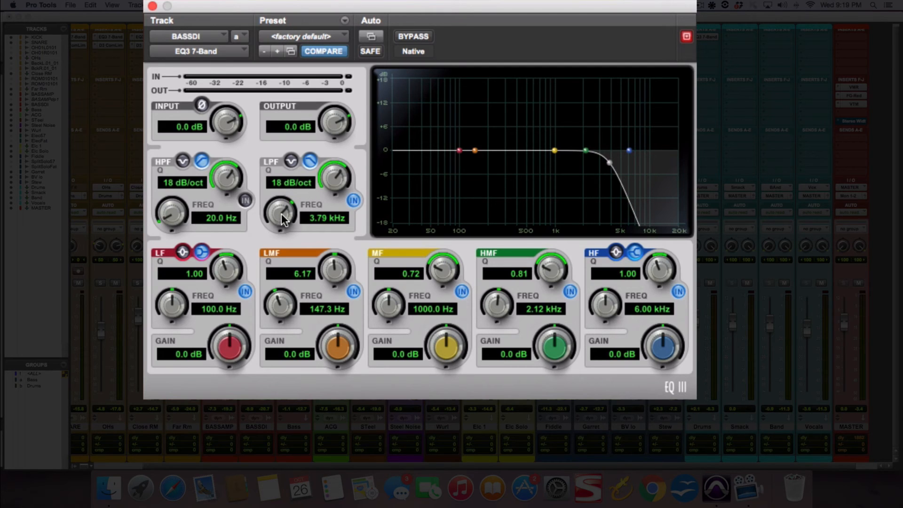
left_click_drag(282, 214, 288, 207)
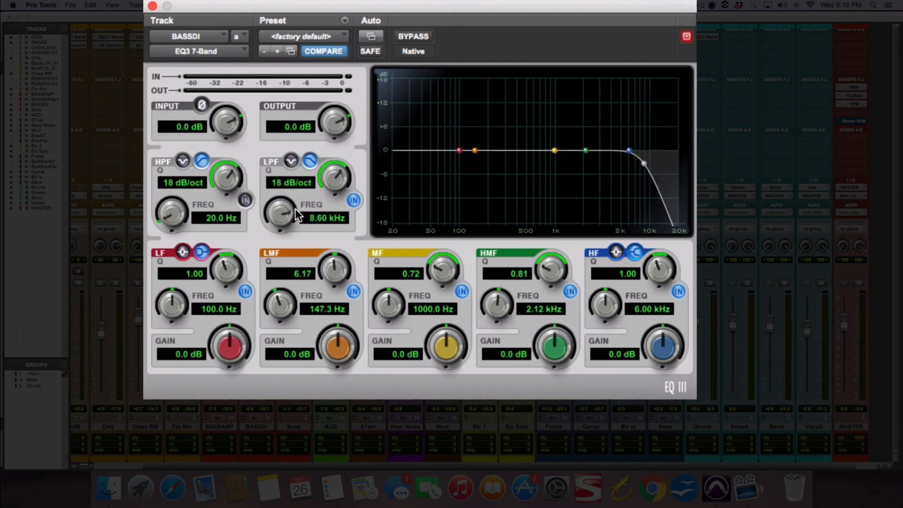
left_click_drag(282, 214, 288, 201)
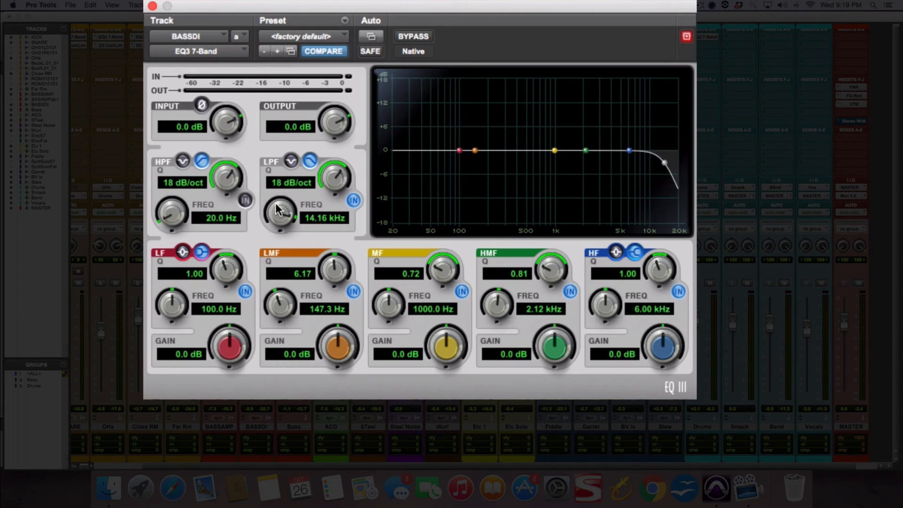
left_click_drag(281, 216, 285, 207)
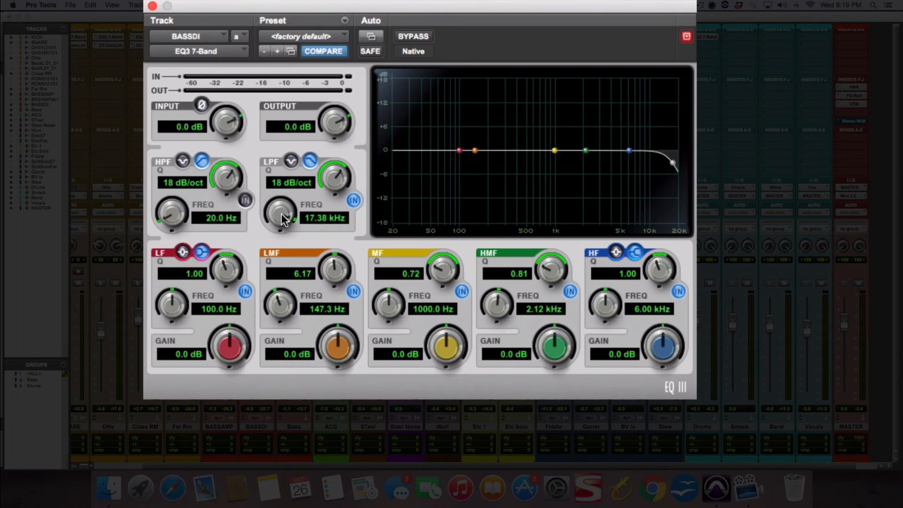
left_click_drag(280, 213, 288, 196)
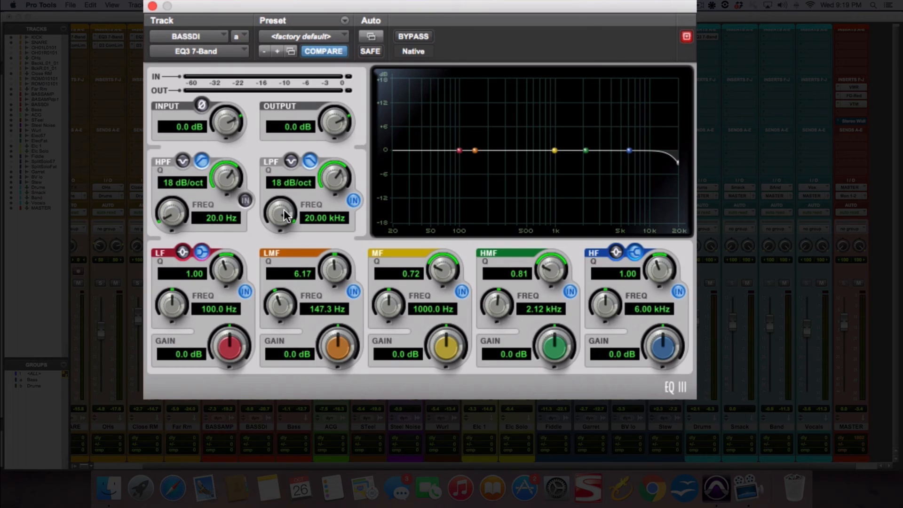
mouse_move(232, 122)
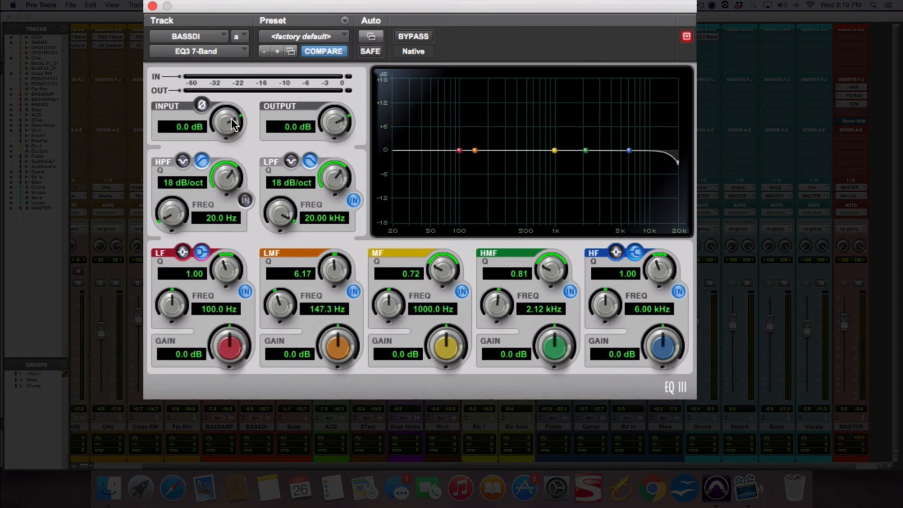
Step: Nudge the EQ3 INPUT gain up to 0.4 dB on the BASSDI track
left_click_drag(224, 121, 222, 141)
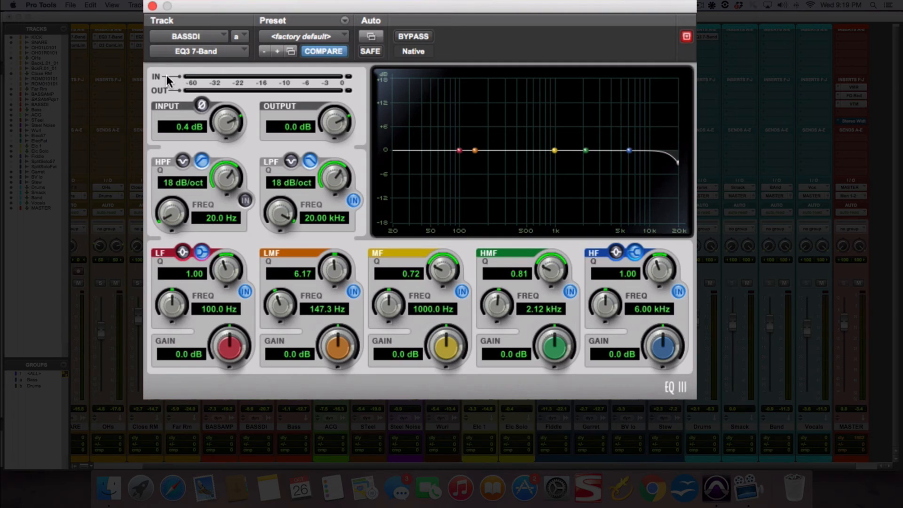
mouse_move(256, 96)
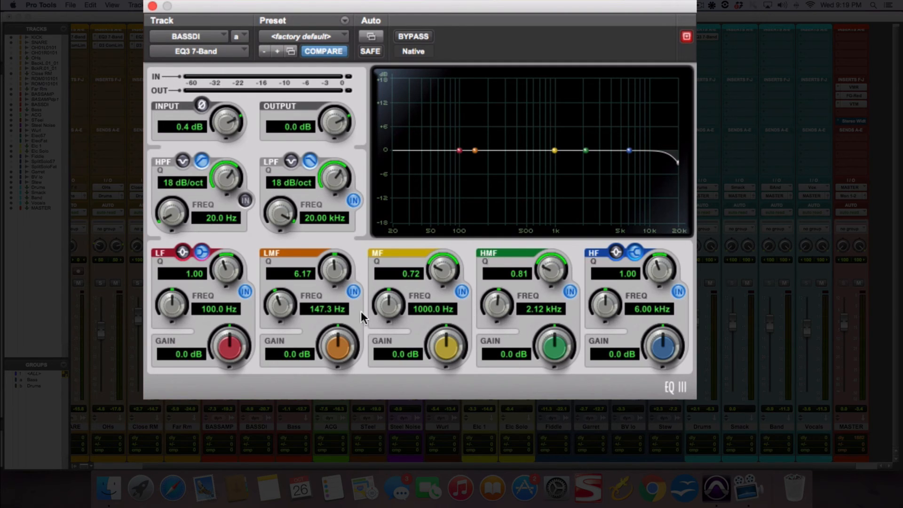
mouse_move(512, 278)
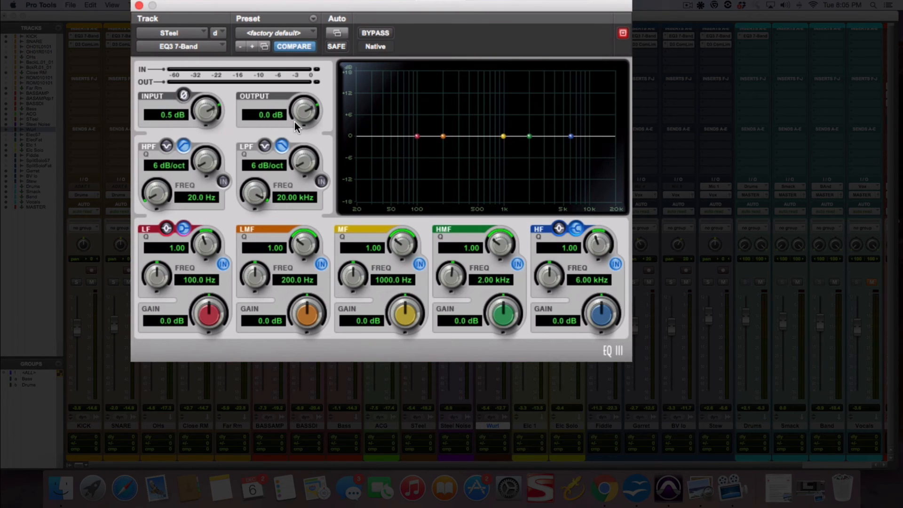
mouse_move(350, 270)
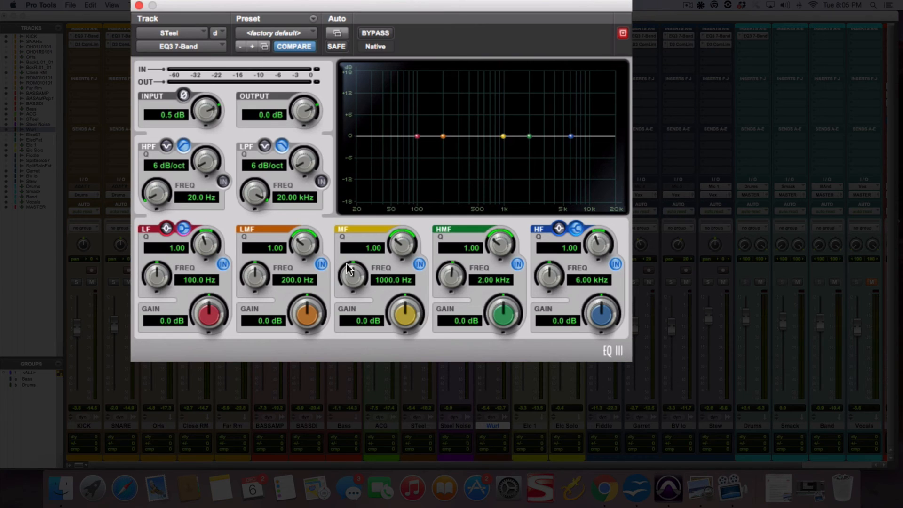
mouse_move(666, 380)
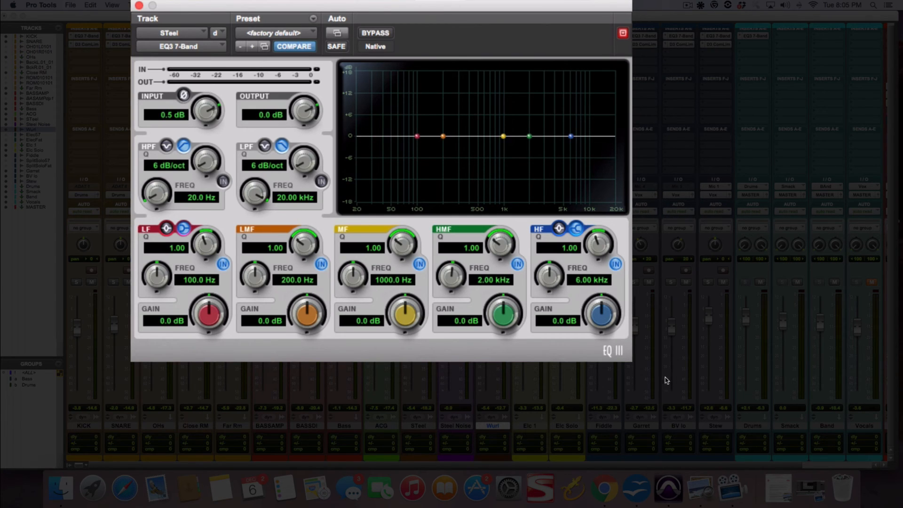
mouse_move(702, 353)
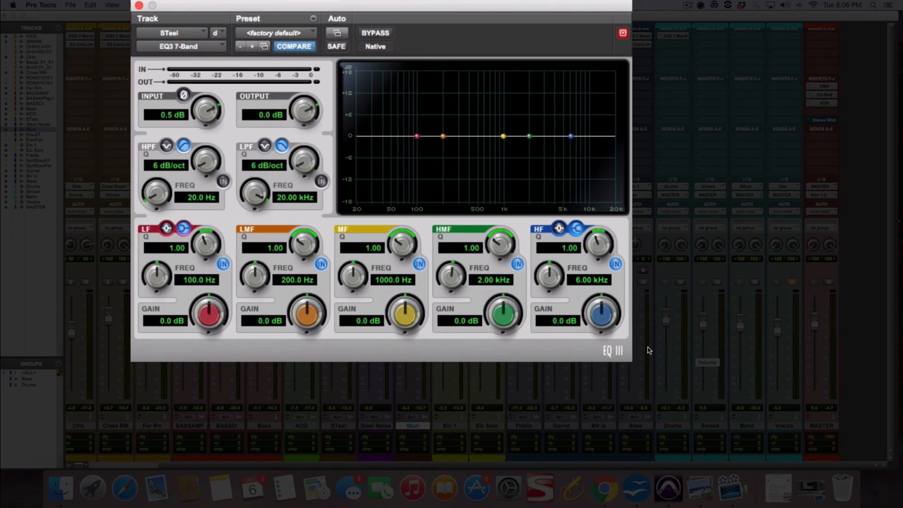
mouse_move(147, 73)
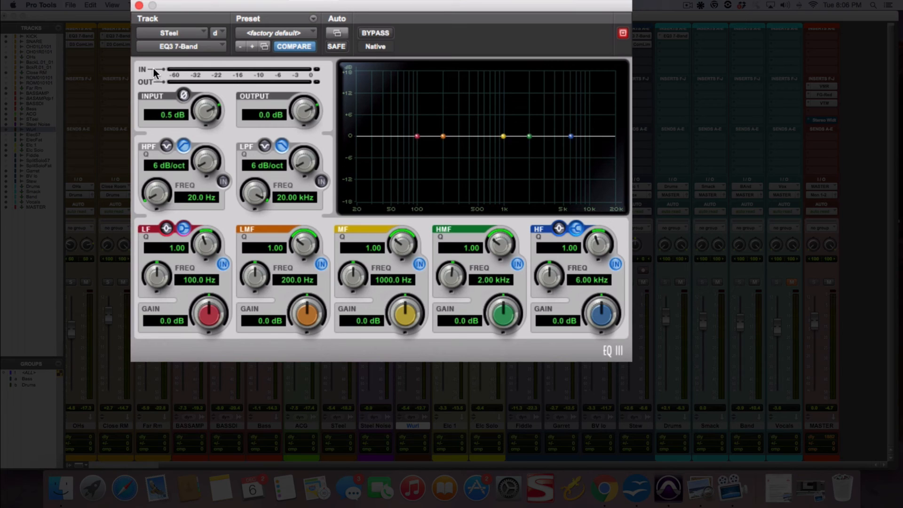
mouse_move(209, 71)
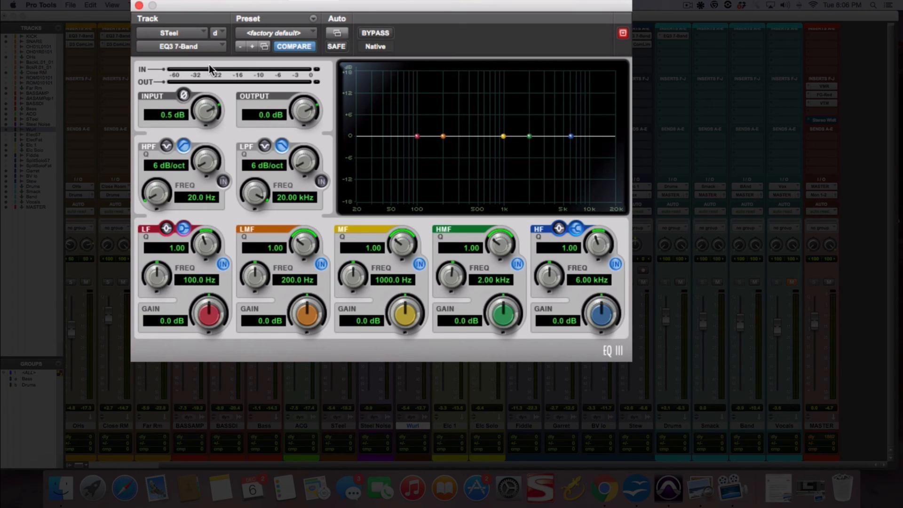
mouse_move(274, 73)
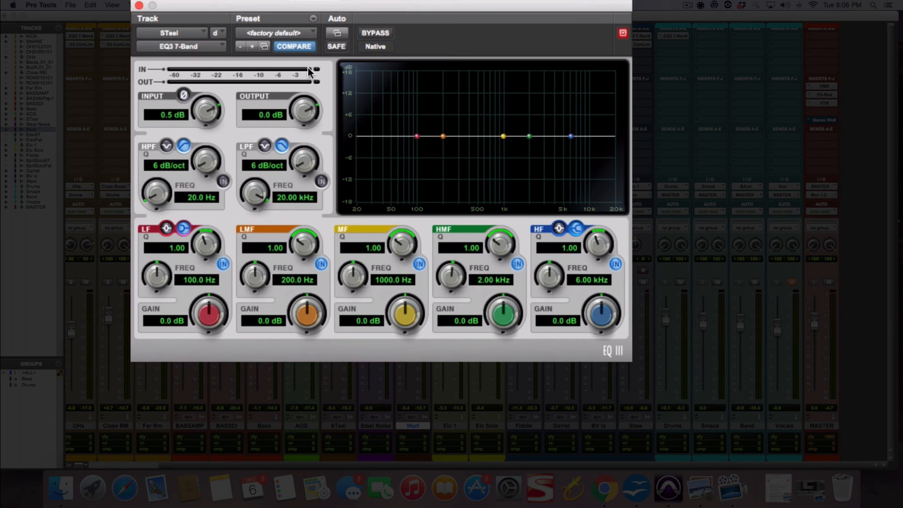
mouse_move(304, 87)
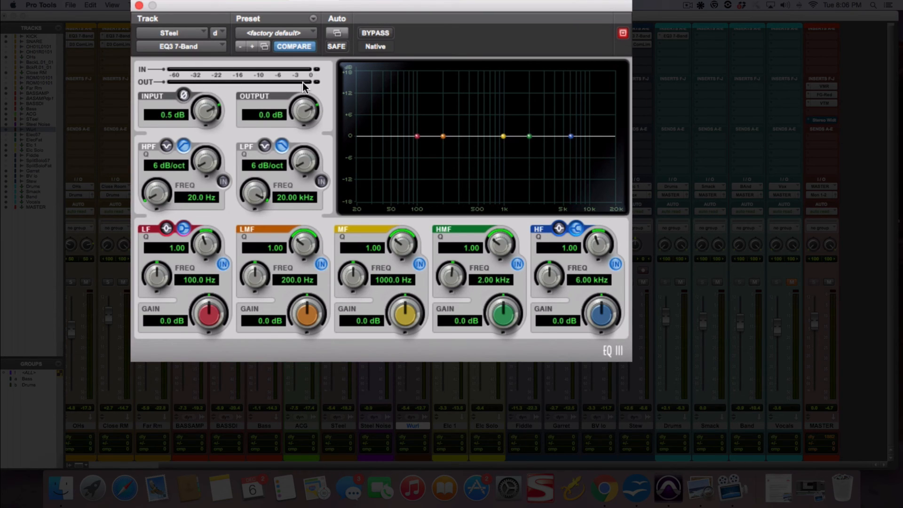
mouse_move(412, 248)
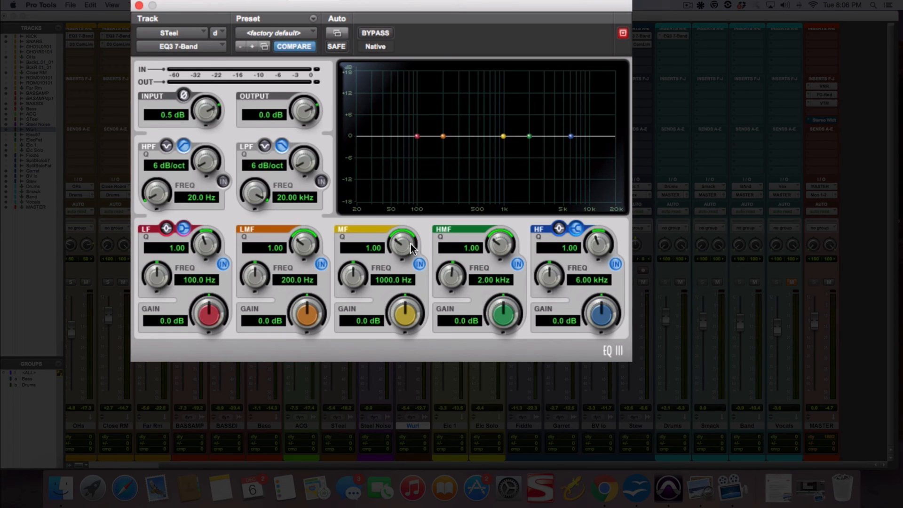
mouse_move(521, 217)
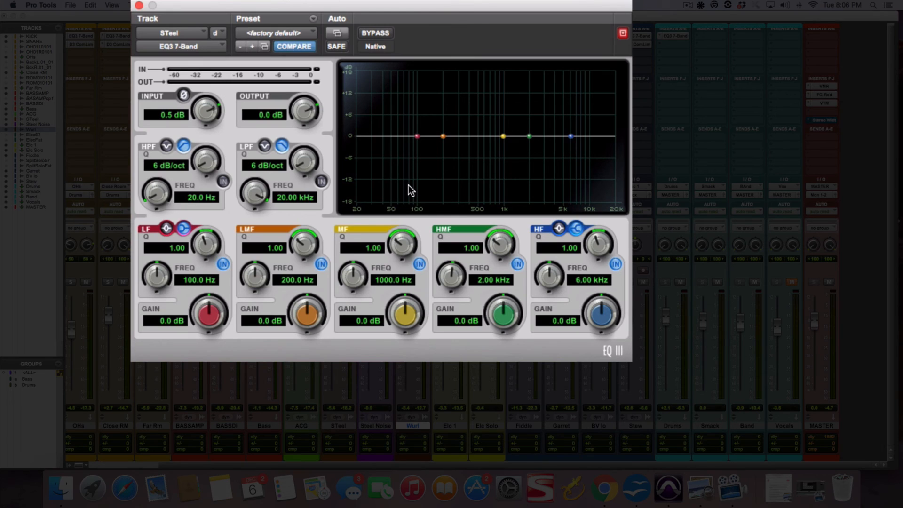
mouse_move(321, 72)
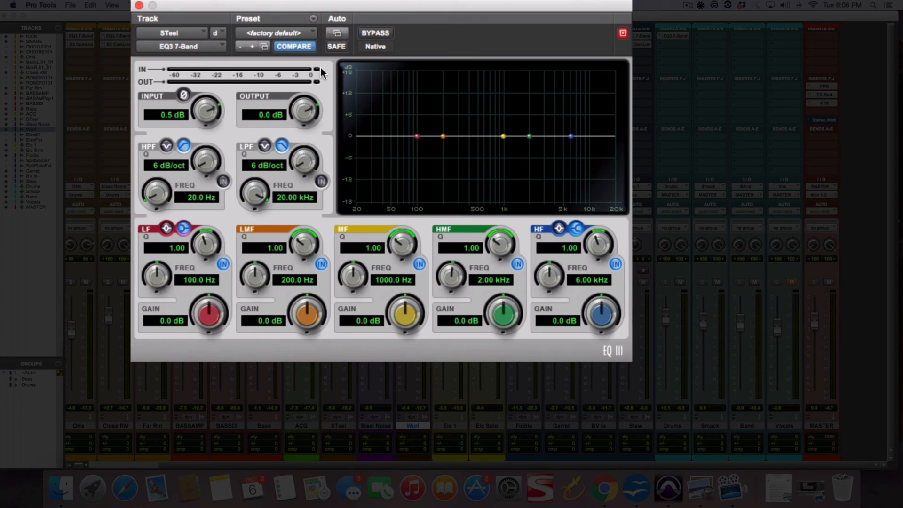
mouse_move(356, 74)
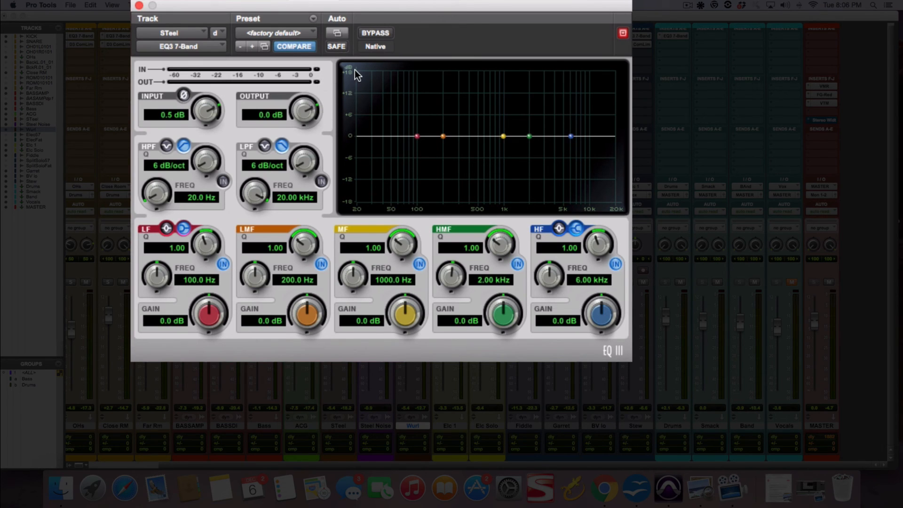
mouse_move(211, 85)
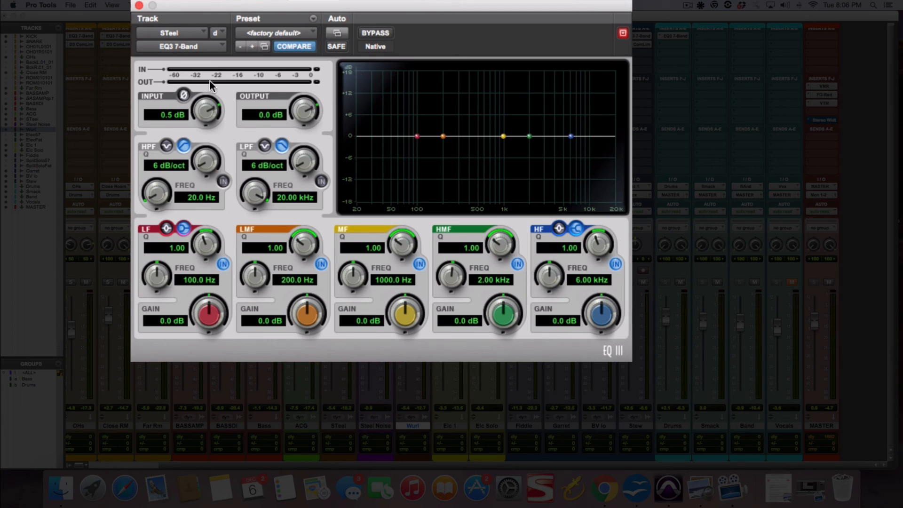
mouse_move(299, 113)
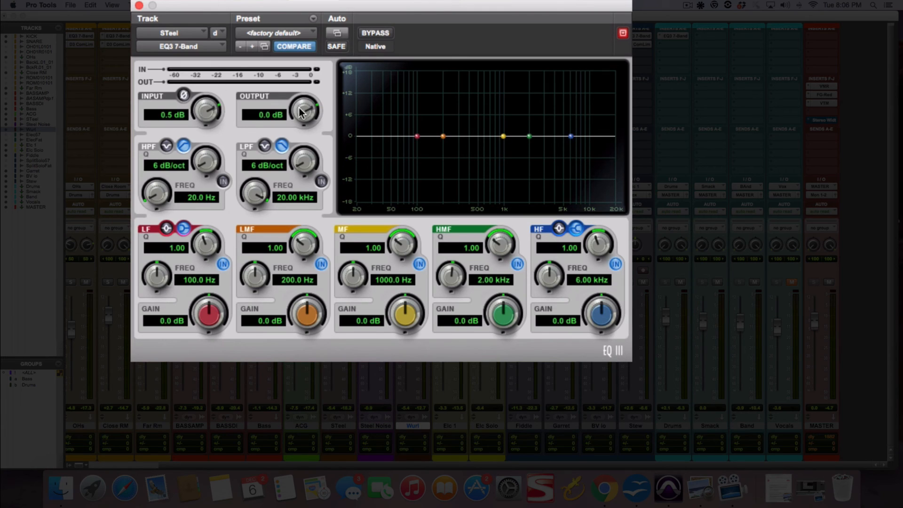
mouse_move(238, 73)
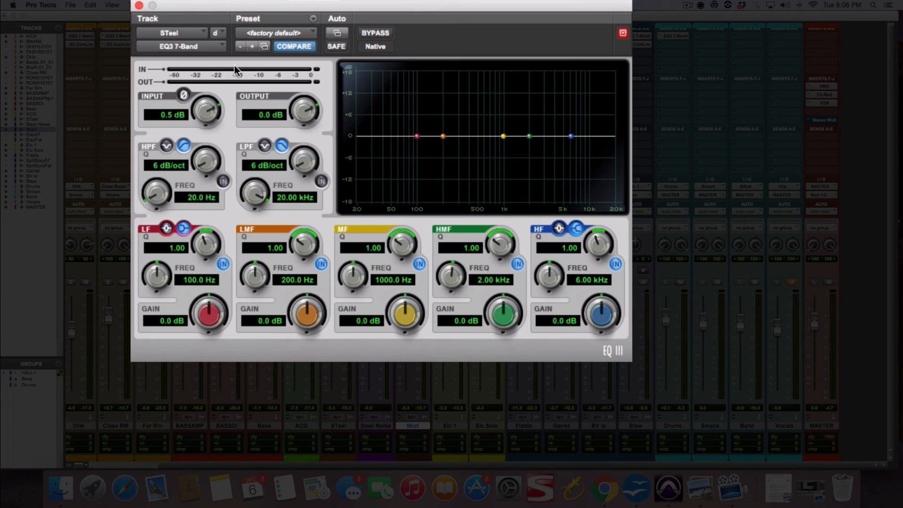
mouse_move(239, 72)
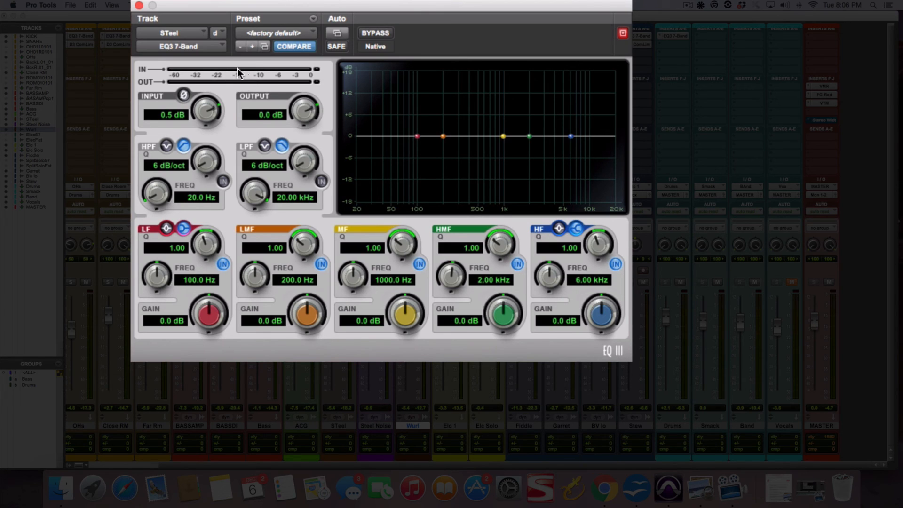
mouse_move(399, 327)
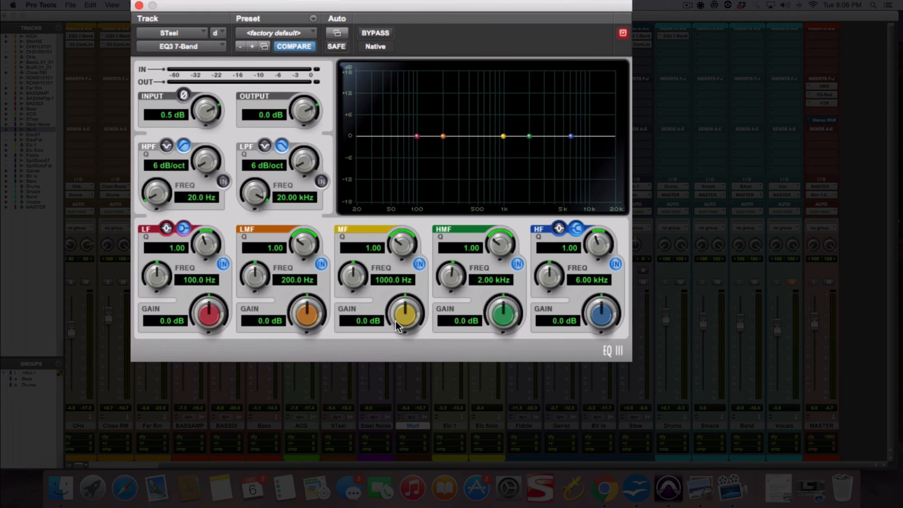
mouse_move(265, 102)
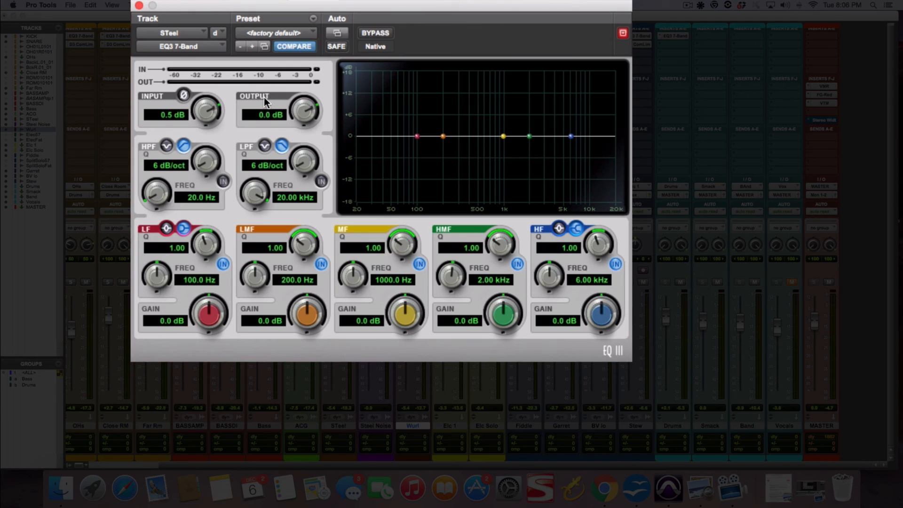
mouse_move(250, 133)
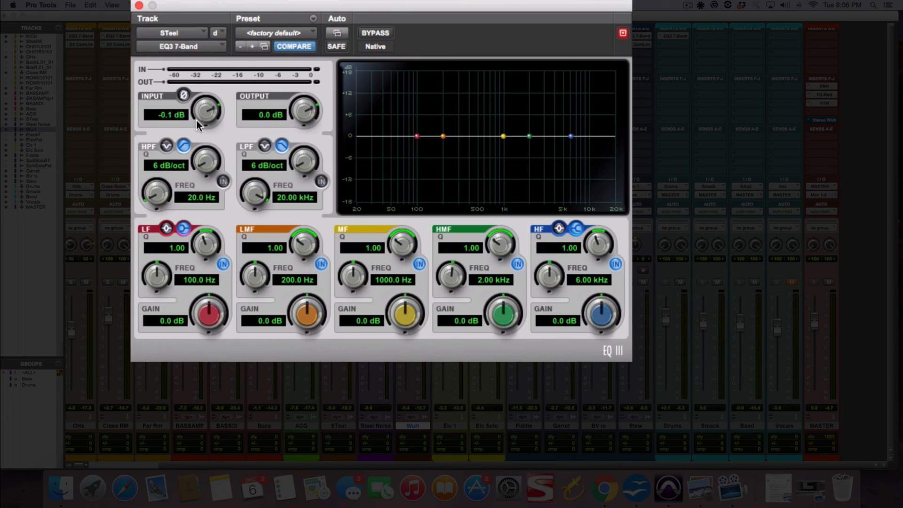
Step: Reset the STeel EQ3 INPUT gain to 0.0 dB and engage the Ø polarity-invert button
left_click_drag(205, 109, 207, 101)
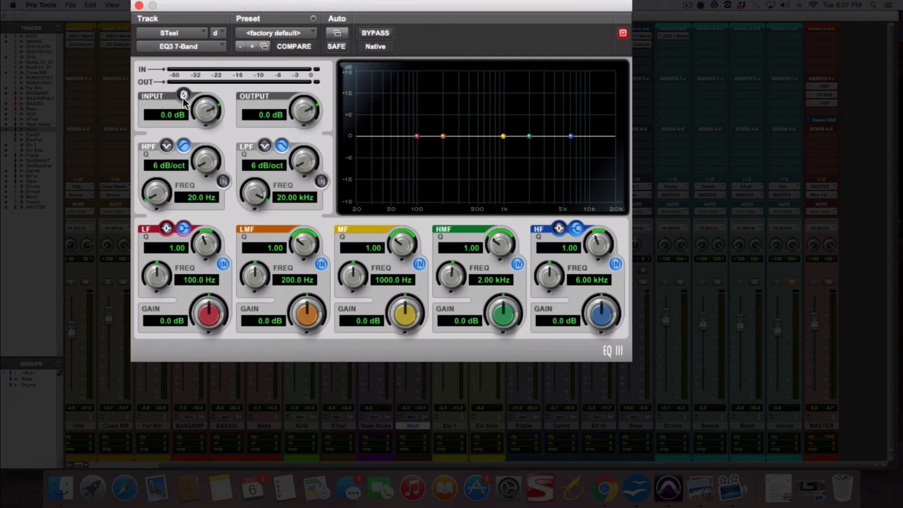
mouse_move(181, 104)
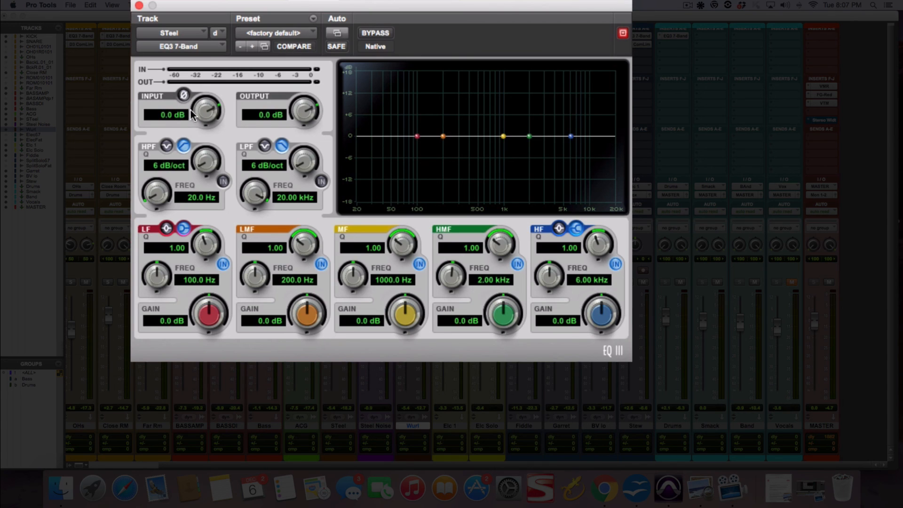
left_click(294, 46)
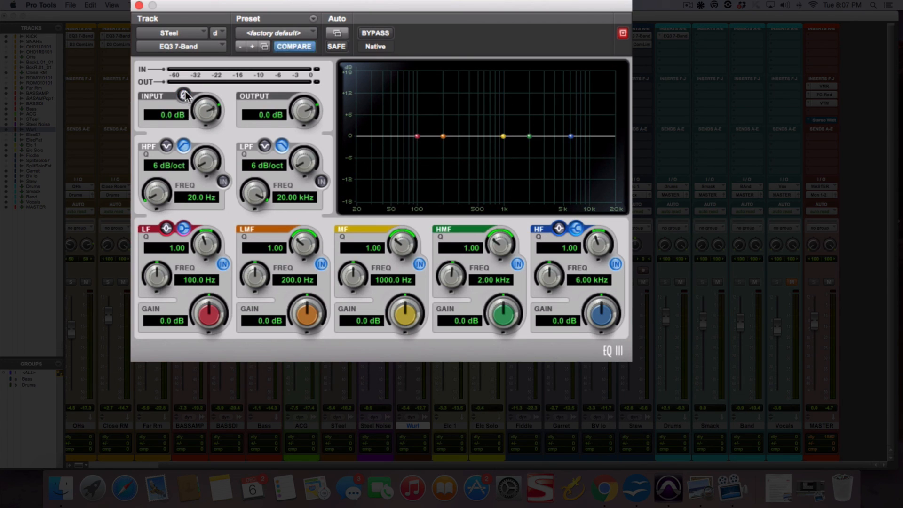